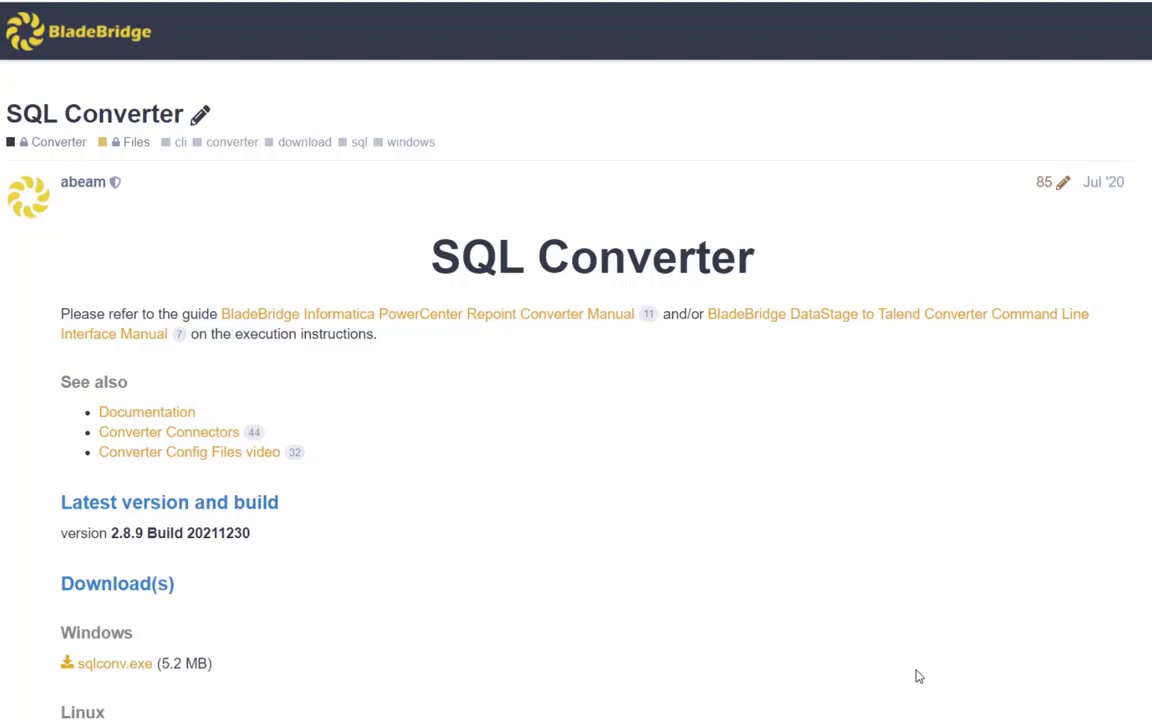
Scroll the SQL Converter page down to the Windows/Linux downloads and Configuration Files list.
{"action": "scroll", "scroll_direction": "down", "scroll_amount": 3}
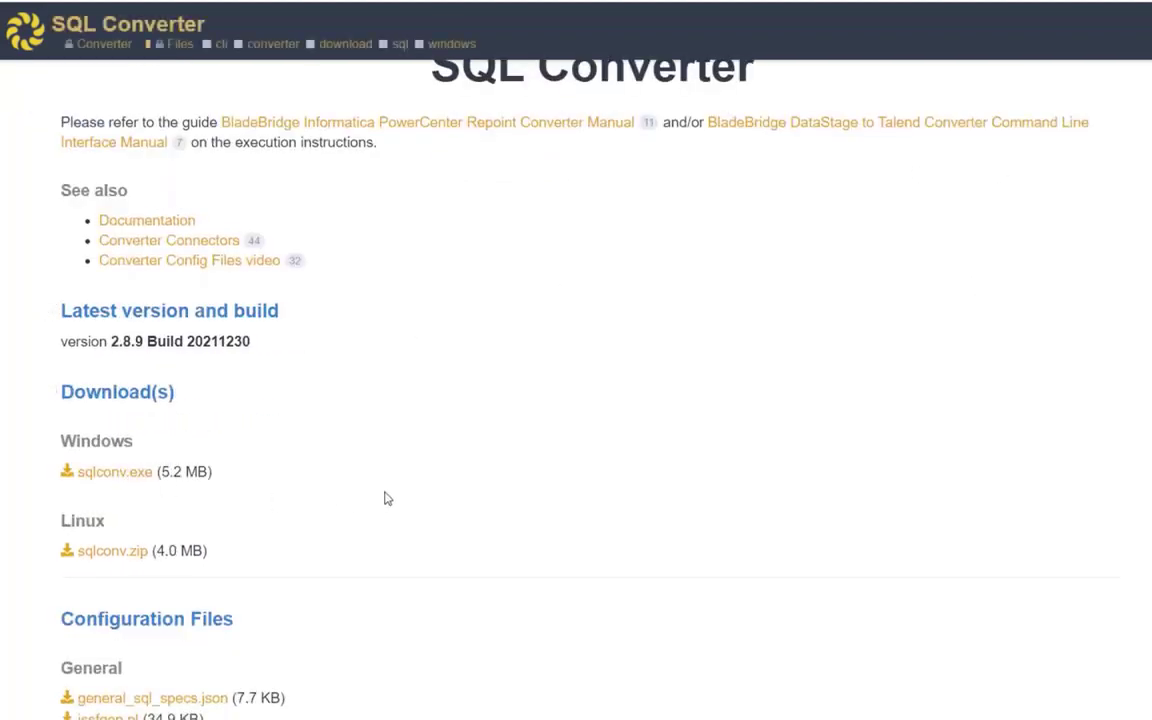
{"action": "scroll", "scroll_direction": "down", "scroll_amount": 3}
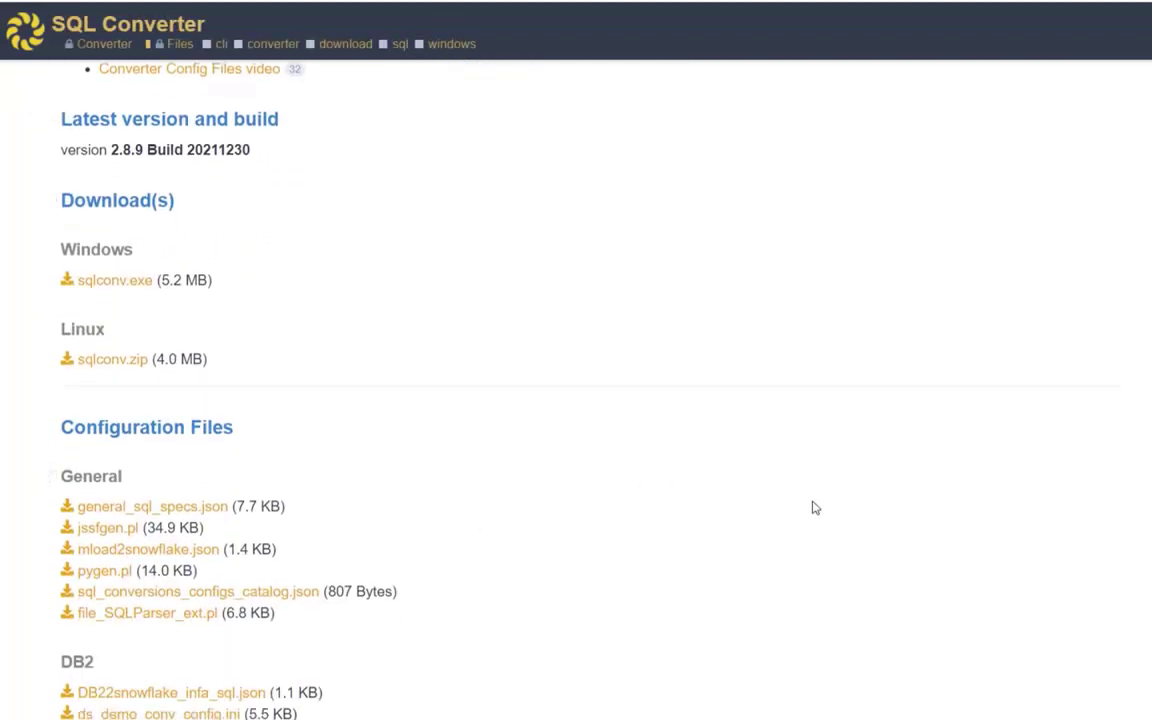
{"action": "scroll", "scroll_direction": "down", "scroll_amount": 3}
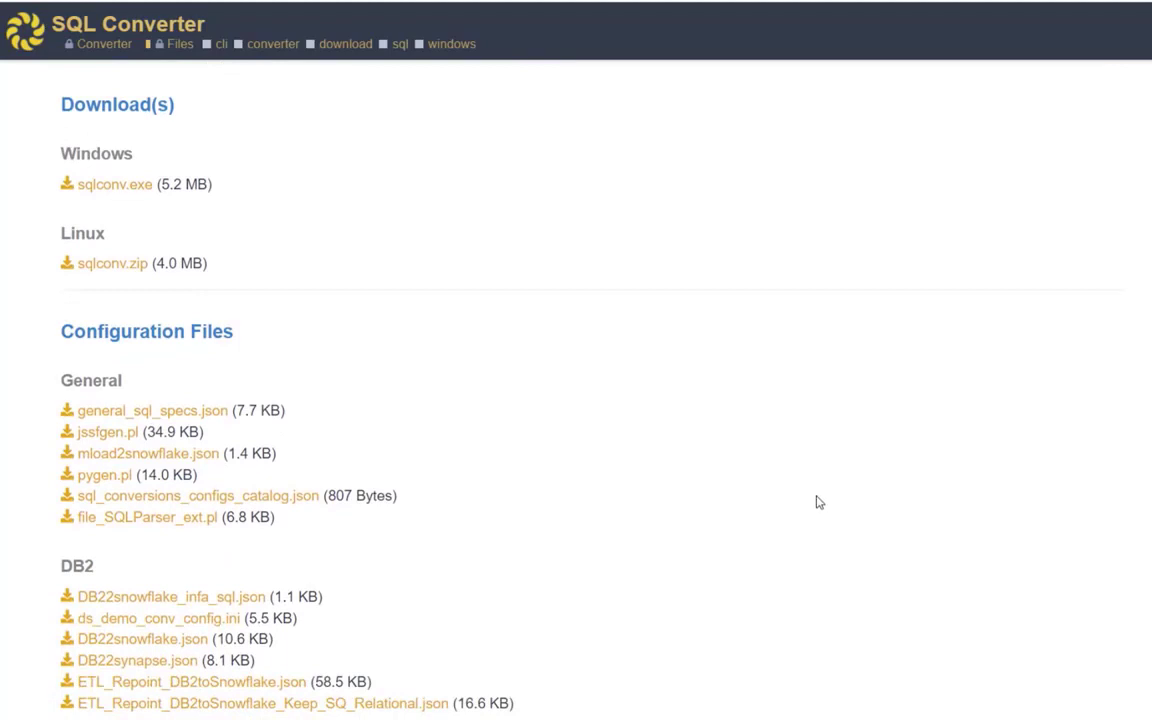
{"action": "mouse_move", "coordinate": [310, 324]}
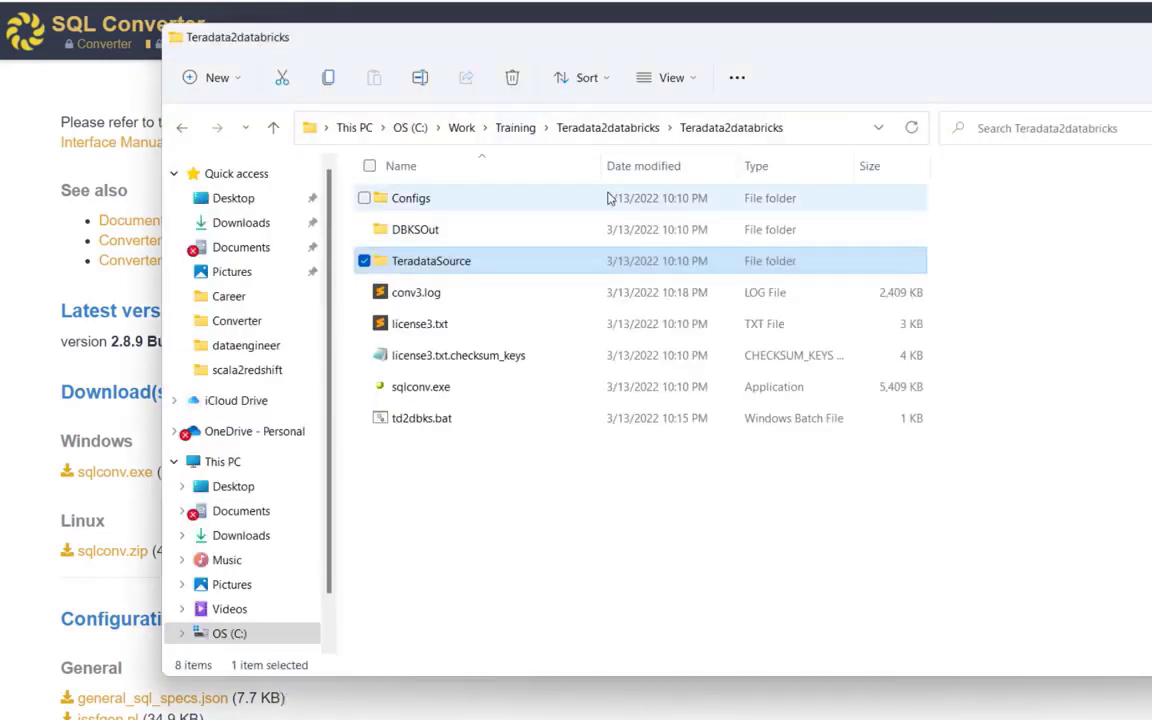
Browse the Teradata2databricks folder contents and bring up the context menu for td2dbks.bat.
{"action": "left_click", "coordinate": [412, 198]}
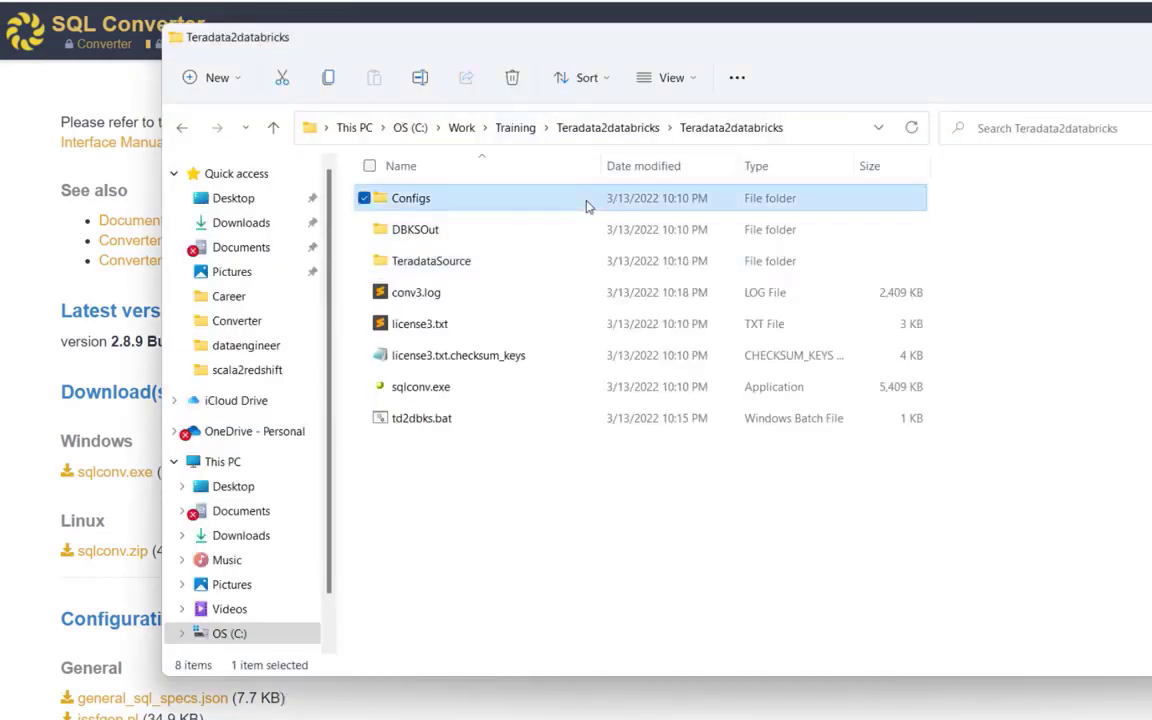
{"action": "double_click", "coordinate": [412, 198]}
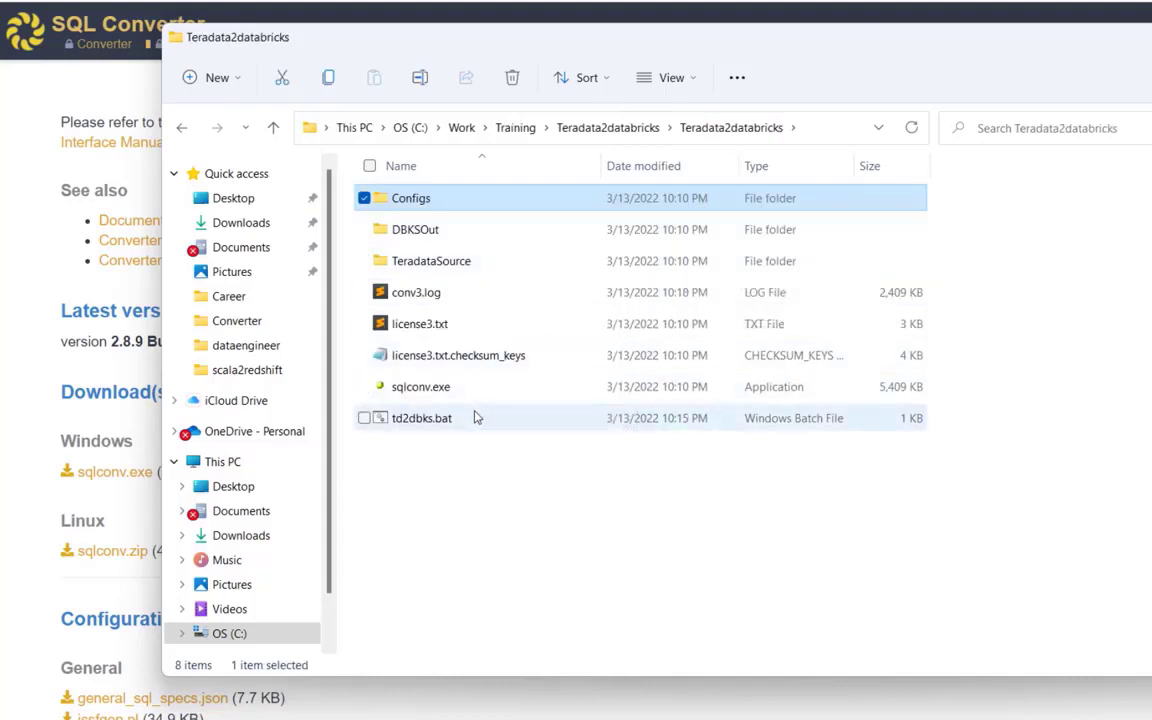
{"action": "right_click", "coordinate": [476, 418]}
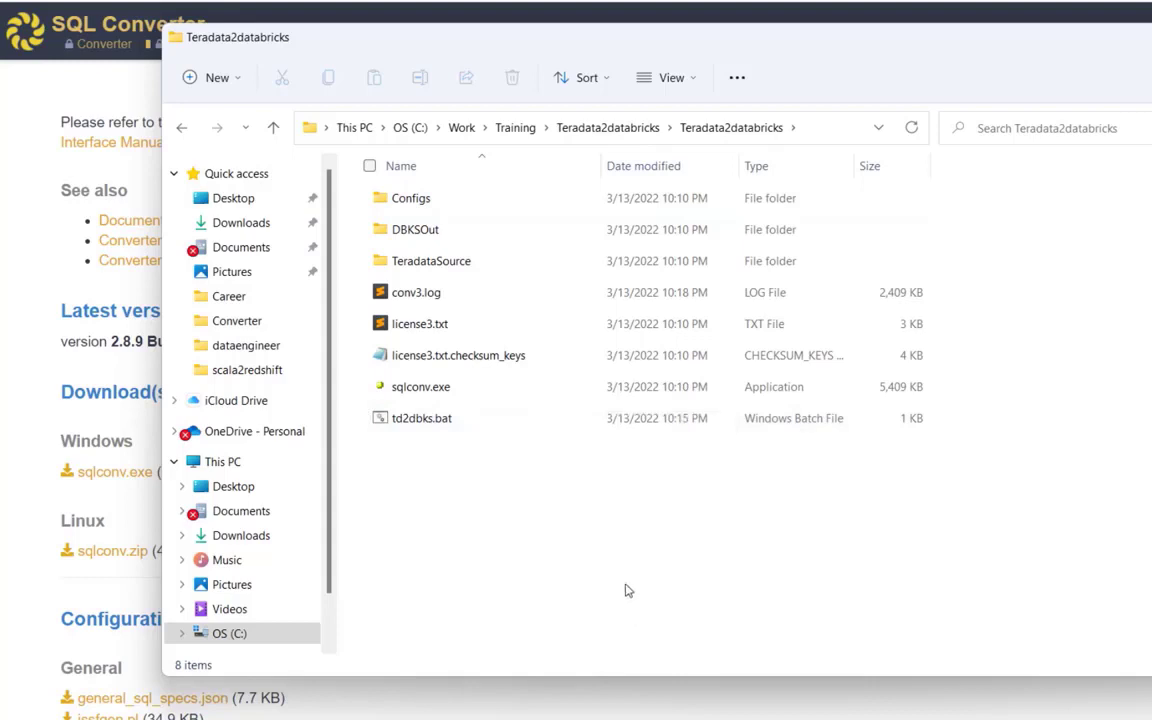
{"action": "right_click", "coordinate": [628, 590]}
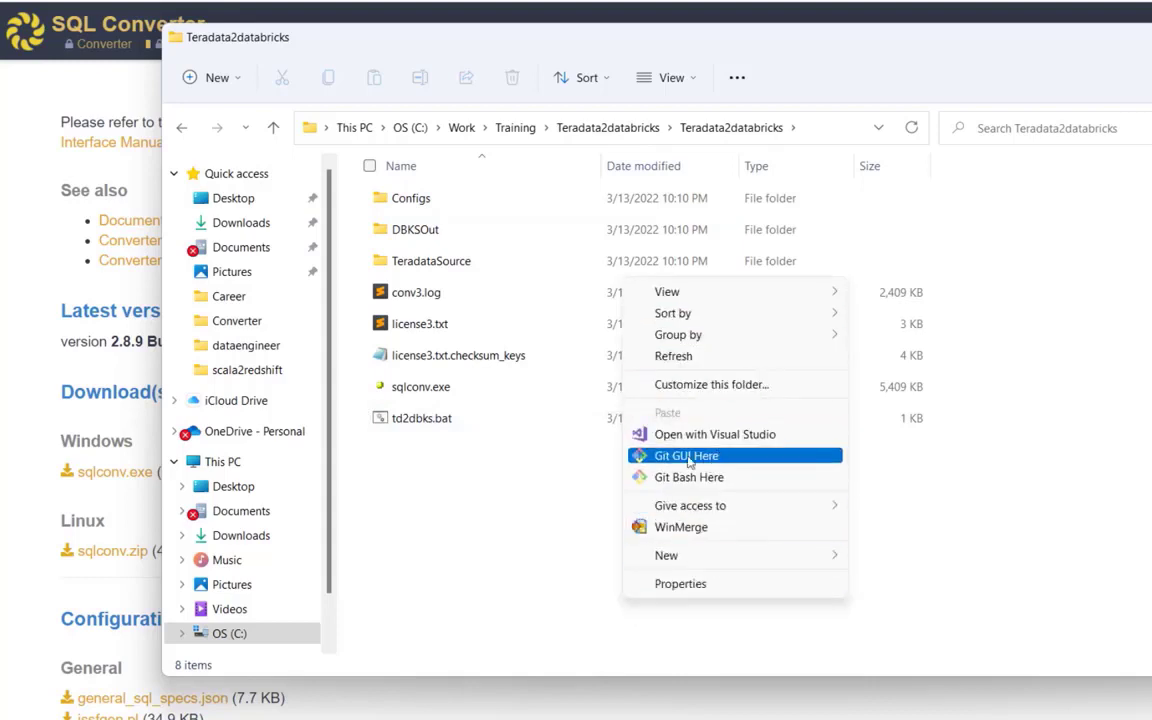
{"action": "left_click", "coordinate": [420, 418]}
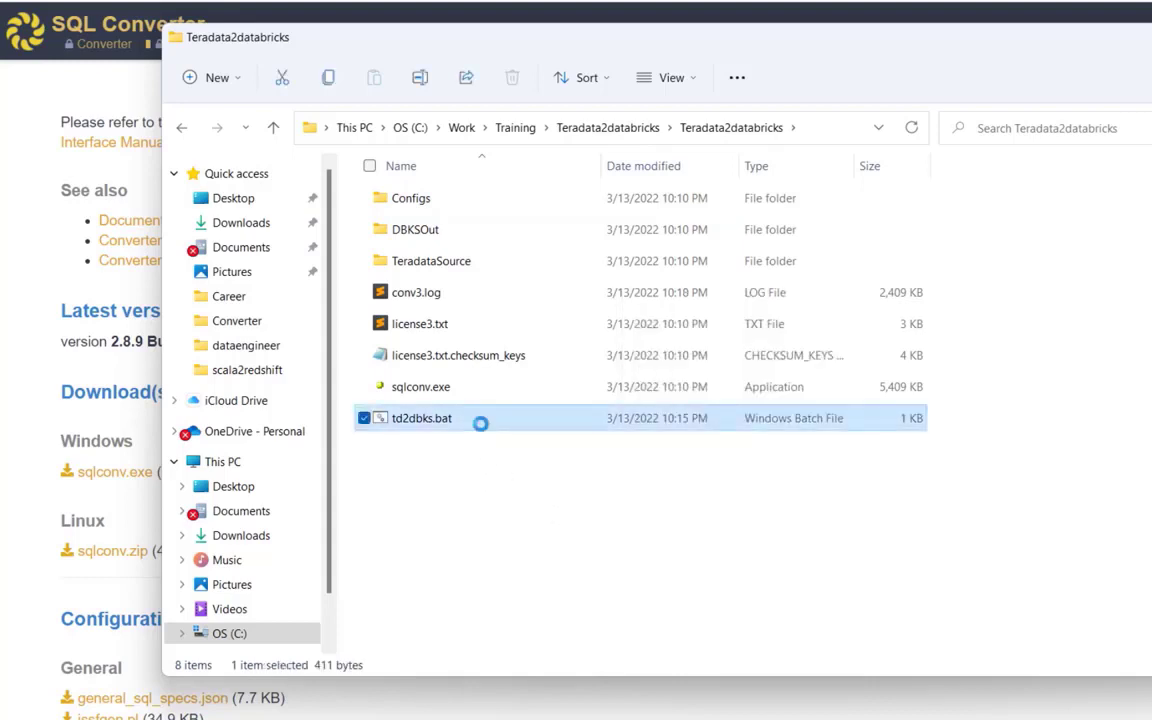
{"action": "right_click", "coordinate": [420, 418]}
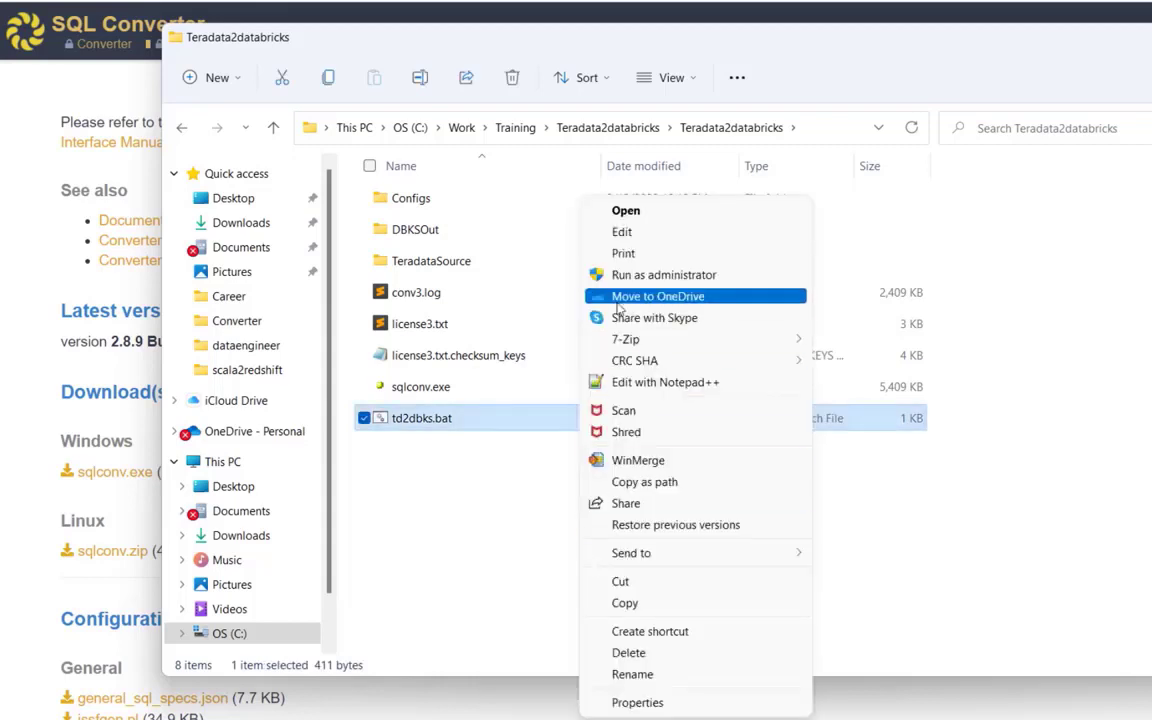
{"action": "mouse_move", "coordinate": [664, 382]}
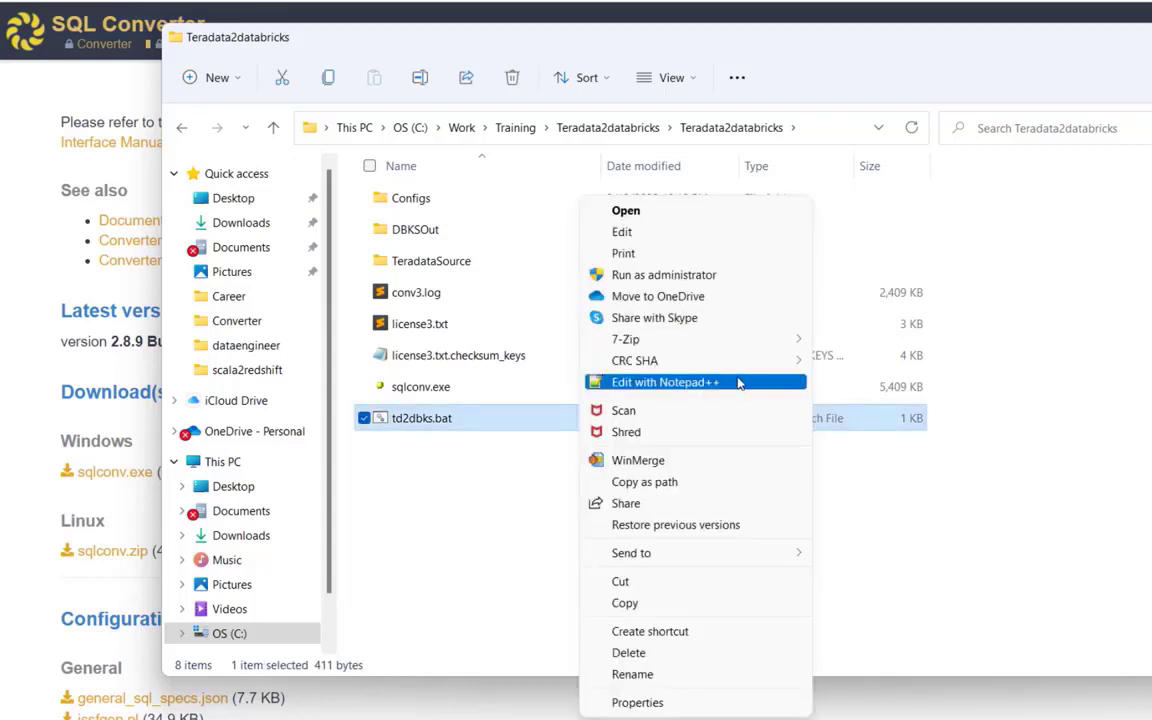
Review td2dbks.bat in Notepad++, noting its LICFILE and sqlconv.exe arguments, then minimize it.
{"action": "left_click", "coordinate": [664, 382]}
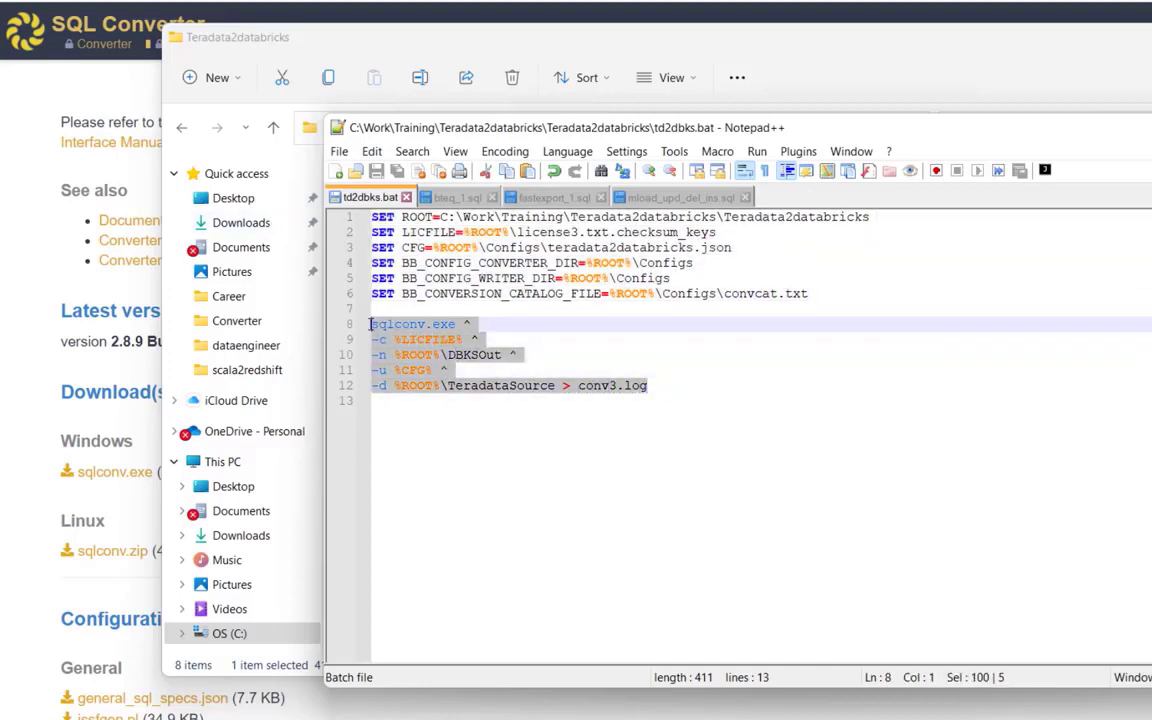
{"action": "double_click", "coordinate": [398, 324]}
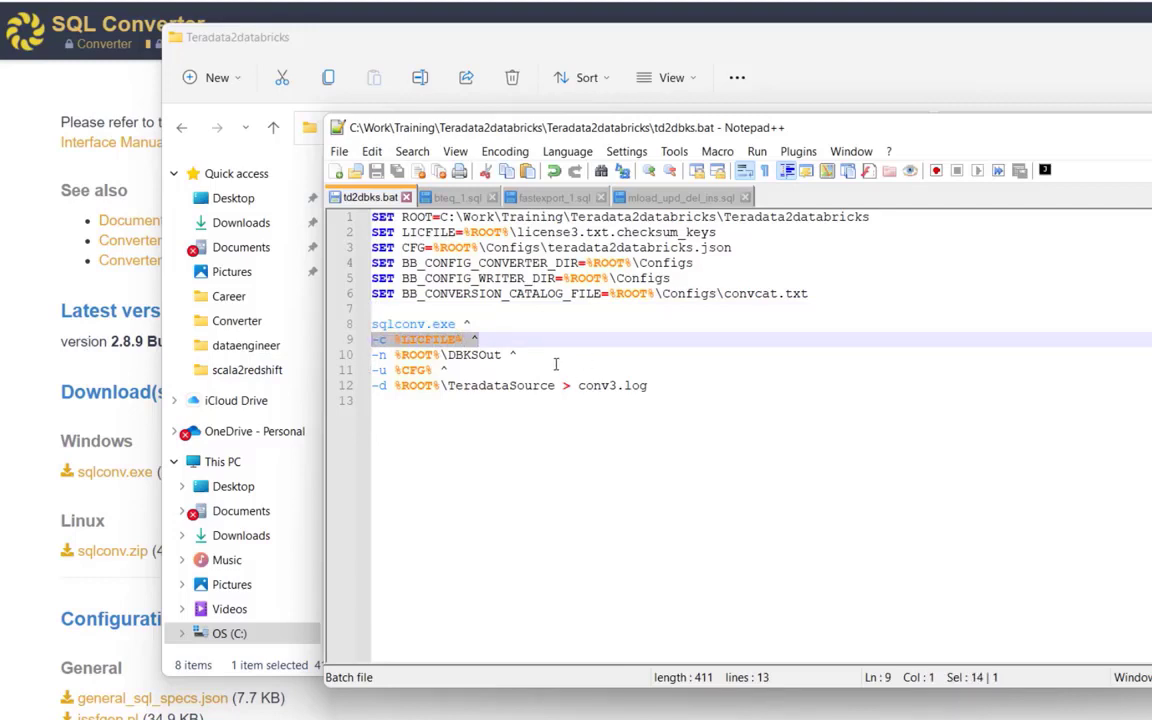
{"action": "left_click", "coordinate": [560, 356]}
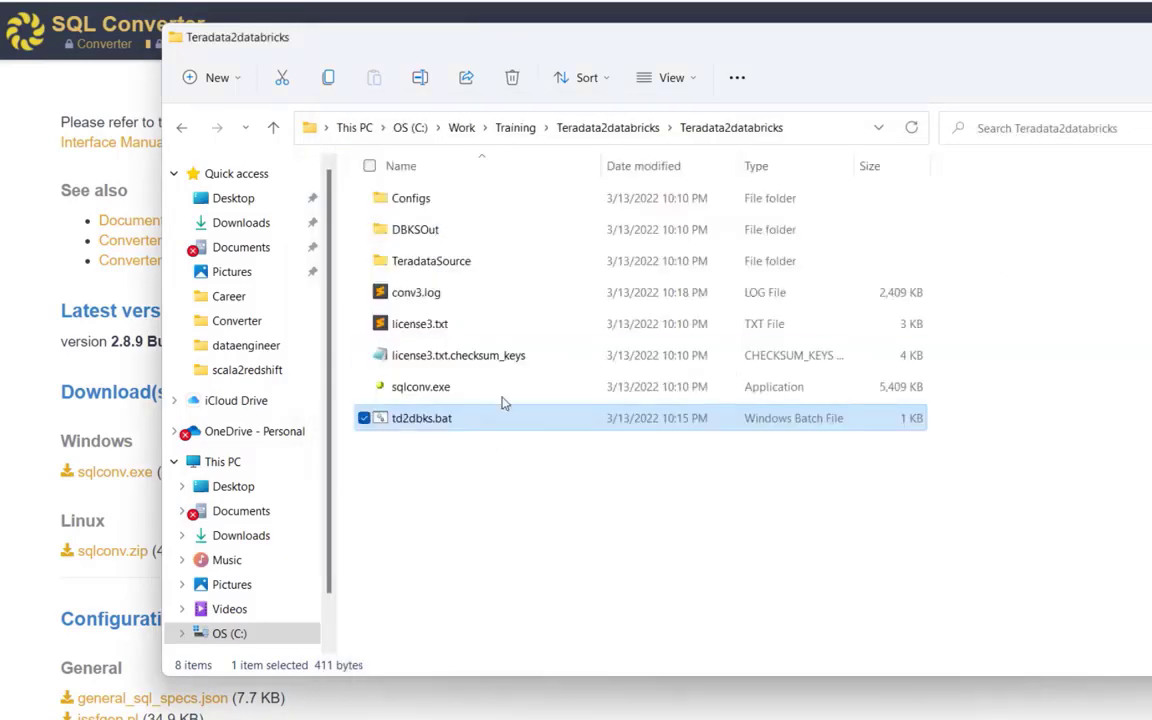
Open bteq_1.sql from TeradataSource in Notepad++ and read through it.
{"action": "left_click", "coordinate": [432, 260]}
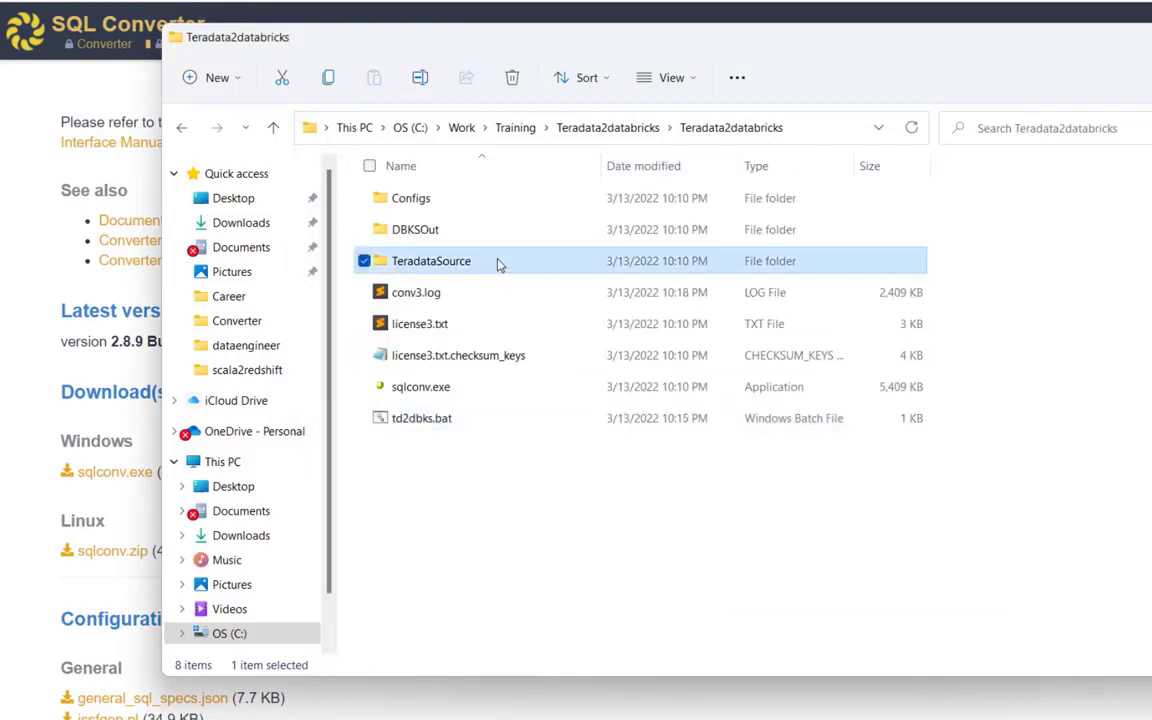
{"action": "right_click", "coordinate": [432, 260]}
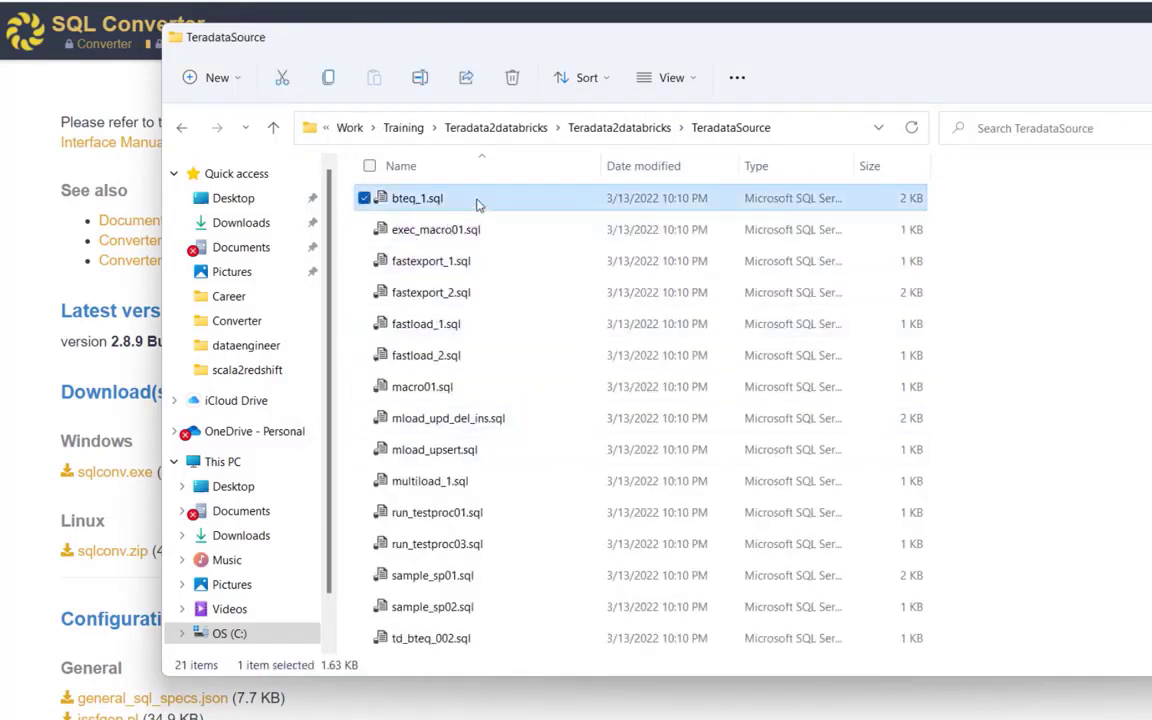
{"action": "right_click", "coordinate": [416, 198]}
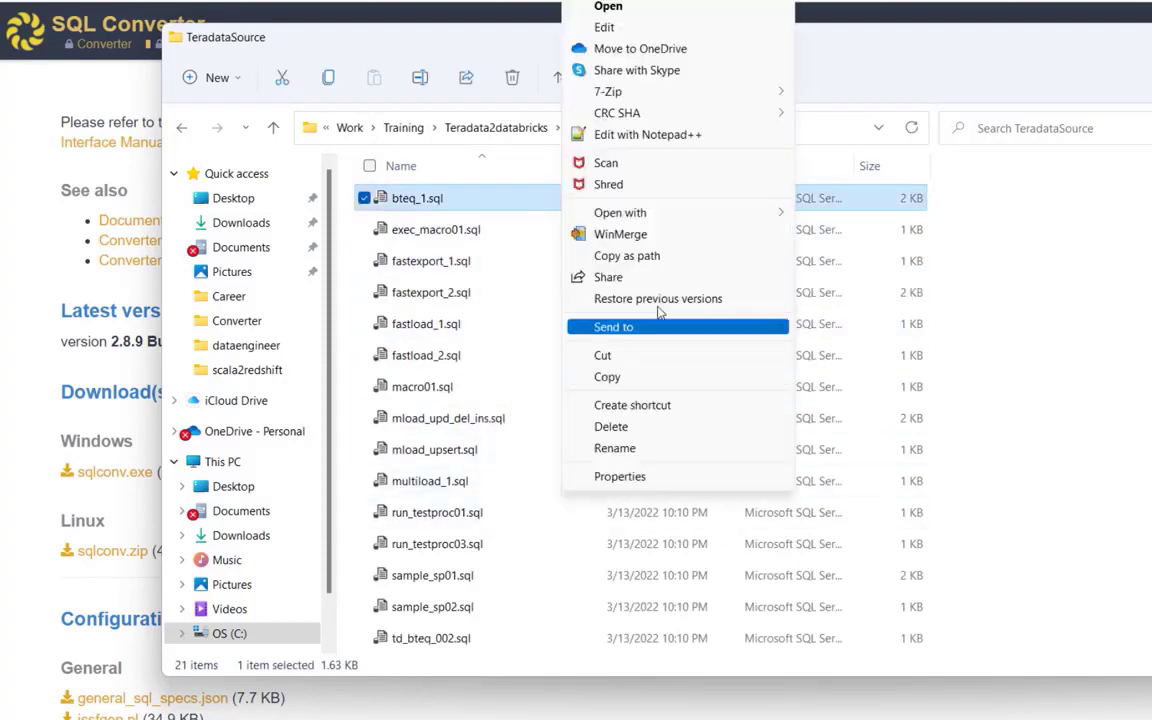
{"action": "left_click", "coordinate": [608, 8]}
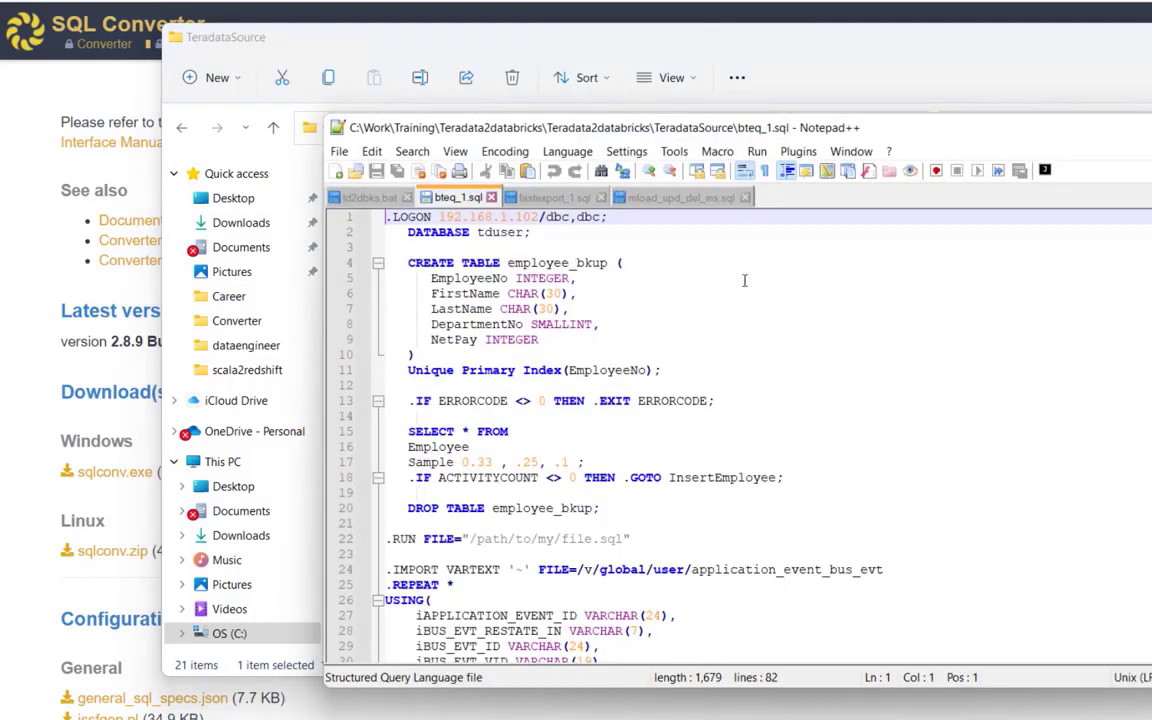
{"action": "mouse_move", "coordinate": [696, 136]}
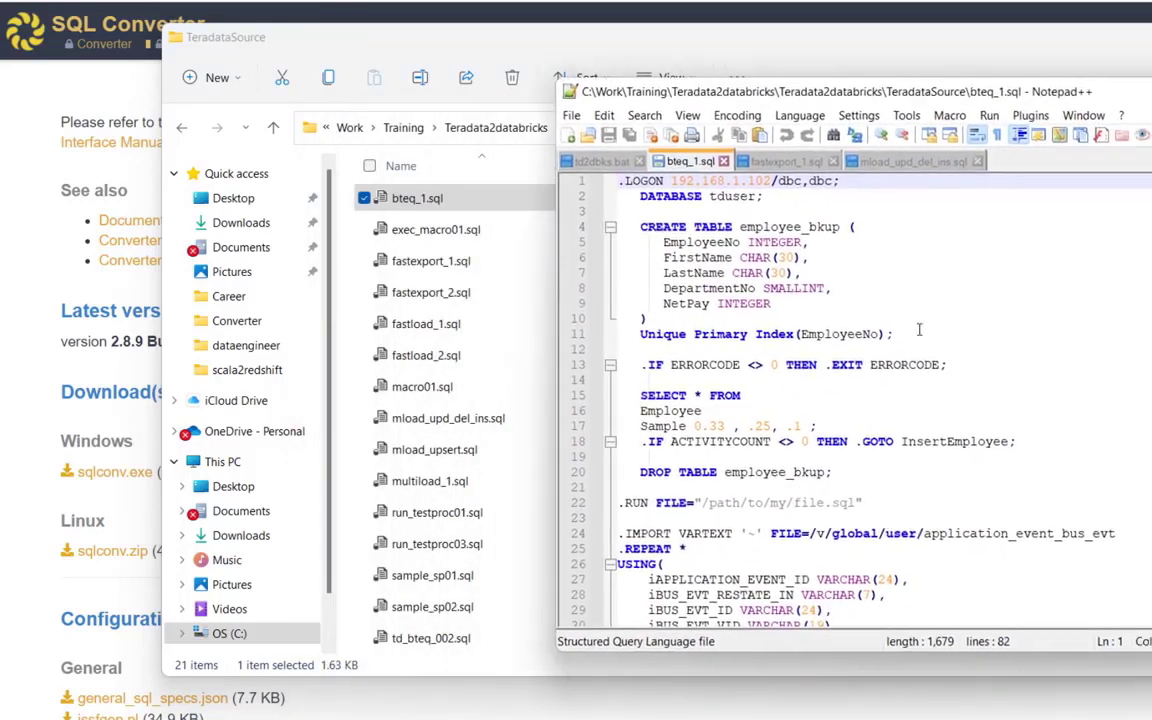
{"action": "scroll", "scroll_direction": "down", "scroll_amount": 3}
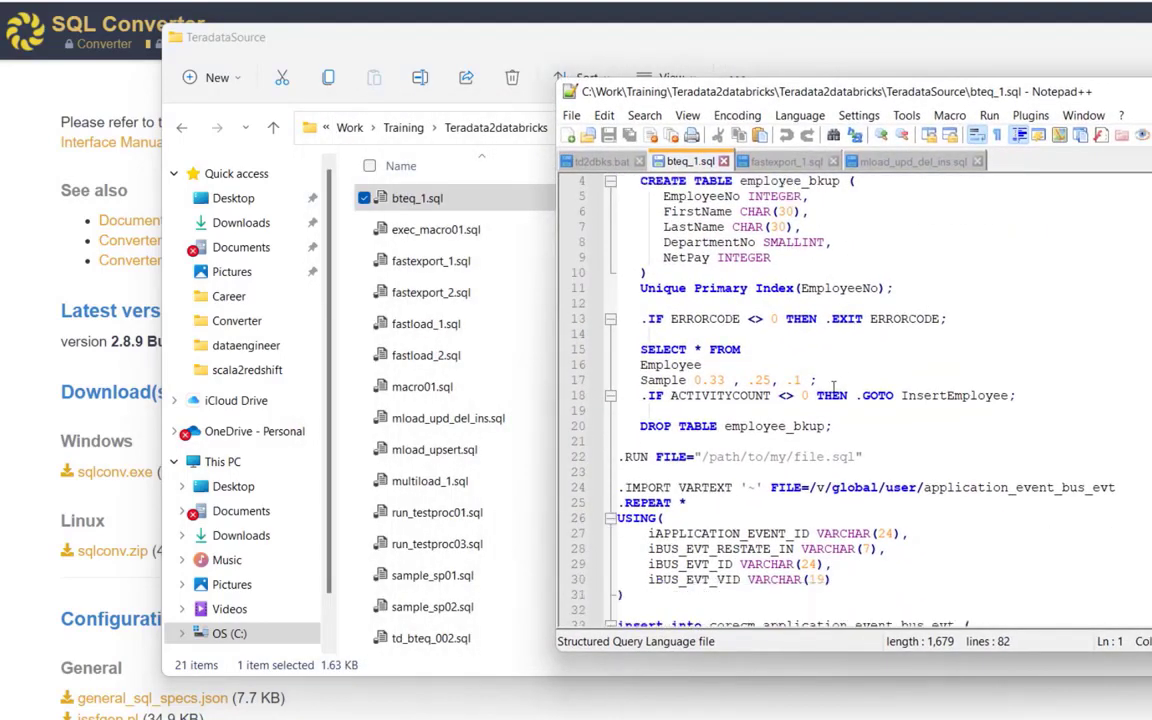
{"action": "scroll", "scroll_direction": "down", "scroll_amount": 3}
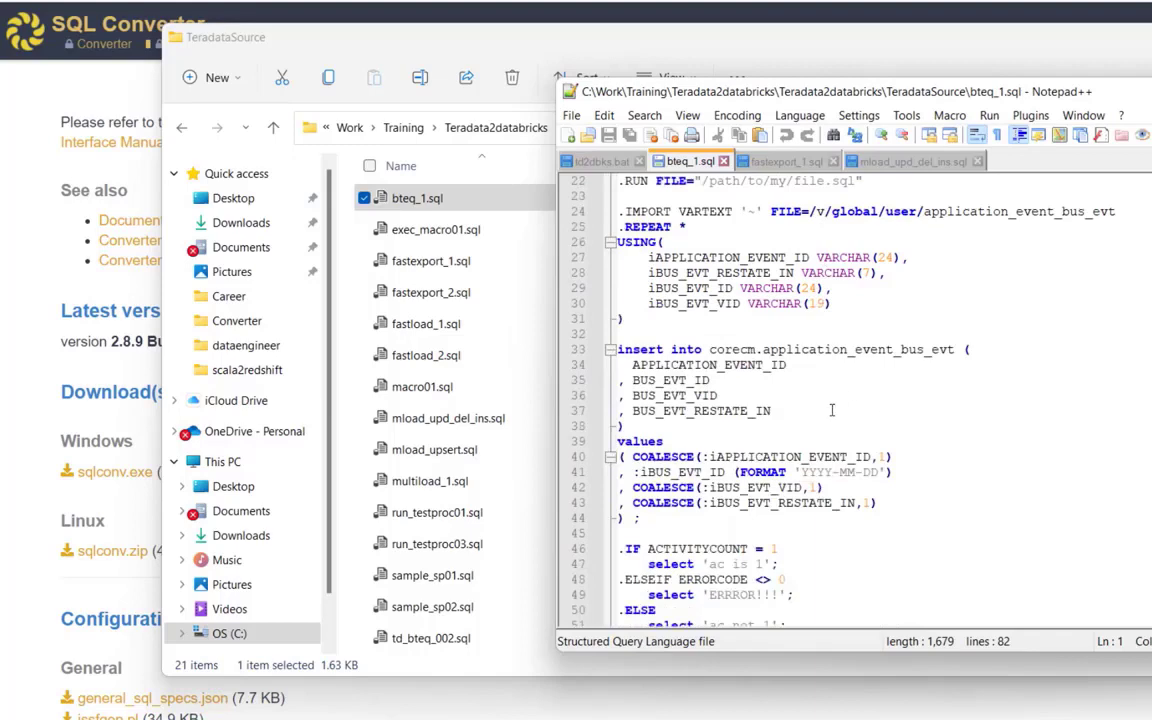
{"action": "scroll", "scroll_direction": "down", "scroll_amount": 3}
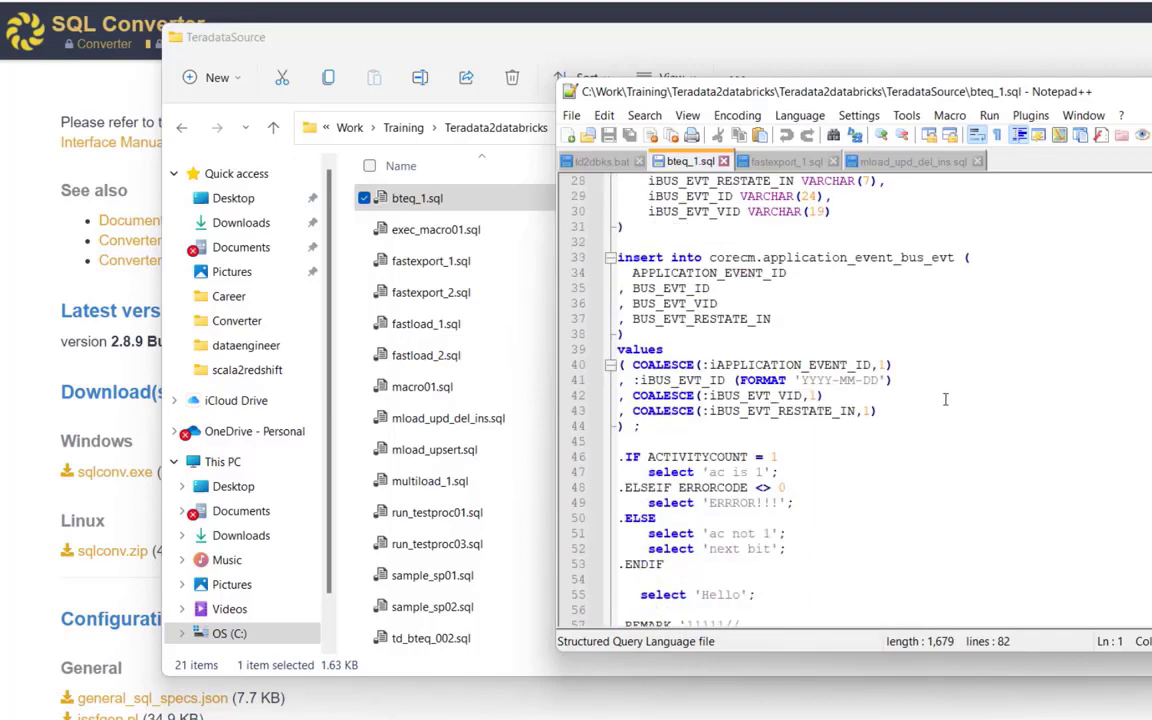
{"action": "scroll", "scroll_direction": "down", "scroll_amount": 3}
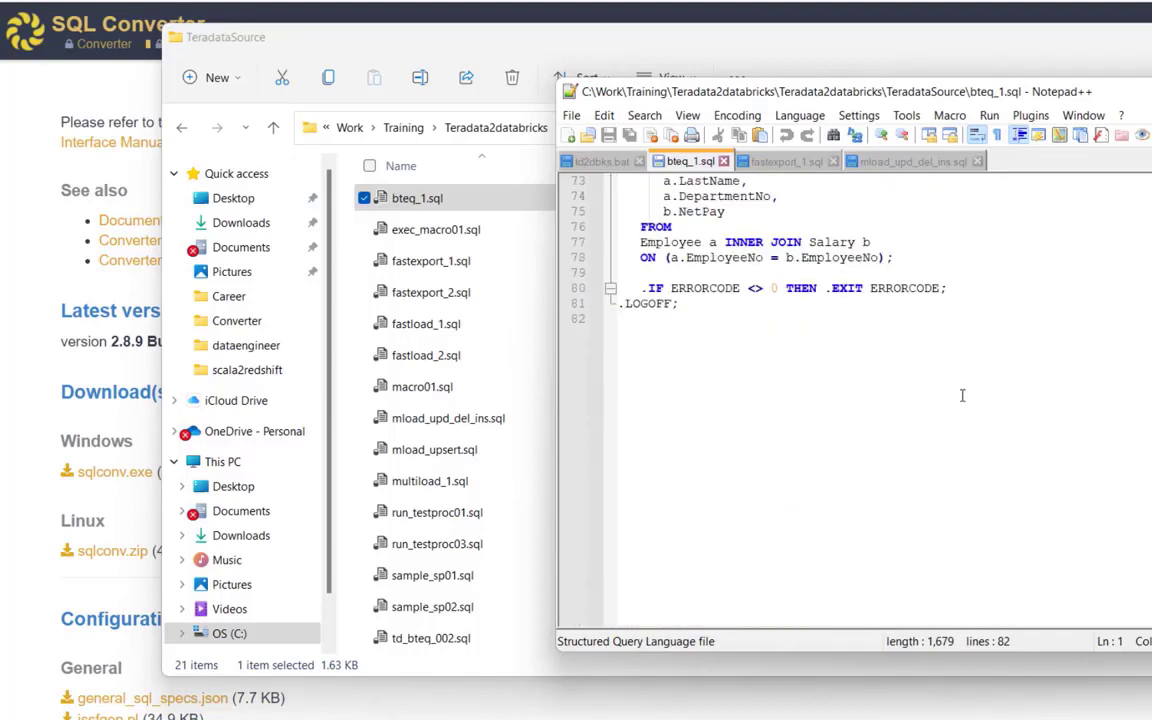
Review fastexport_1.sql, then switch to the mload_upd_del_ins.sql script.
{"action": "left_click", "coordinate": [784, 160]}
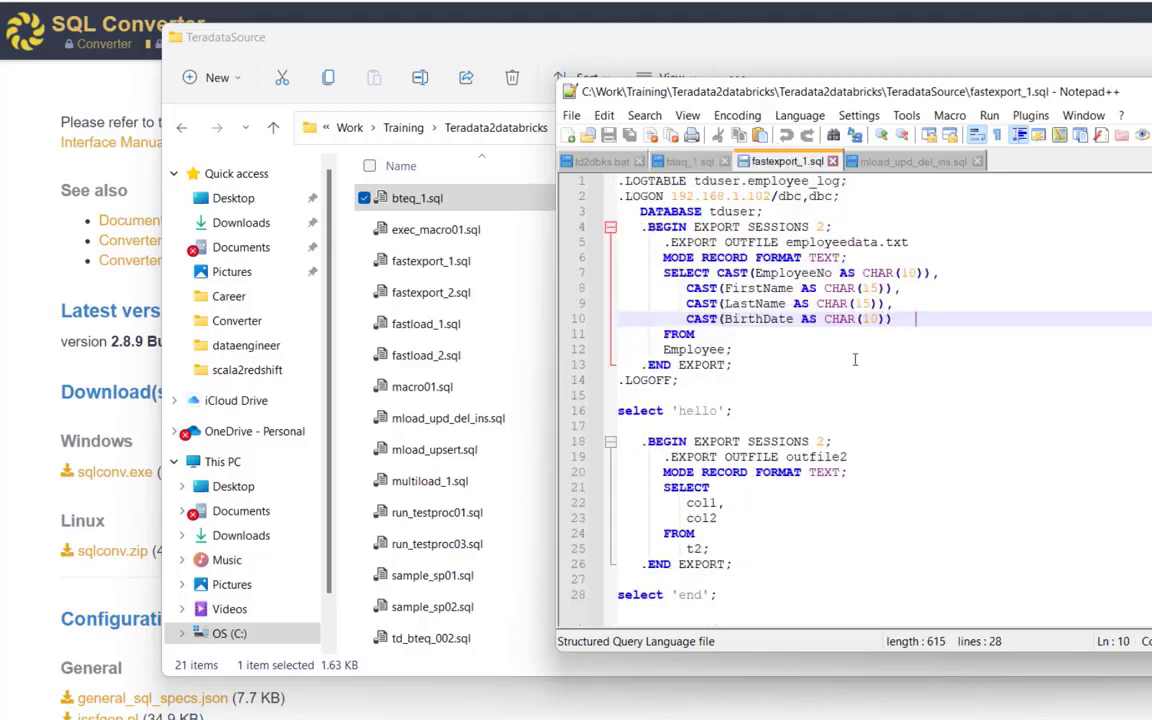
{"action": "scroll", "scroll_direction": "down", "scroll_amount": 3}
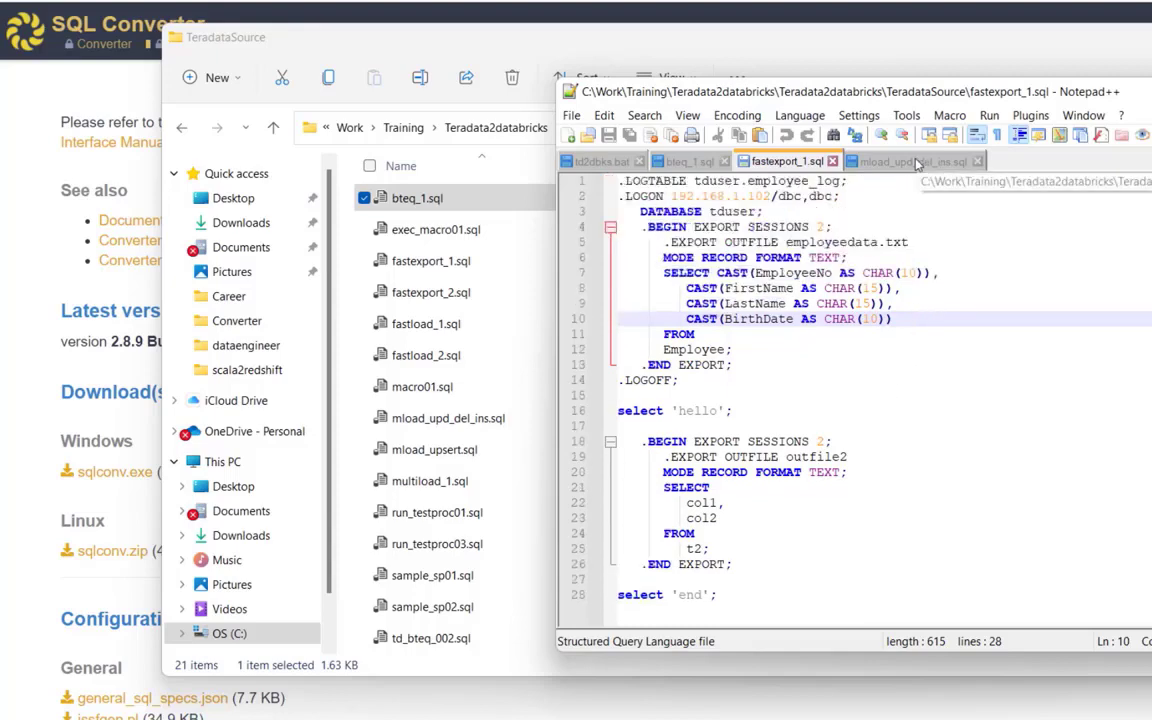
{"action": "left_click", "coordinate": [900, 160]}
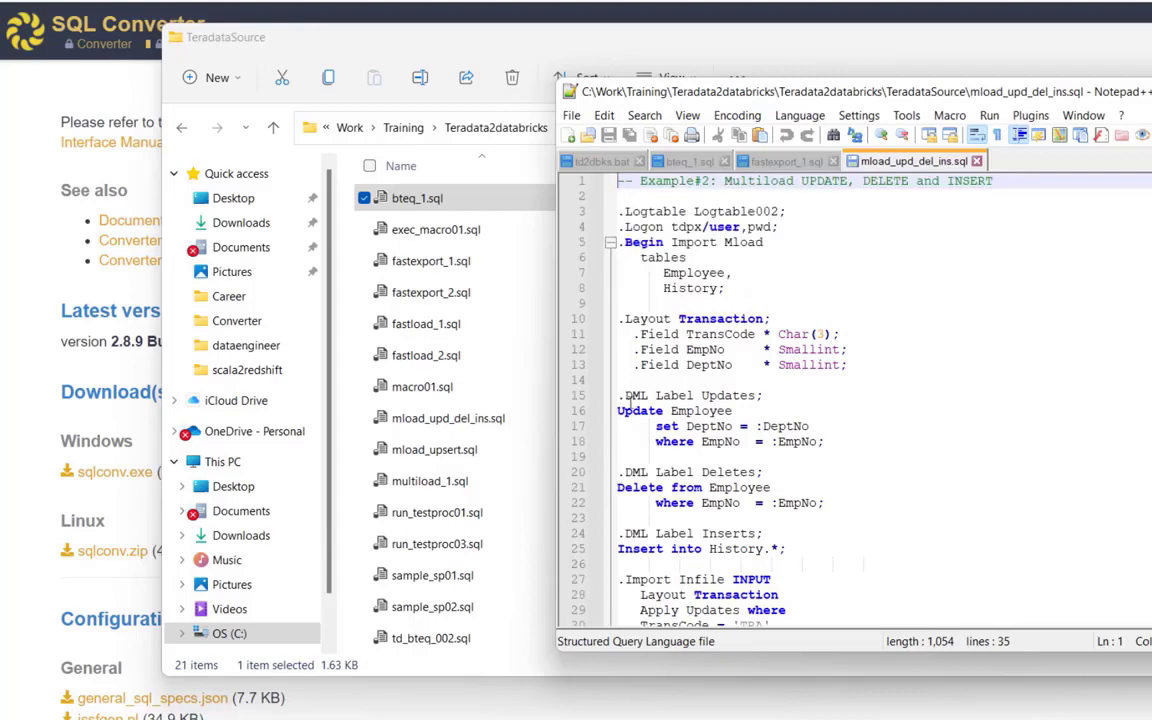
Open sample_sp01.sql from TeradataSource in Notepad++ via its file actions.
{"action": "left_click", "coordinate": [436, 512]}
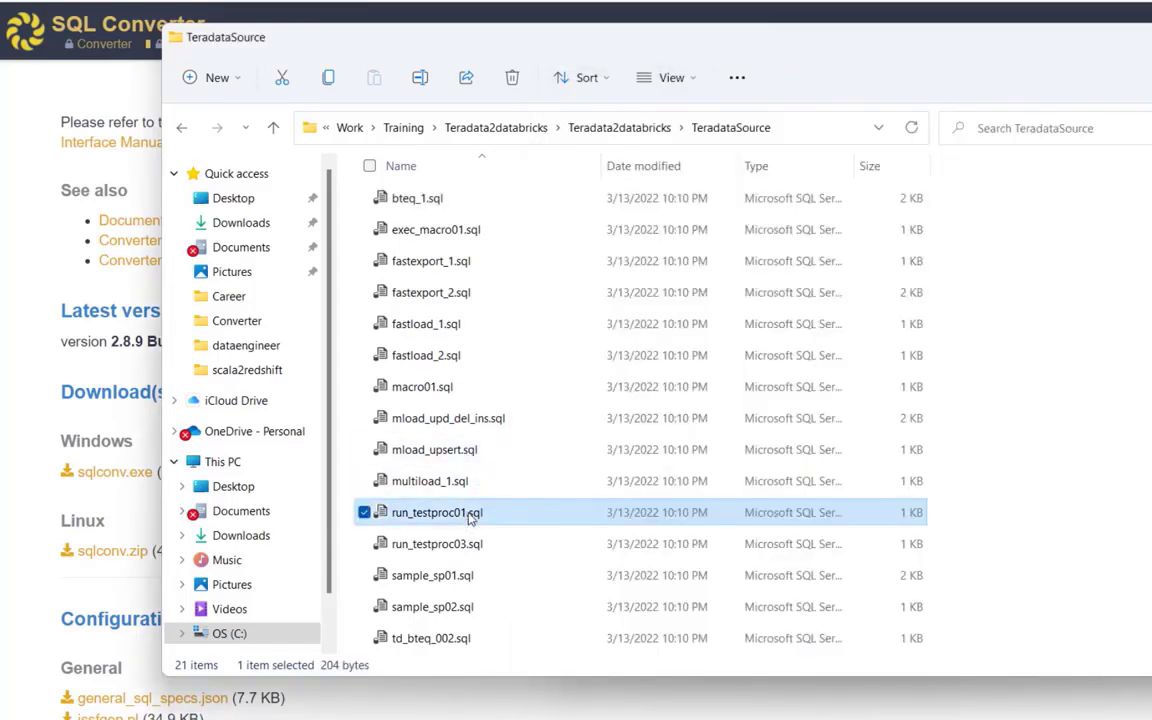
{"action": "right_click", "coordinate": [436, 512]}
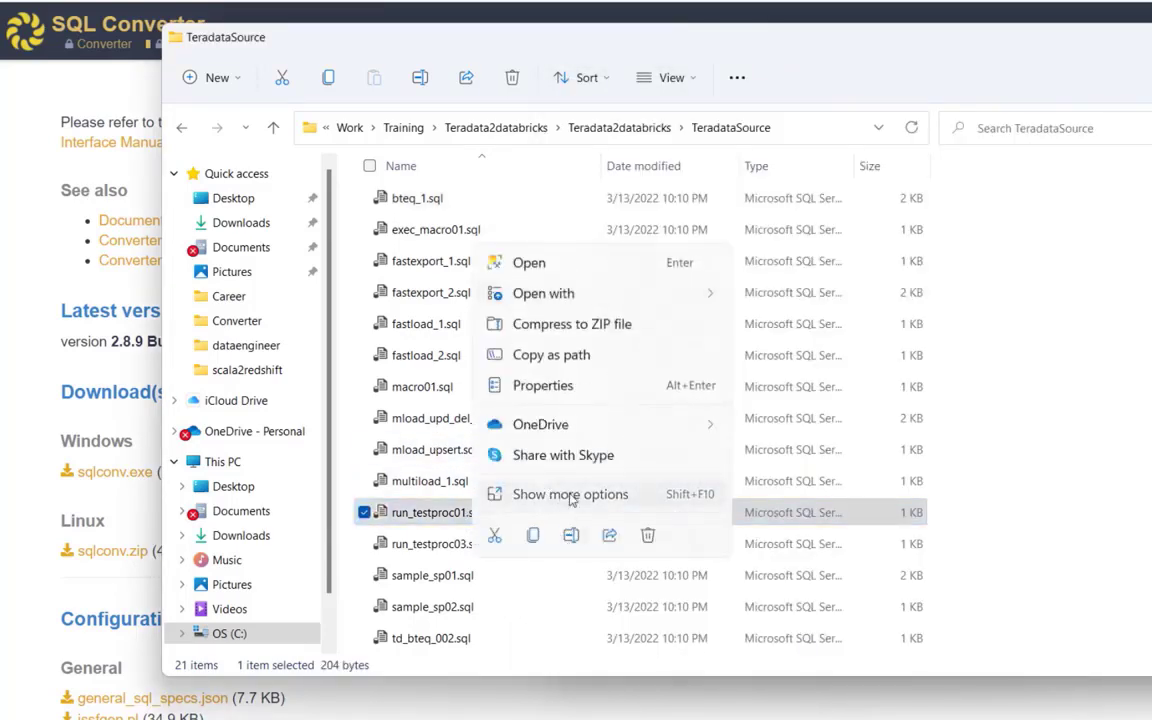
{"action": "left_click", "coordinate": [528, 262]}
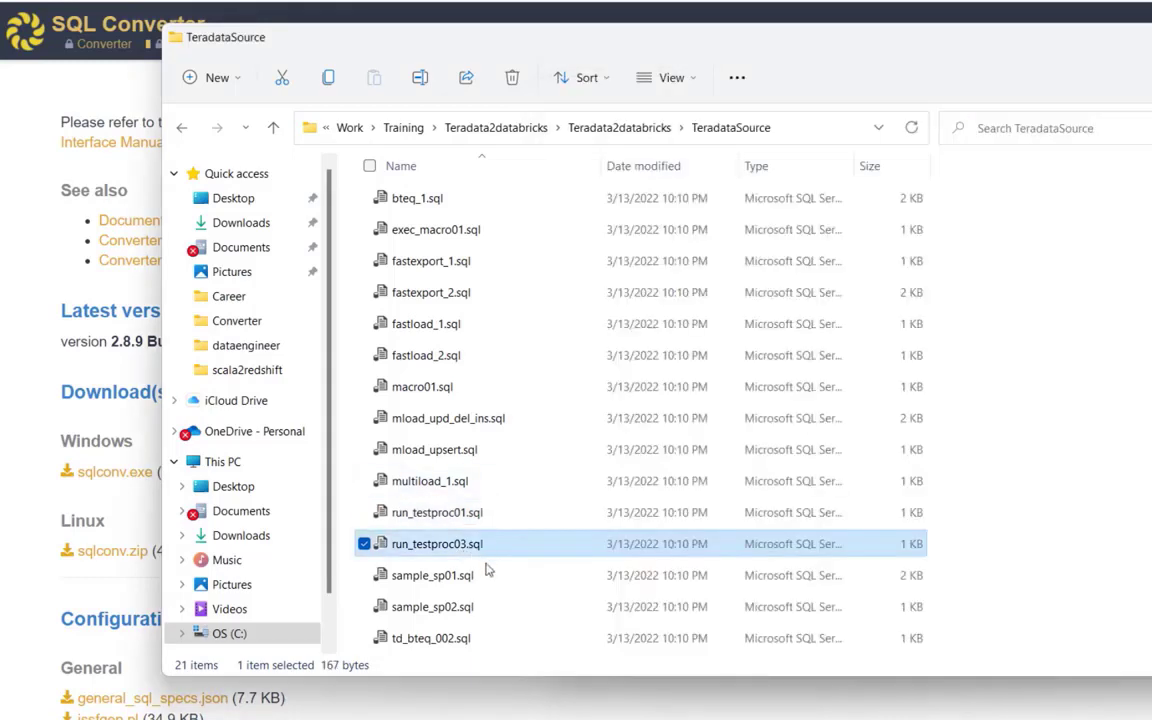
{"action": "right_click", "coordinate": [432, 576]}
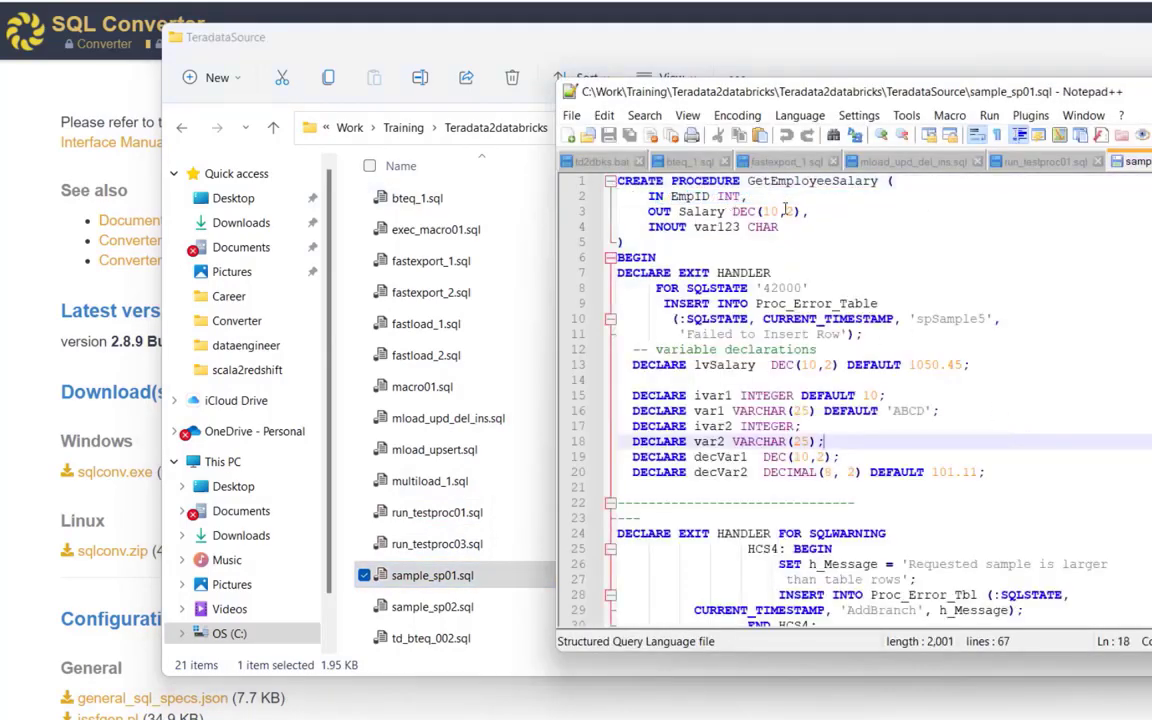
Read the GetEmployeeSalary stored procedure with its exit handlers through to the end.
{"action": "scroll", "scroll_direction": "down", "scroll_amount": 3}
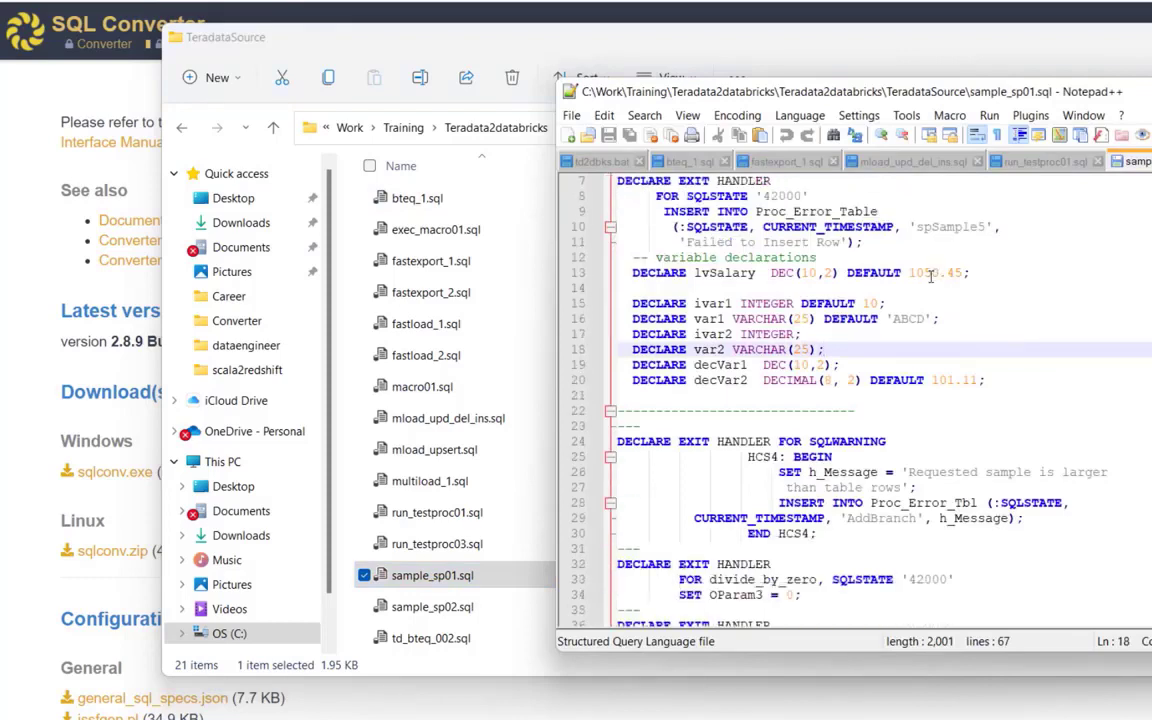
{"action": "scroll", "scroll_direction": "down", "scroll_amount": 3}
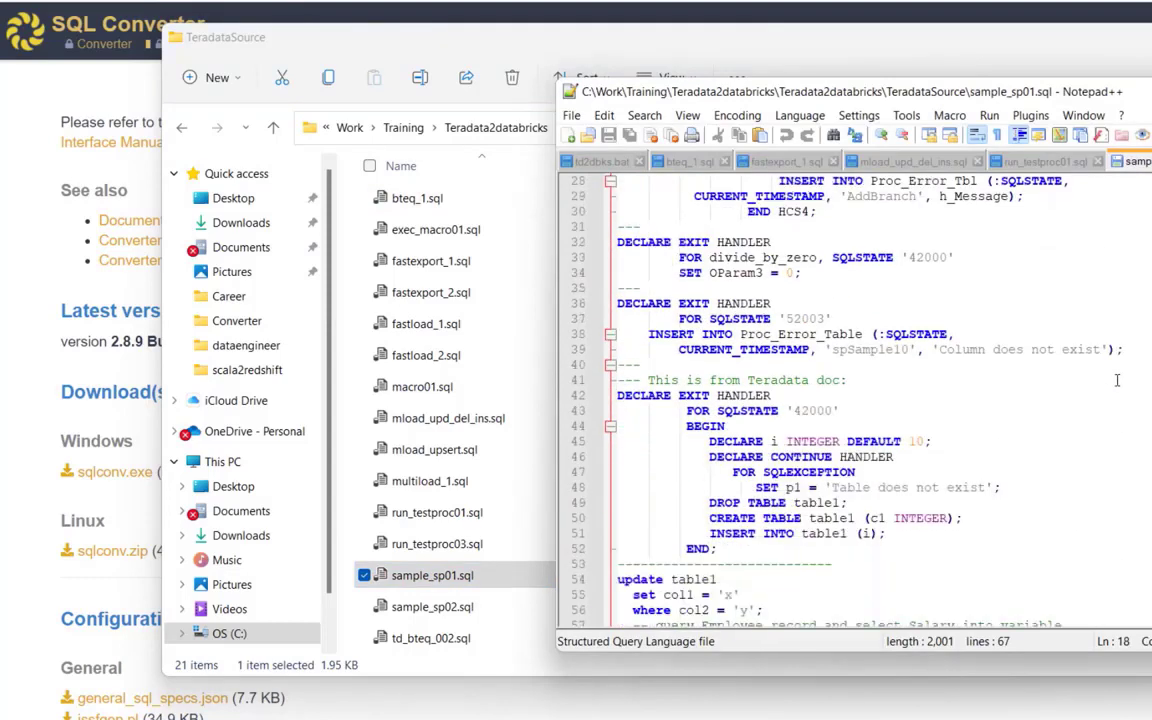
{"action": "scroll", "scroll_direction": "down", "scroll_amount": 3}
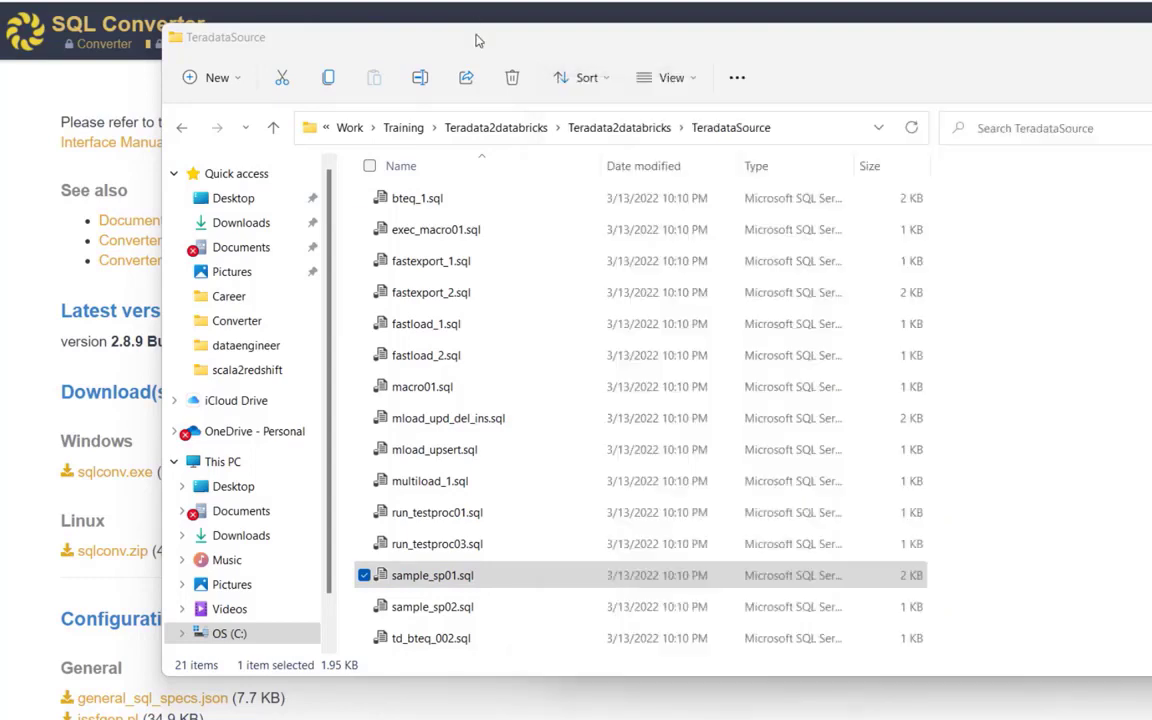
{"action": "scroll", "scroll_direction": "down", "scroll_amount": 3}
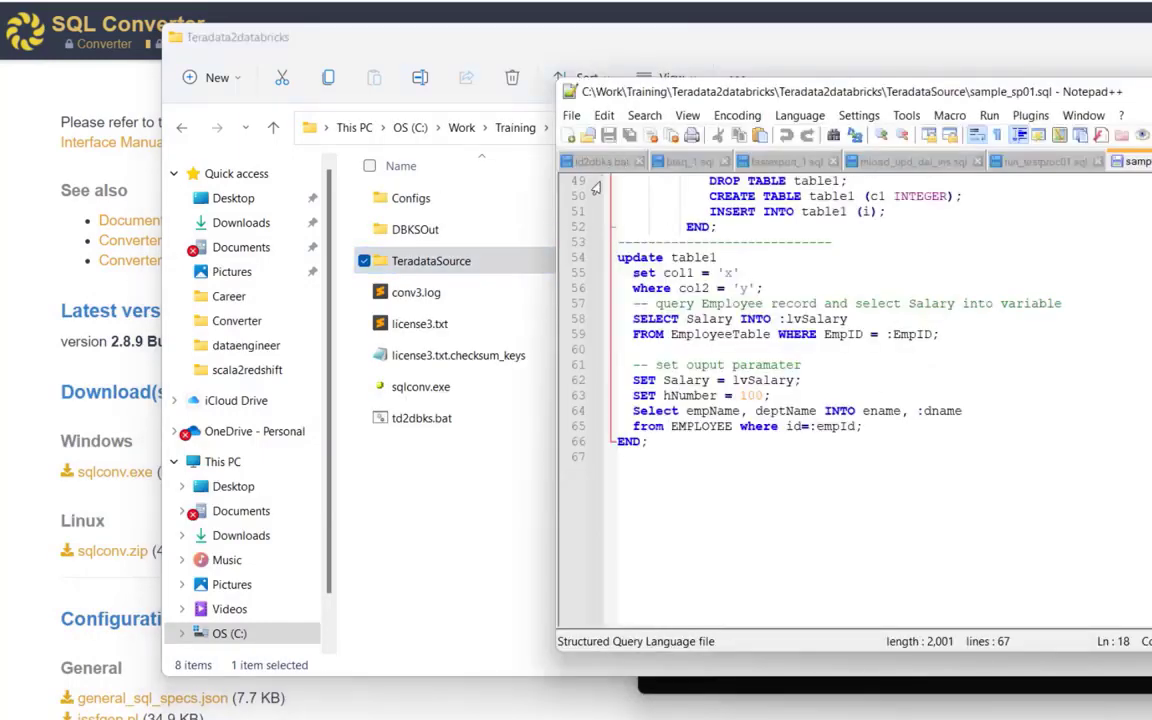
Run td2dbks.bat in the Command Prompt to launch the sqlconv conversion.
{"action": "left_click", "coordinate": [596, 160]}
{"action": "type", "text": "t"}
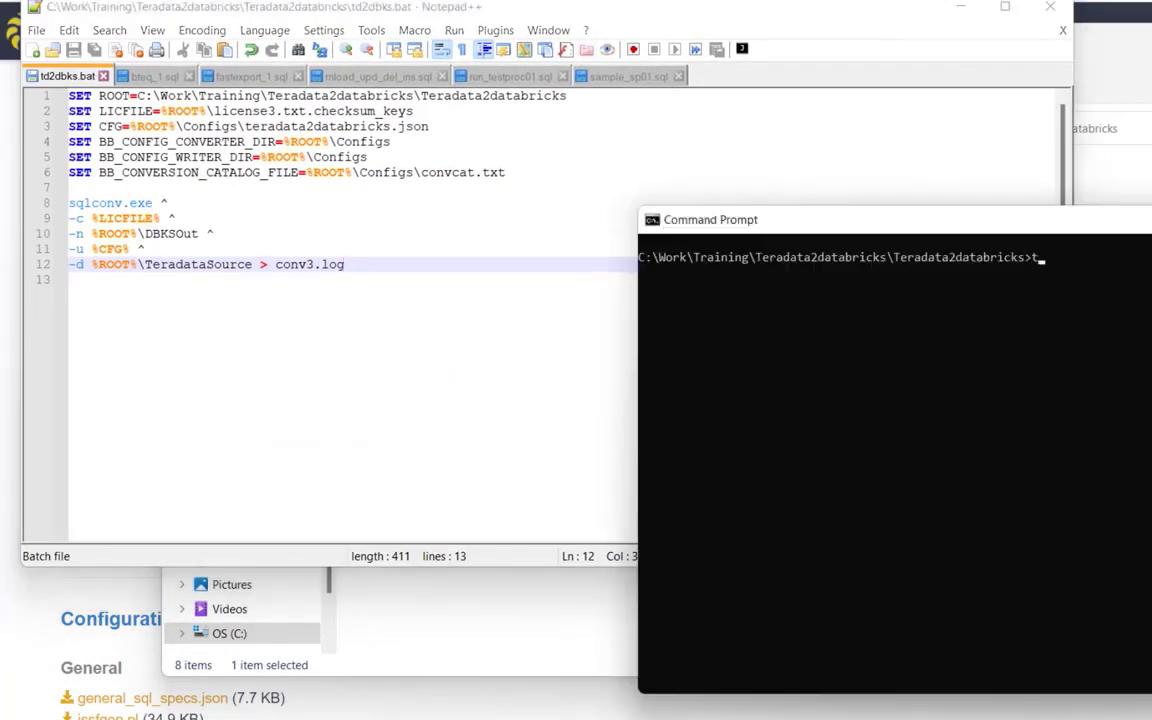
{"action": "type", "text": "d2"}
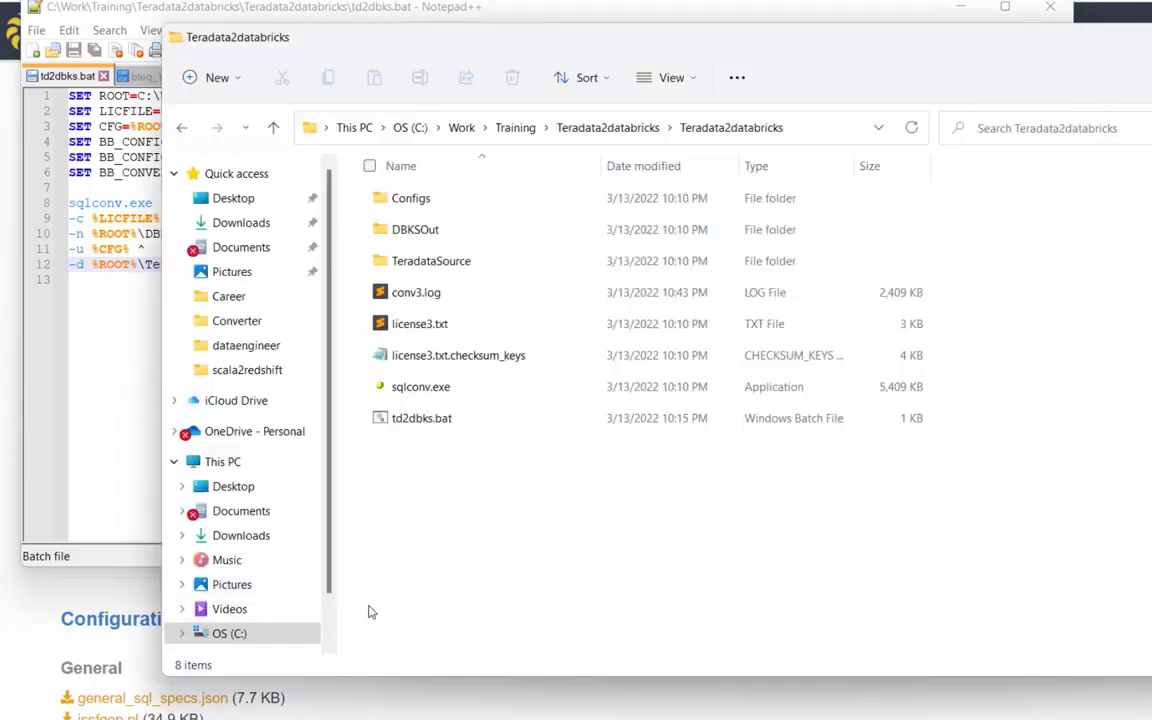
{"action": "mouse_move", "coordinate": [464, 228]}
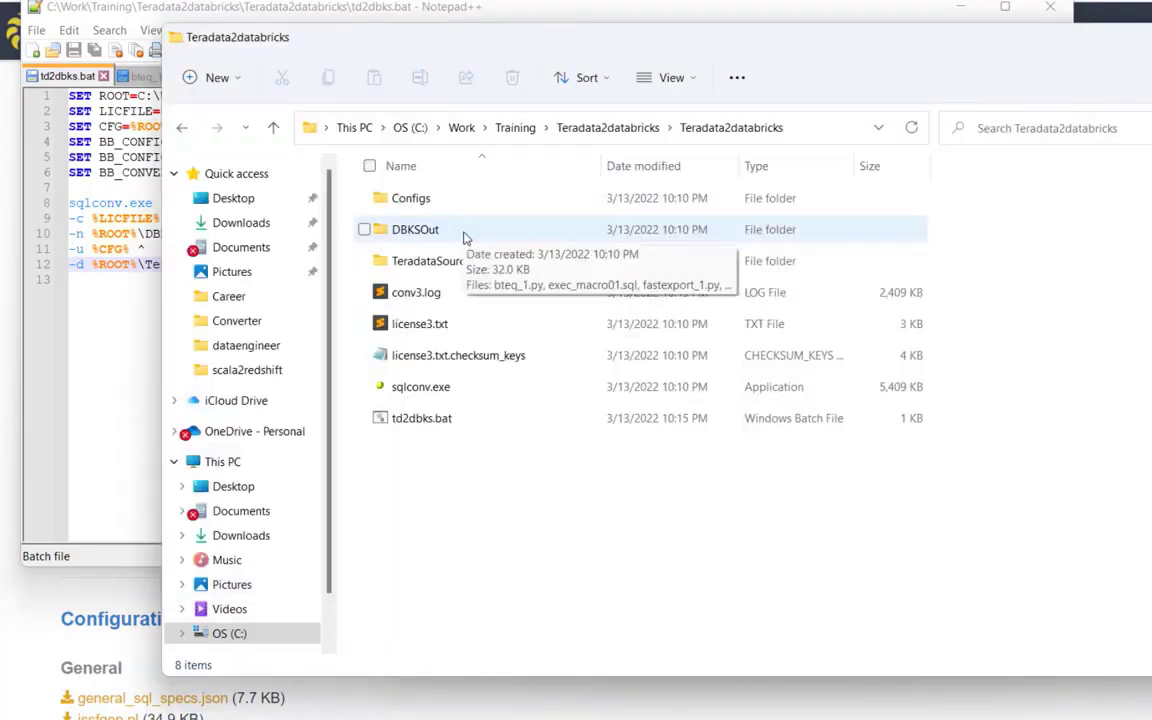
Enter the DBKSOut output folder and bring up the context menu for bteq_1.py.
{"action": "double_click", "coordinate": [416, 228]}
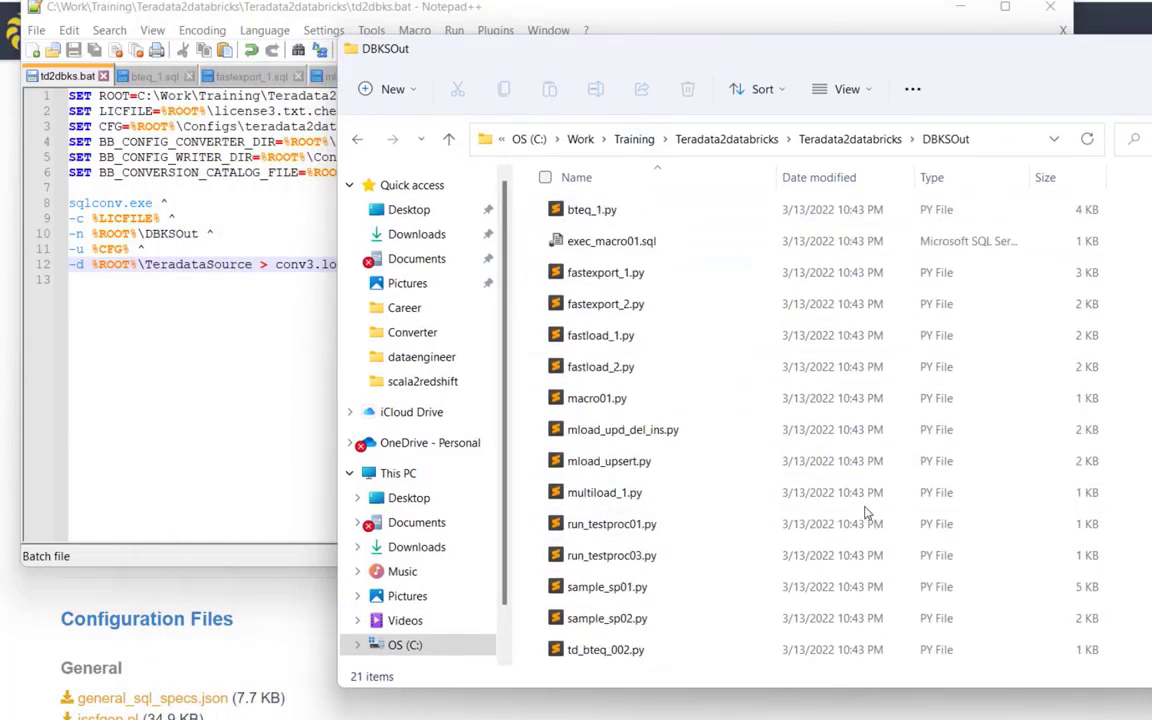
{"action": "left_click", "coordinate": [592, 210]}
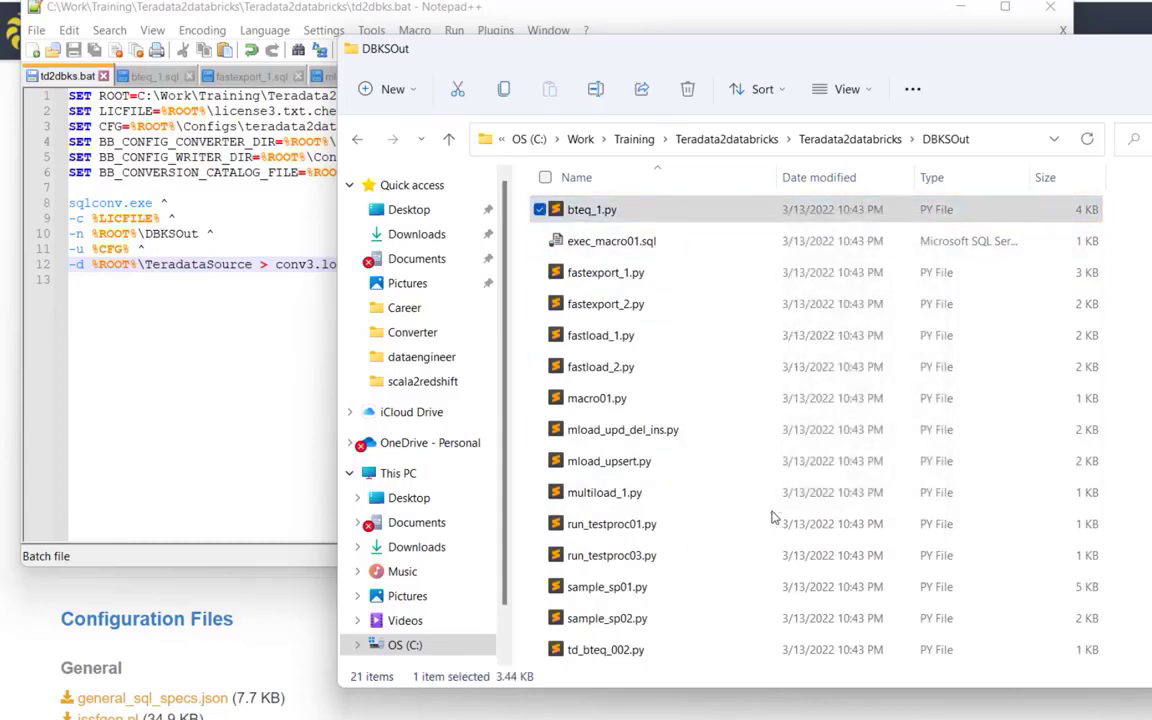
{"action": "right_click", "coordinate": [592, 210]}
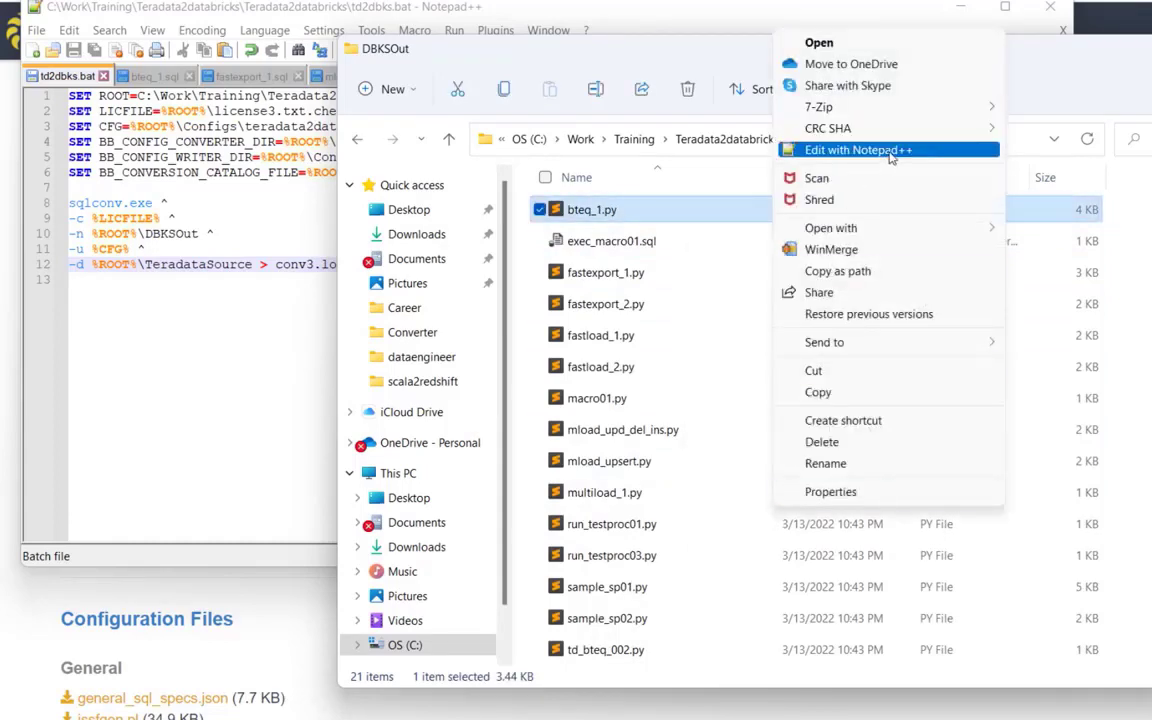
Open converted bteq_1.py, compare it with bteq_1.sql and mark its FIXME file-location note.
{"action": "left_click", "coordinate": [858, 148]}
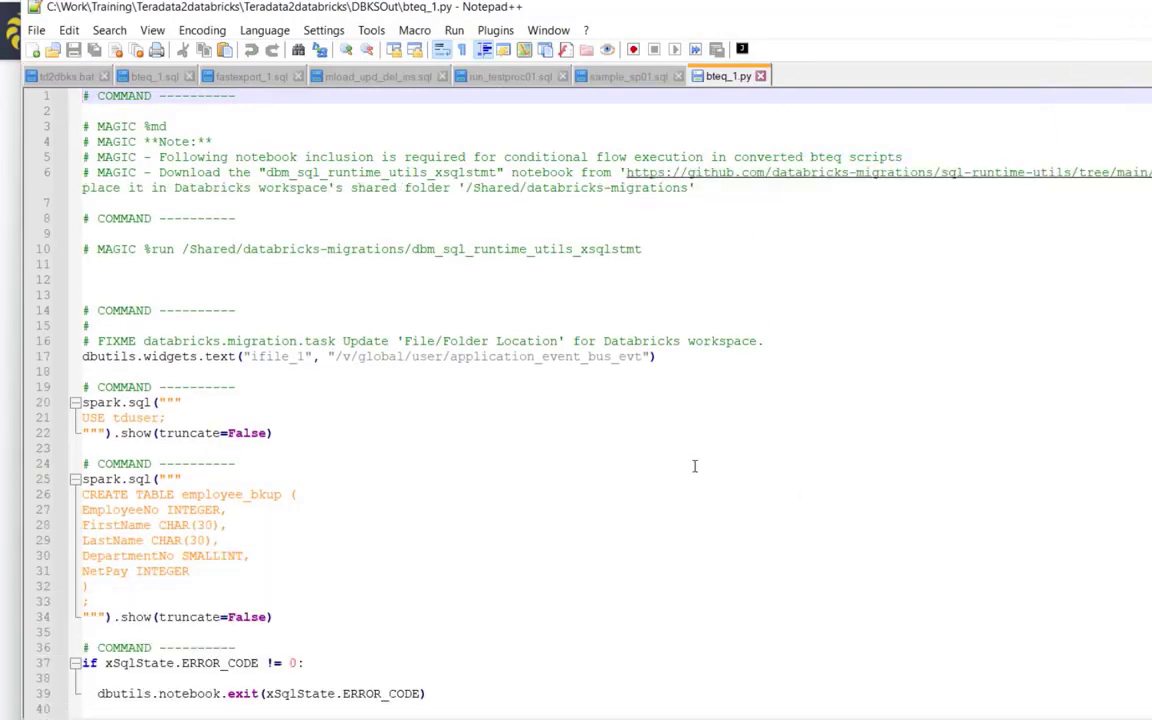
{"action": "left_click", "coordinate": [150, 76]}
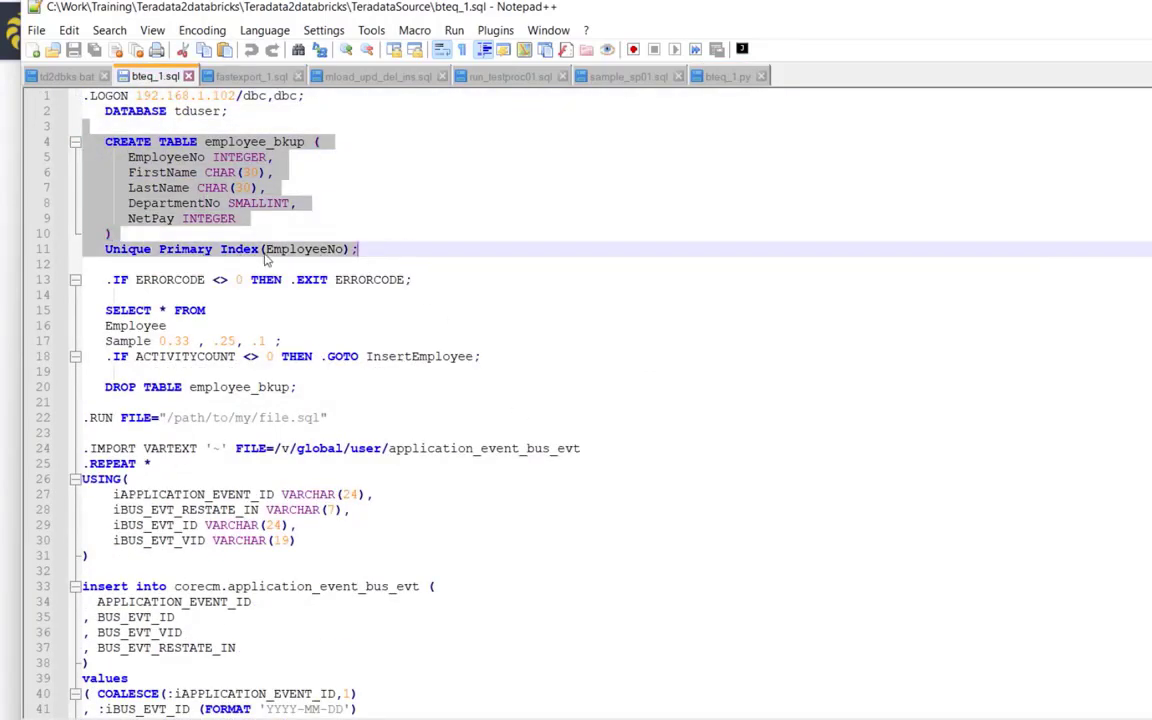
{"action": "scroll", "scroll_direction": "down", "scroll_amount": 3}
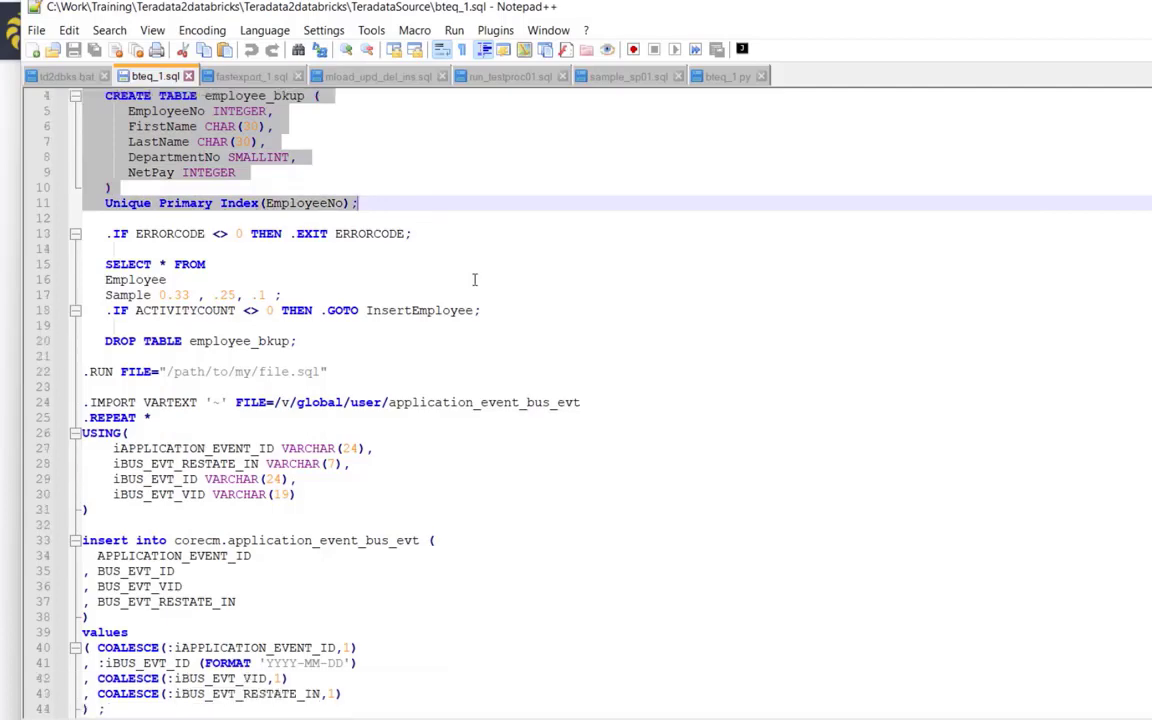
{"action": "scroll", "scroll_direction": "down", "scroll_amount": 3}
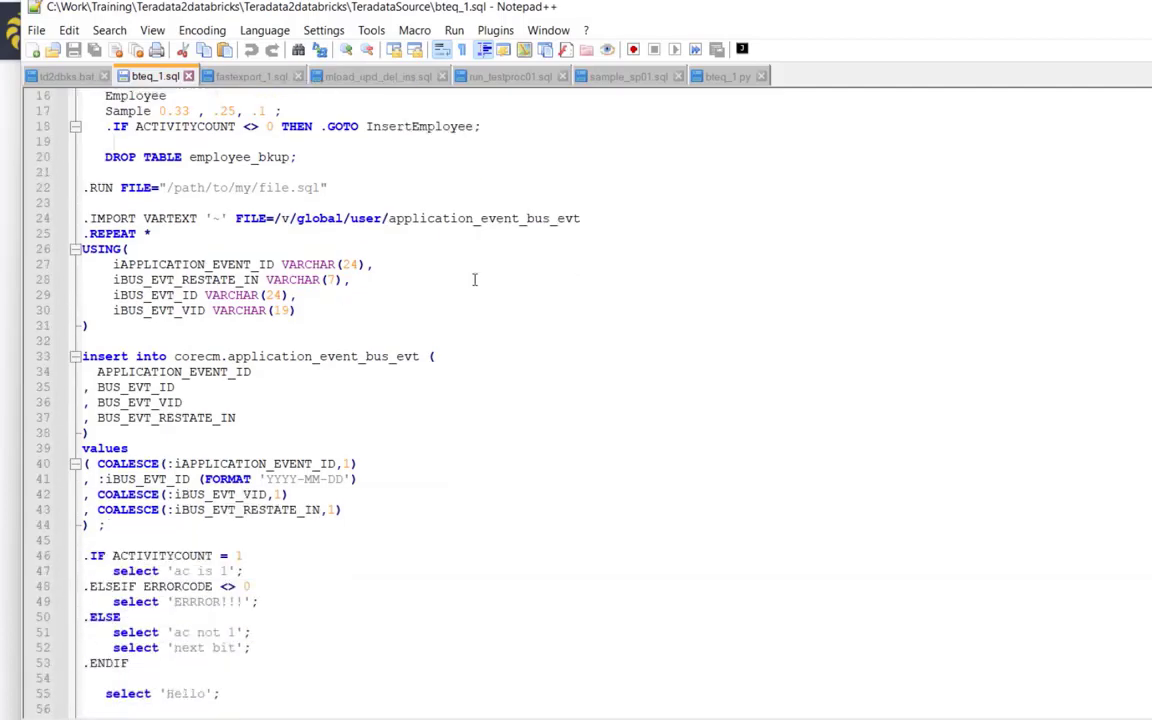
{"action": "left_click", "coordinate": [608, 76]}
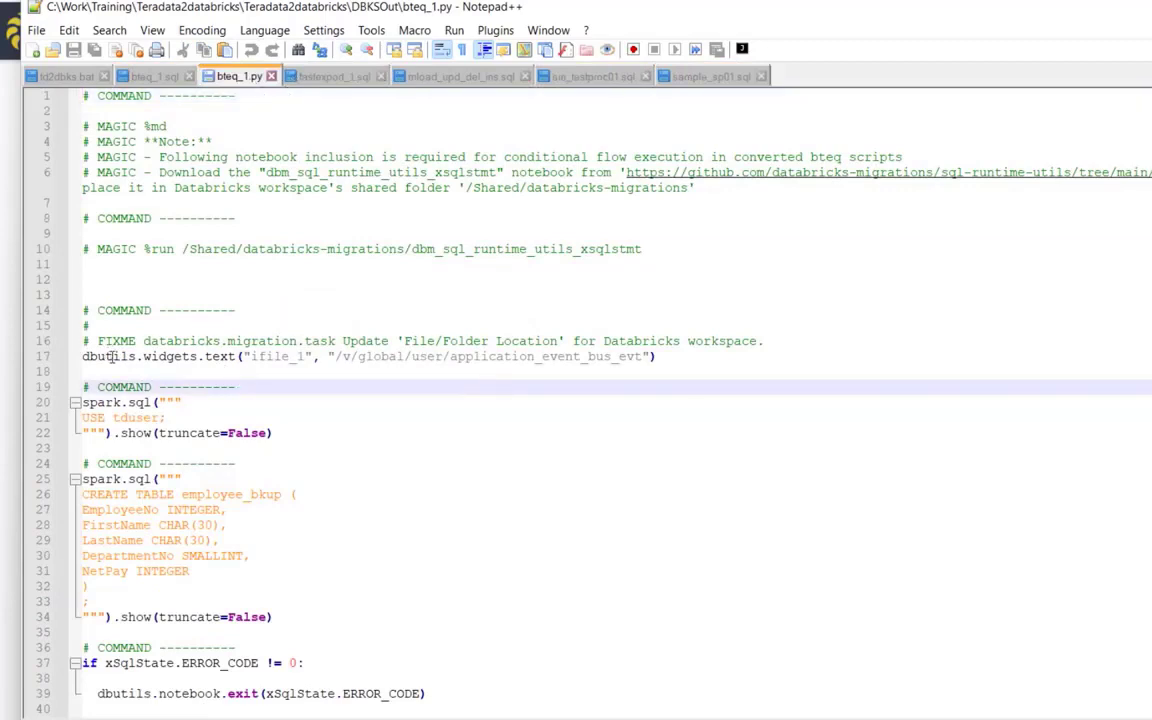
{"action": "left_click", "coordinate": [656, 356]}
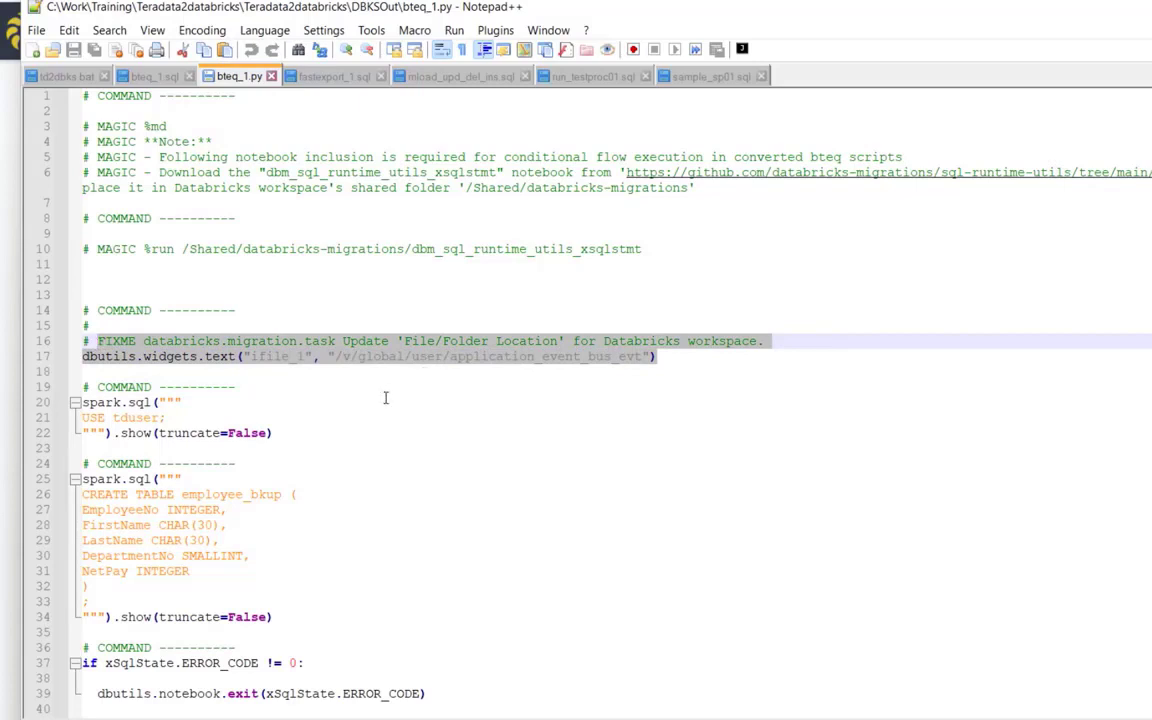
Read bteq_1.py's spark.sql and COPY INTO blocks to the end, then move to fastexport_1.sql.
{"action": "scroll", "scroll_direction": "down", "scroll_amount": 3}
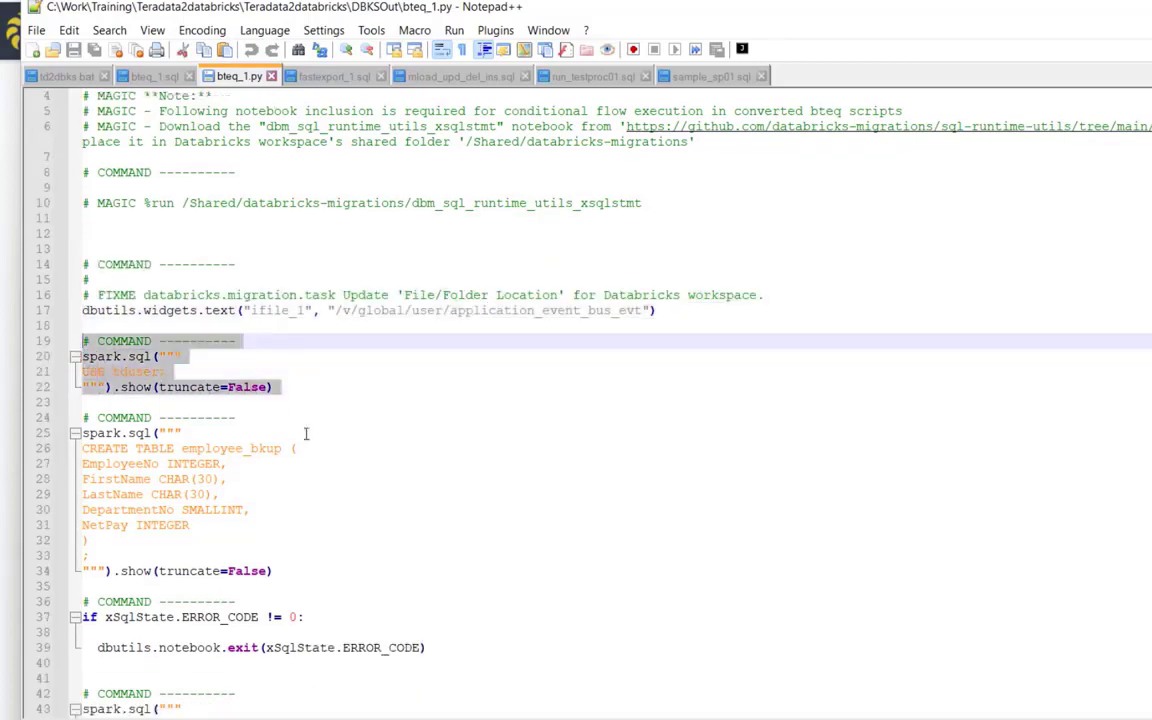
{"action": "scroll", "scroll_direction": "down", "scroll_amount": 3}
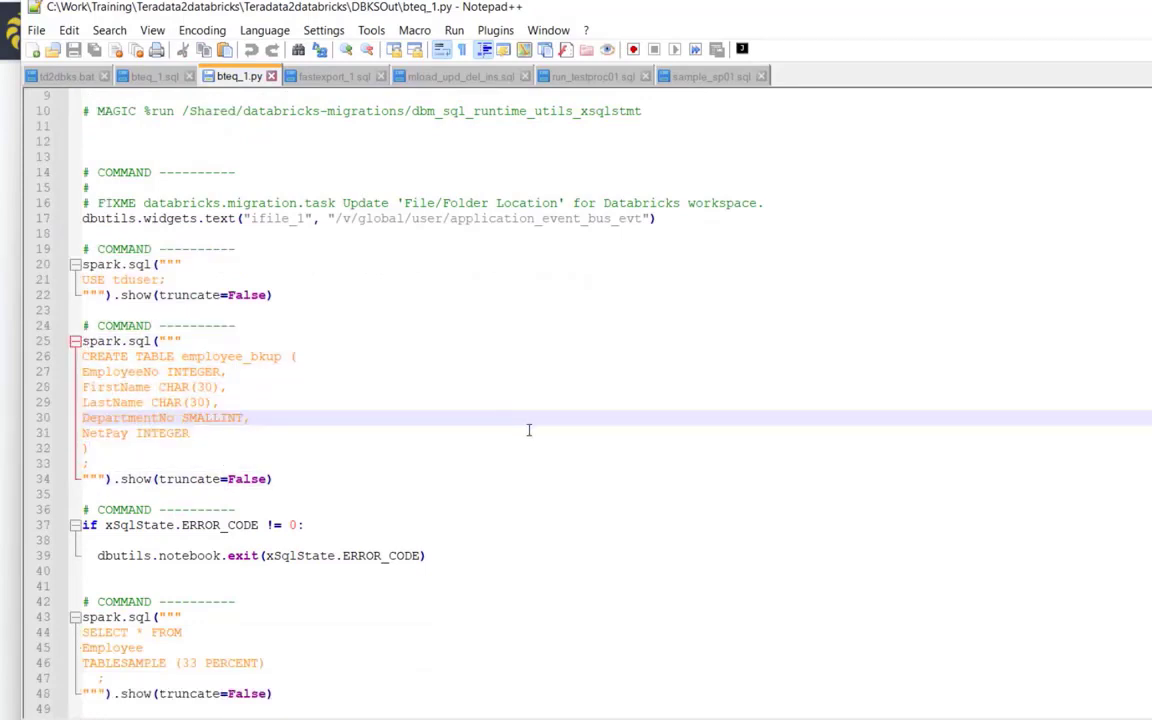
{"action": "scroll", "scroll_direction": "down", "scroll_amount": 3}
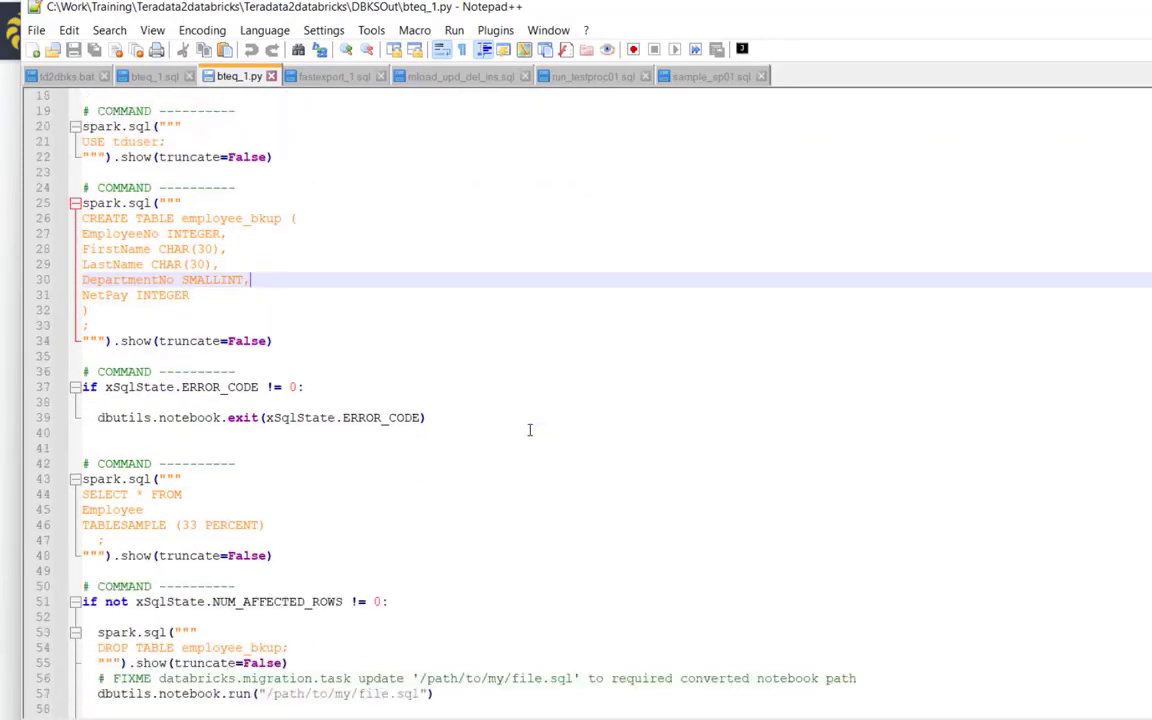
{"action": "scroll", "scroll_direction": "down", "scroll_amount": 3}
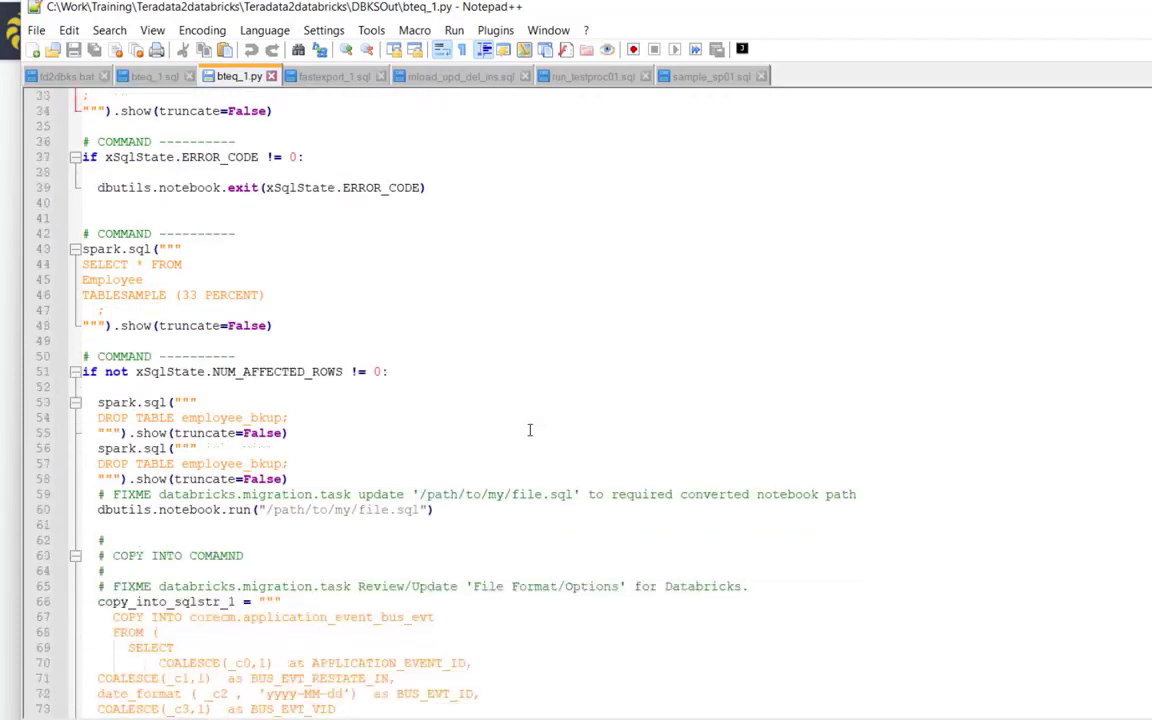
{"action": "scroll", "scroll_direction": "down", "scroll_amount": 3}
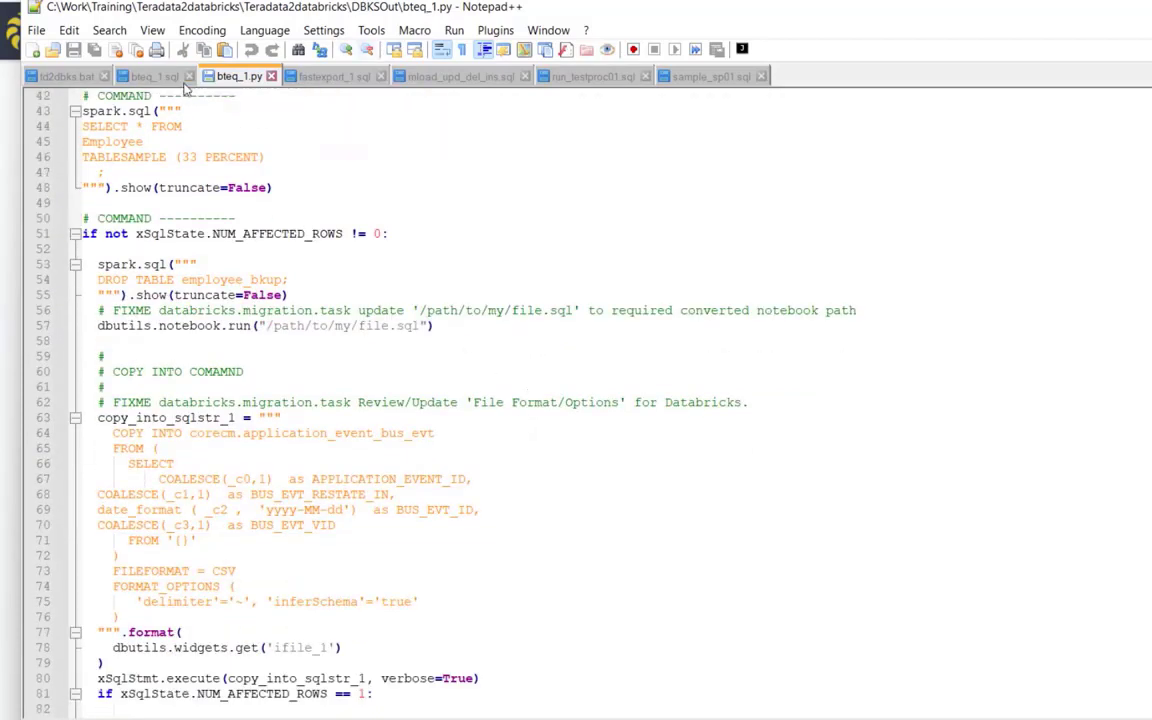
{"action": "left_click", "coordinate": [334, 76]}
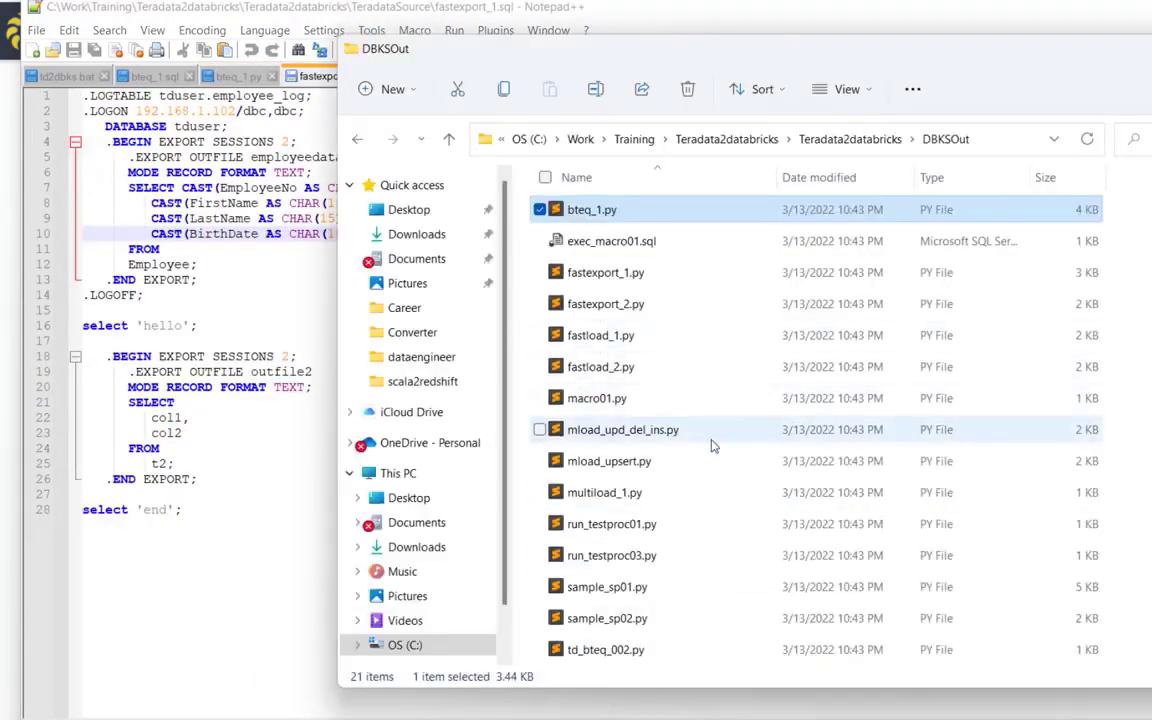
Open converted fastexport_1.py in Notepad++ and compare it with the original fastexport_1.sql.
{"action": "left_click", "coordinate": [604, 272]}
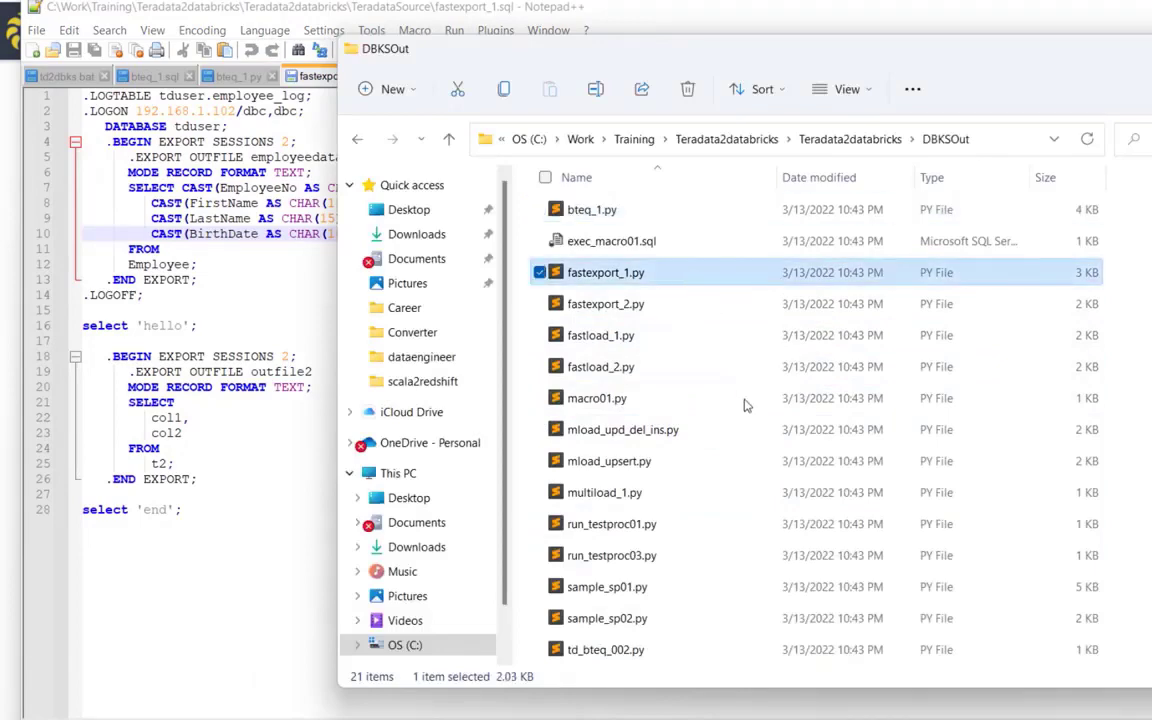
{"action": "right_click", "coordinate": [604, 272]}
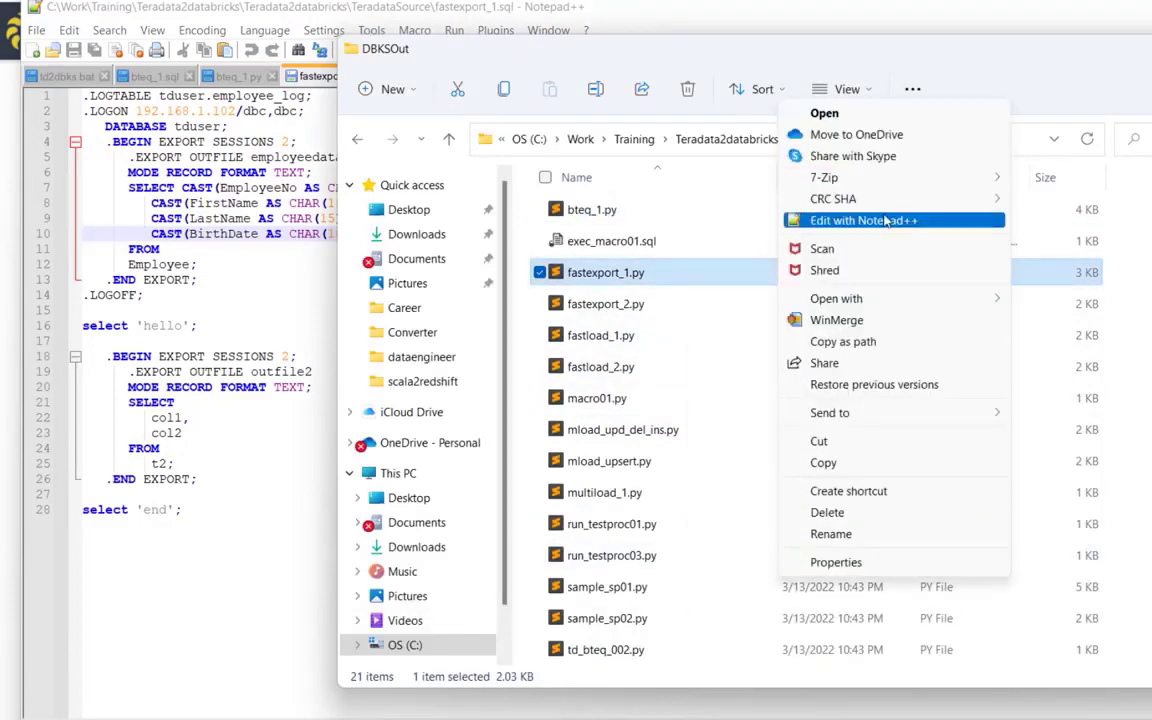
{"action": "left_click", "coordinate": [862, 220]}
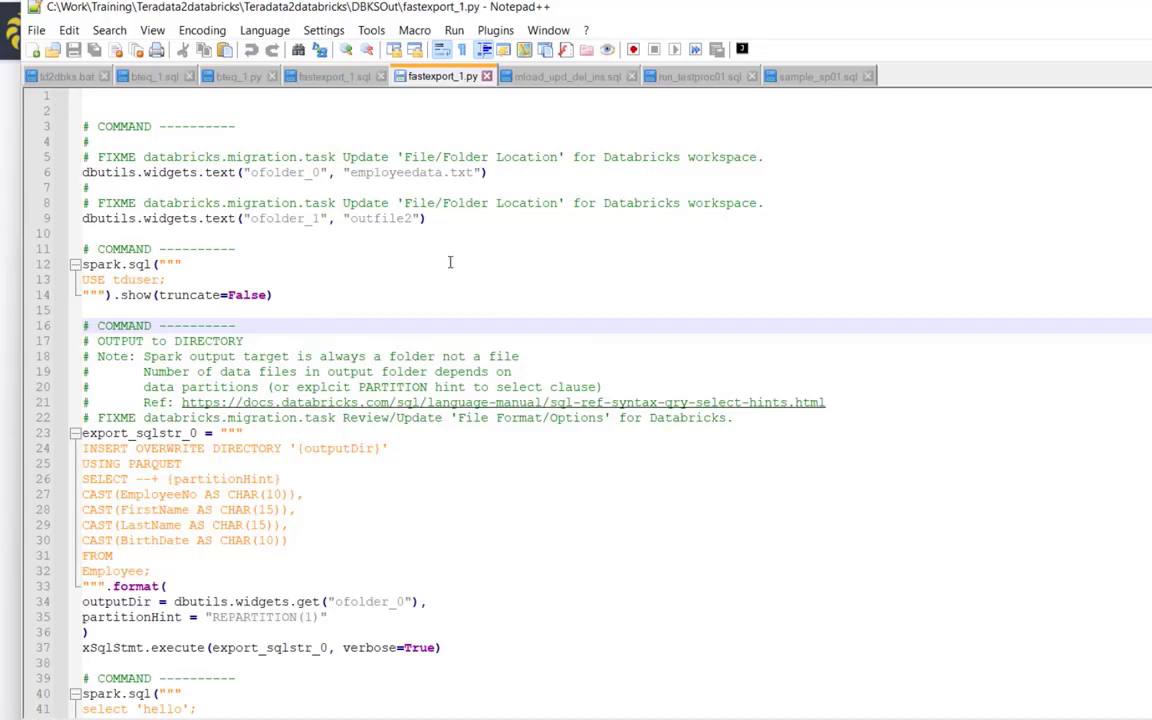
{"action": "left_click", "coordinate": [332, 76]}
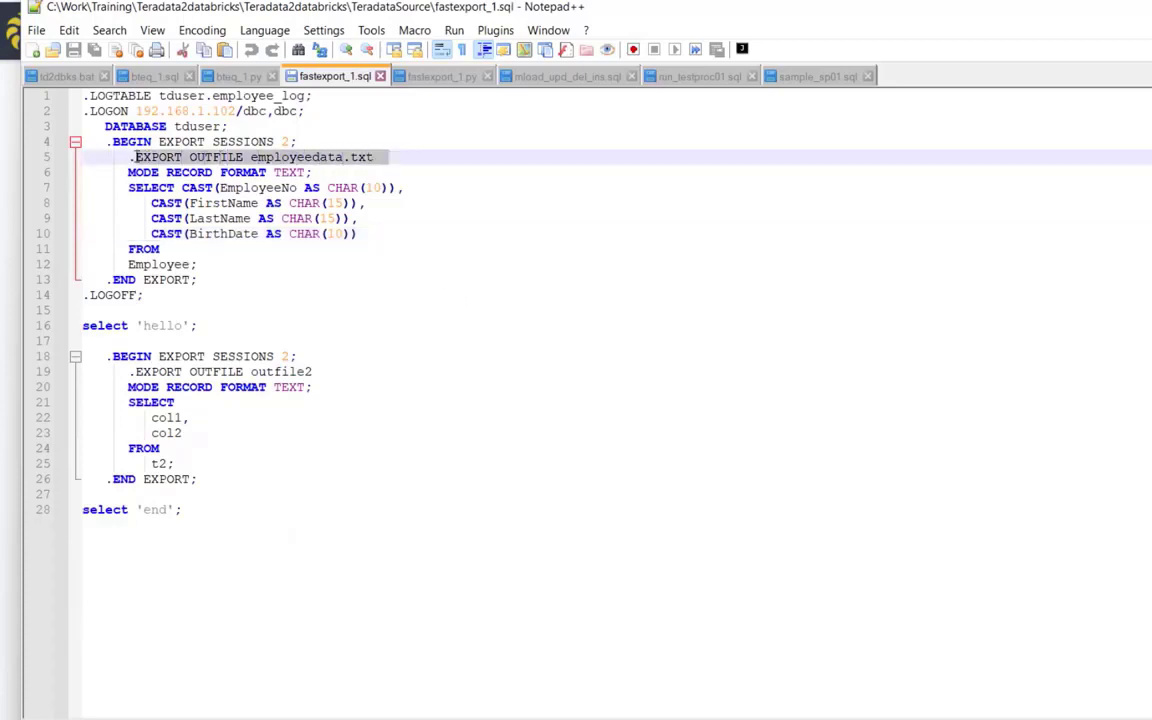
{"action": "left_click", "coordinate": [444, 76]}
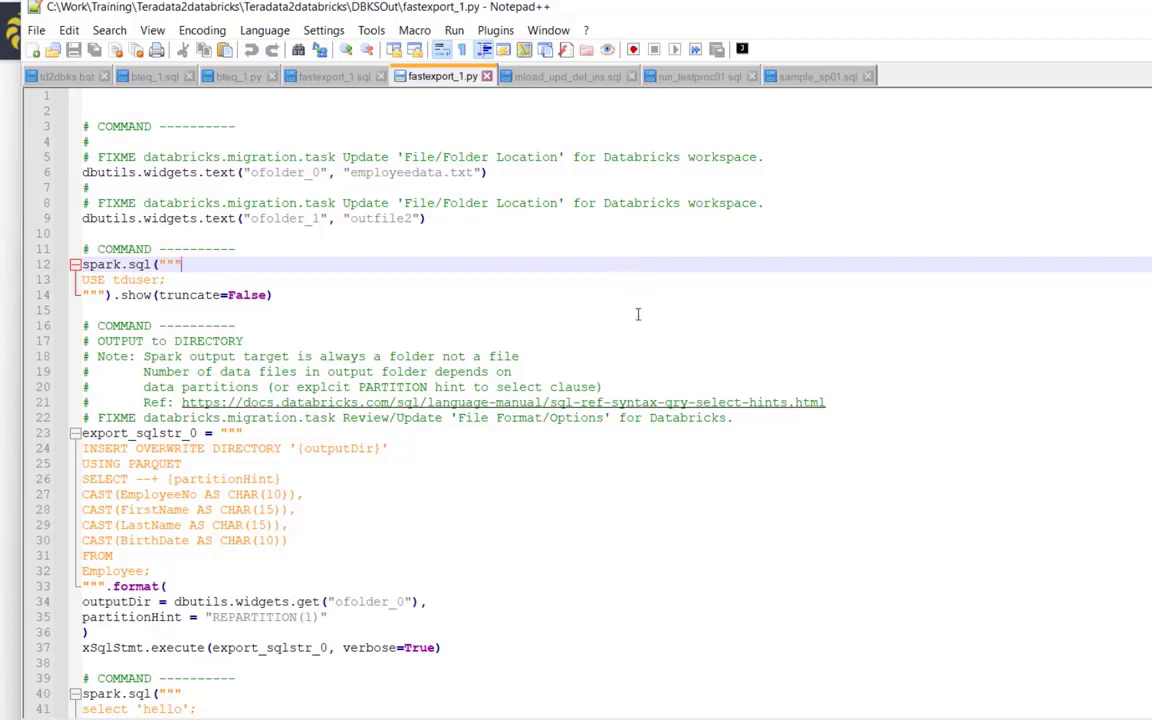
Read through fastexport_1.py's parquet export blocks, then bring DBKSOut back forward.
{"action": "scroll", "scroll_direction": "down", "scroll_amount": 3}
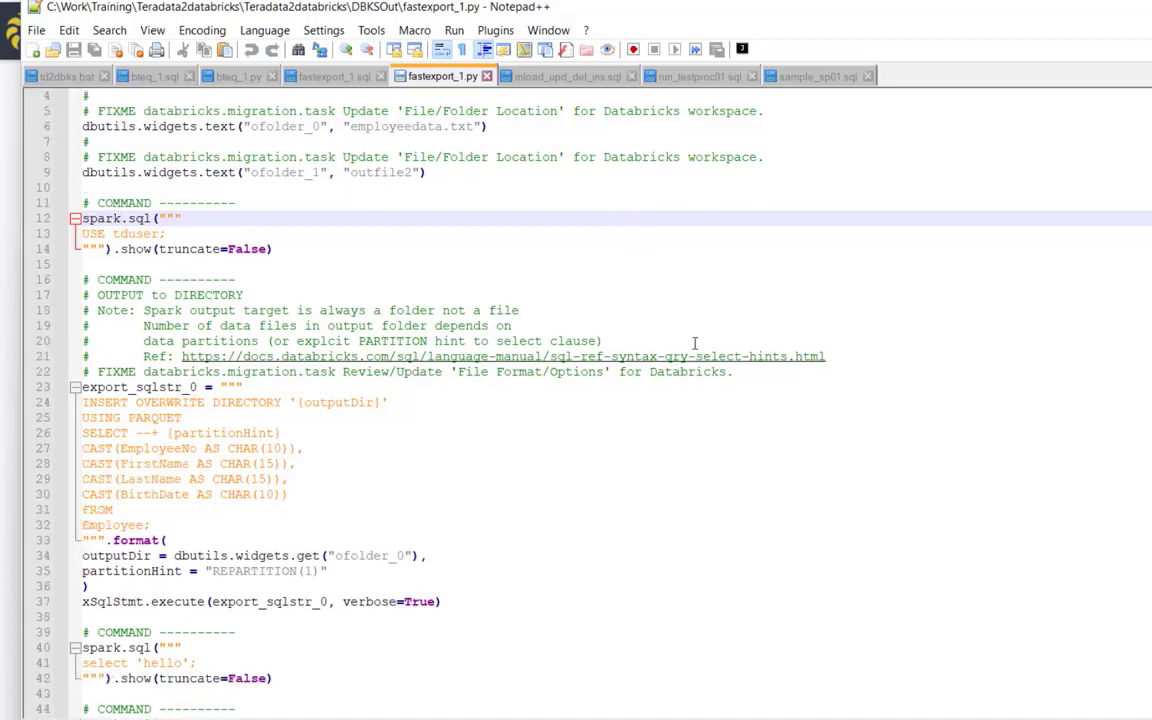
{"action": "scroll", "scroll_direction": "down", "scroll_amount": 3}
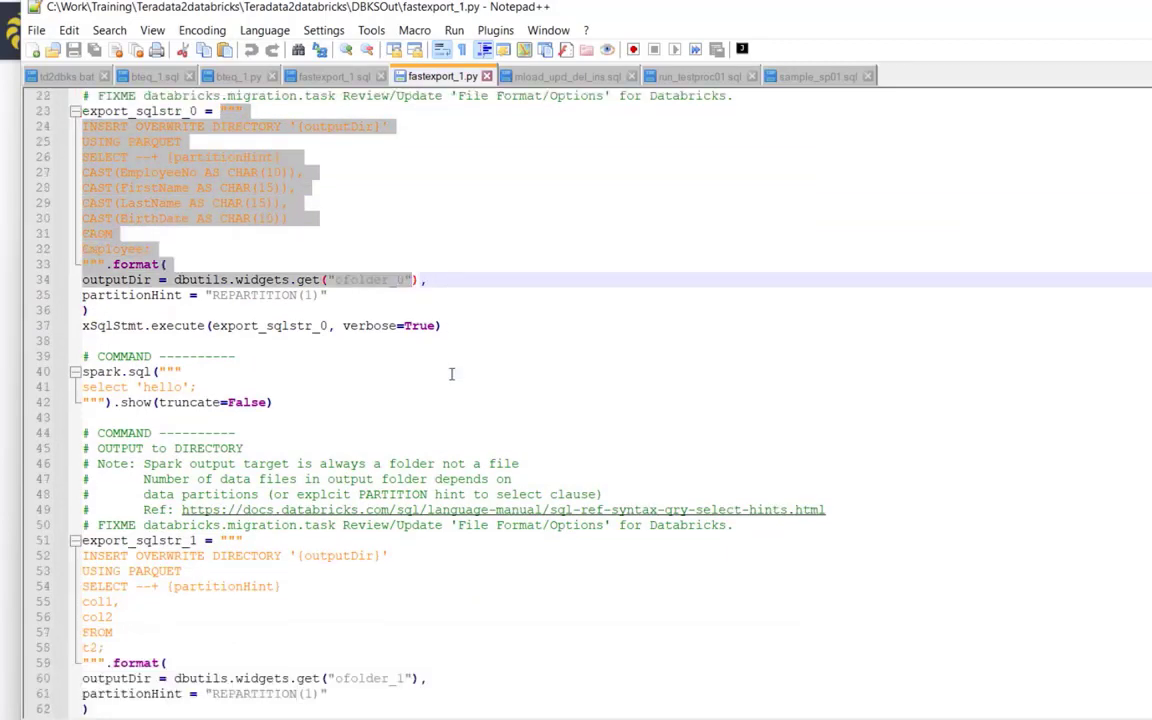
{"action": "scroll", "scroll_direction": "down", "scroll_amount": 3}
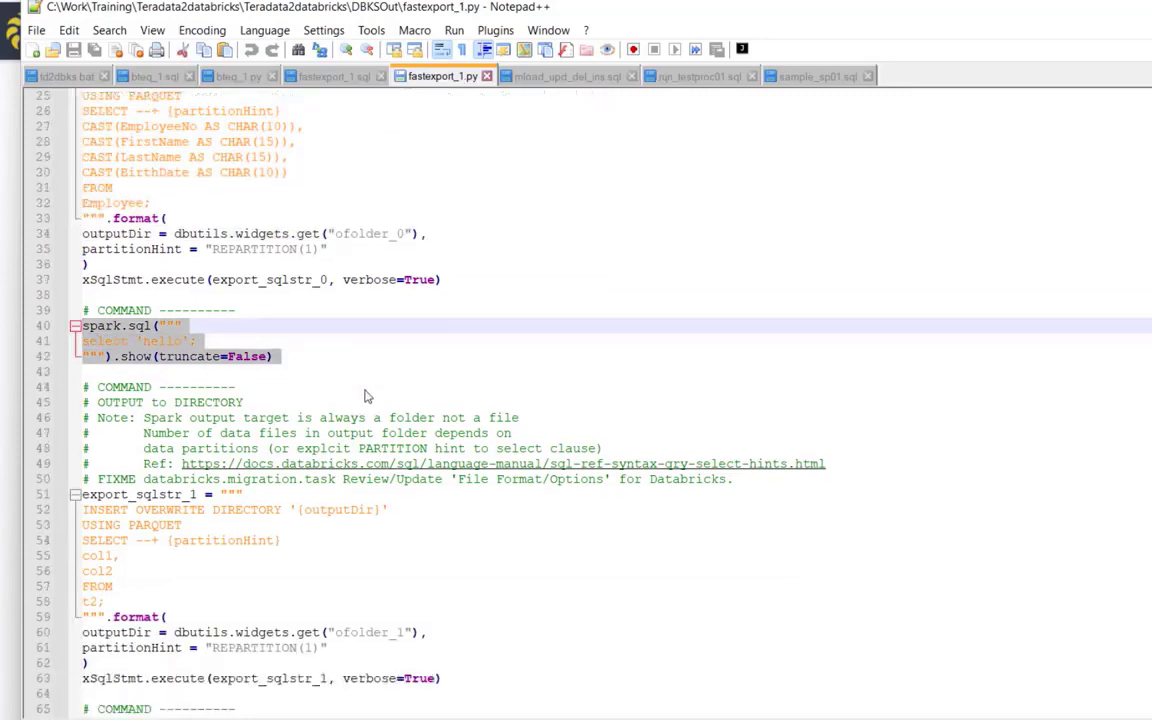
{"action": "scroll", "scroll_direction": "down", "scroll_amount": 3}
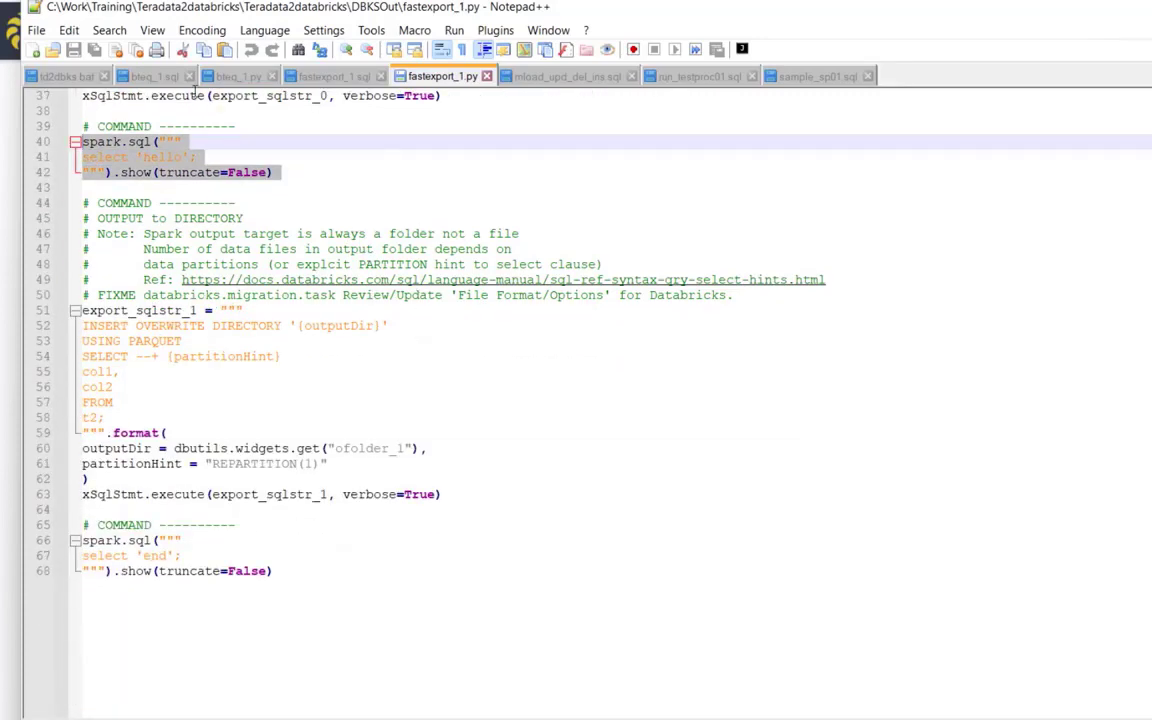
{"action": "left_click", "coordinate": [150, 76]}
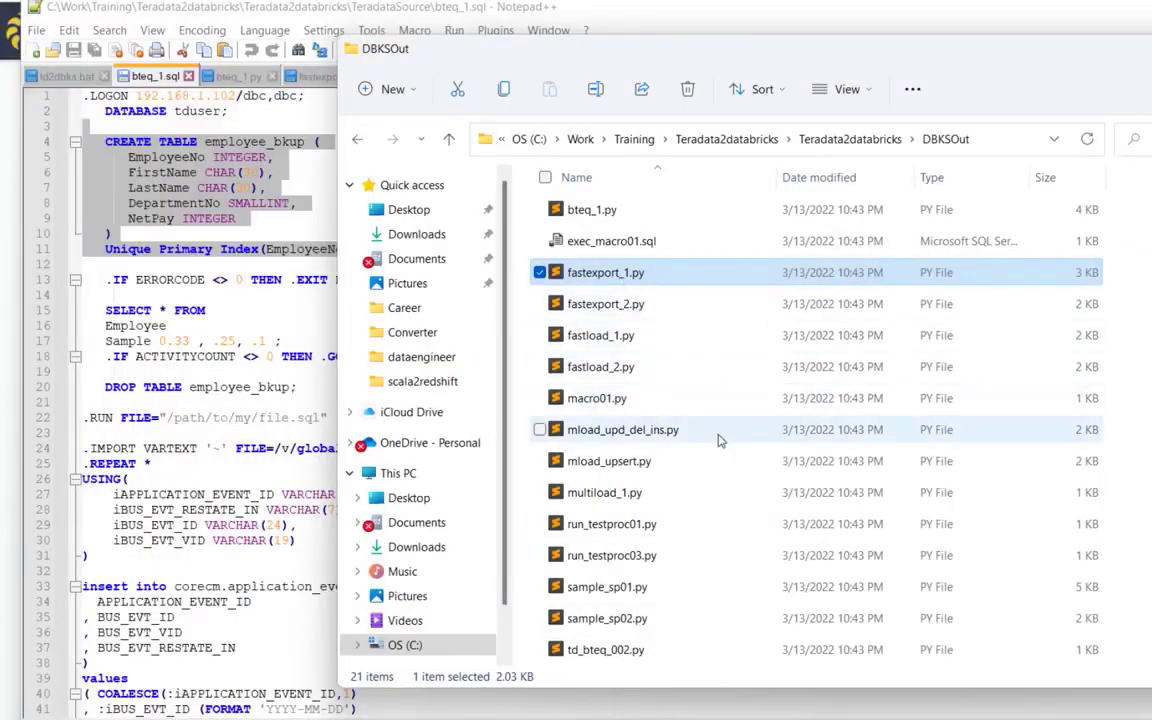
Open converted mload_upd_del_ins.py and read its MERGE, DELETE and COPY INTO blocks, then return to DBKSOut.
{"action": "left_click", "coordinate": [624, 428]}
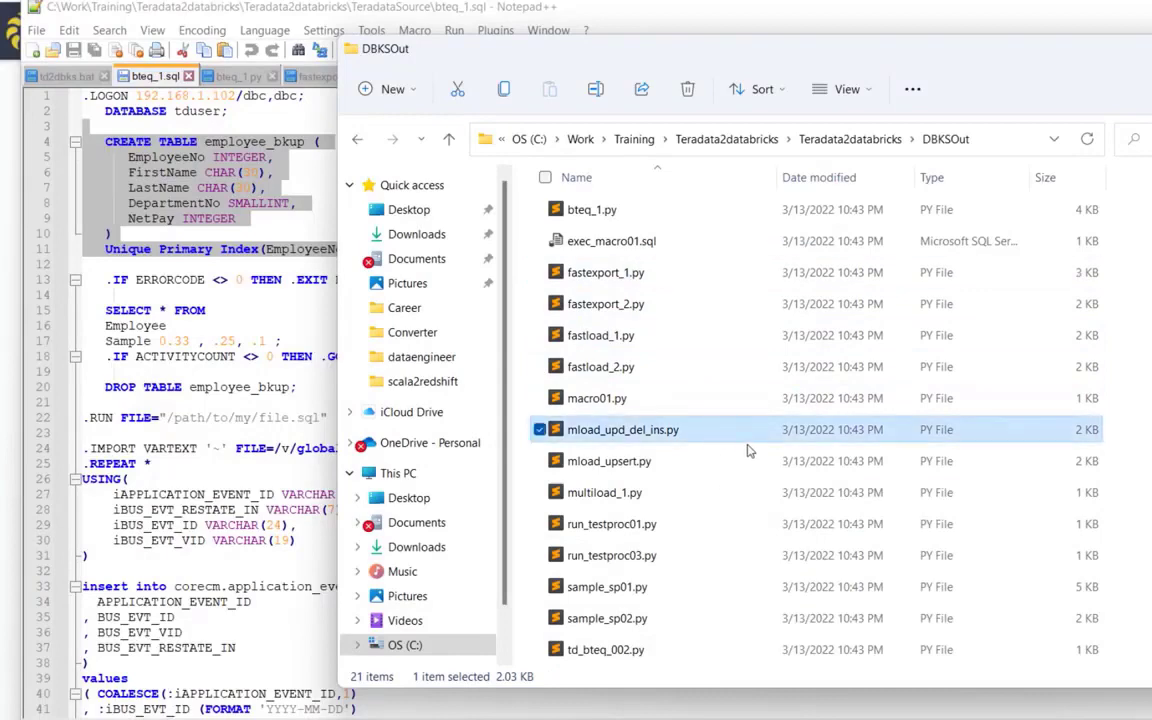
{"action": "right_click", "coordinate": [624, 428]}
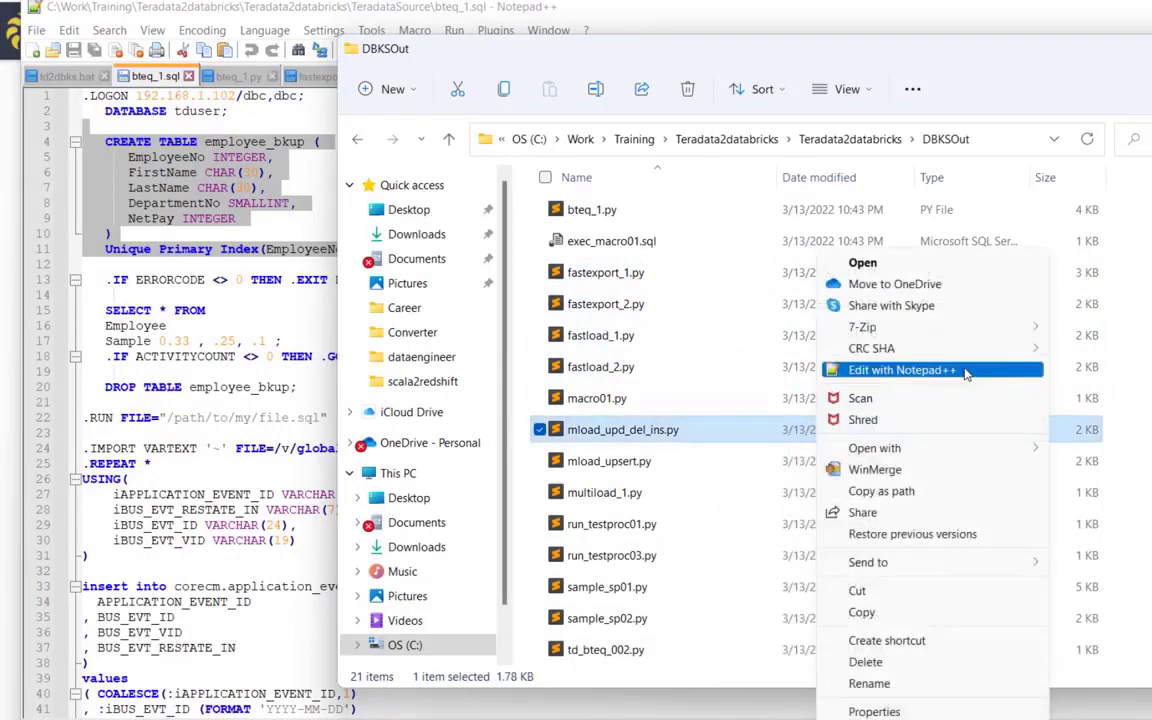
{"action": "left_click", "coordinate": [902, 370]}
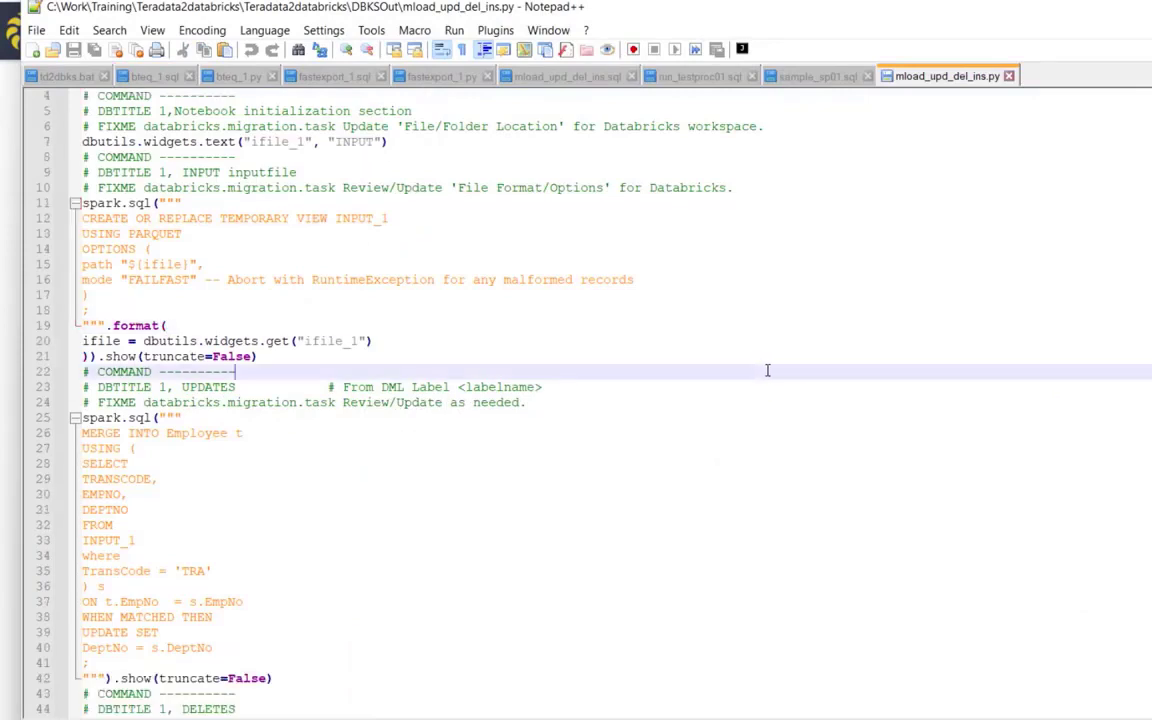
{"action": "scroll", "scroll_direction": "down", "scroll_amount": 3}
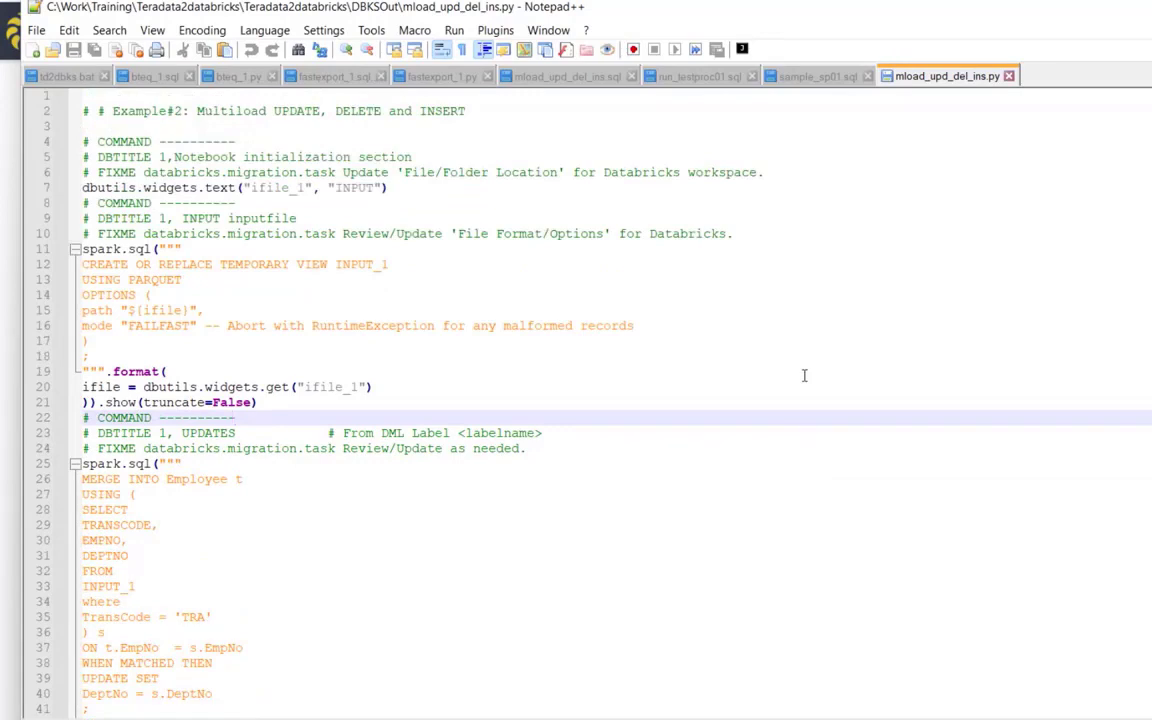
{"action": "left_click", "coordinate": [236, 418]}
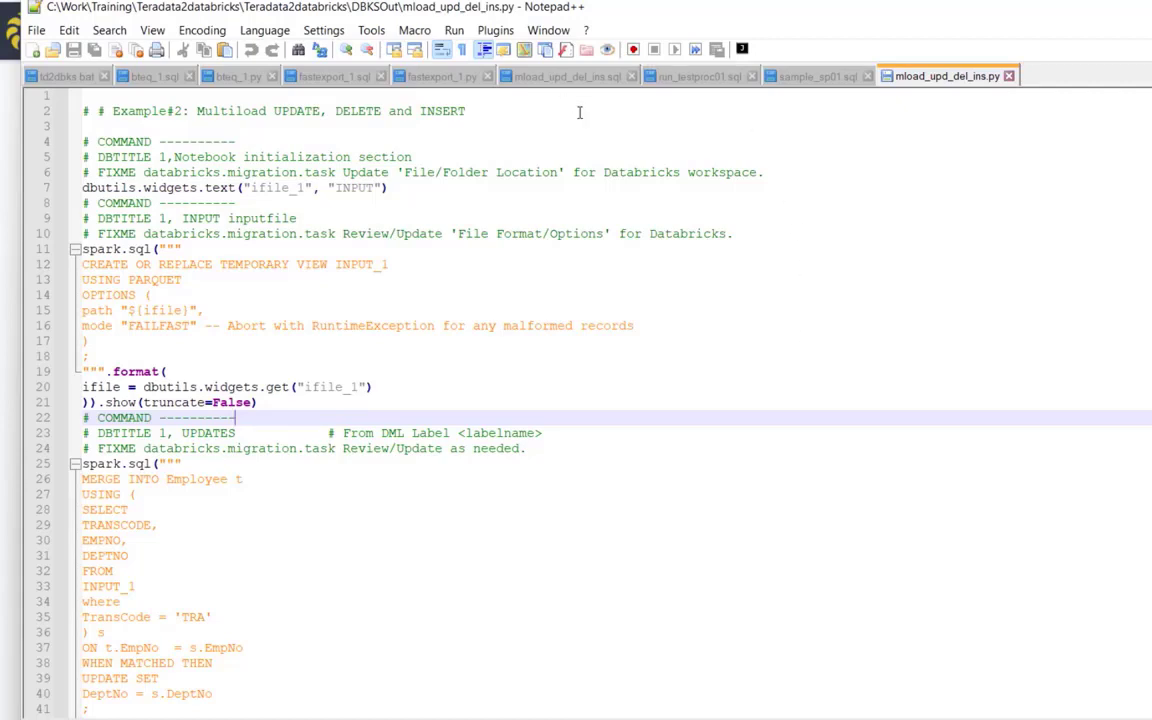
{"action": "scroll", "scroll_direction": "down", "scroll_amount": 3}
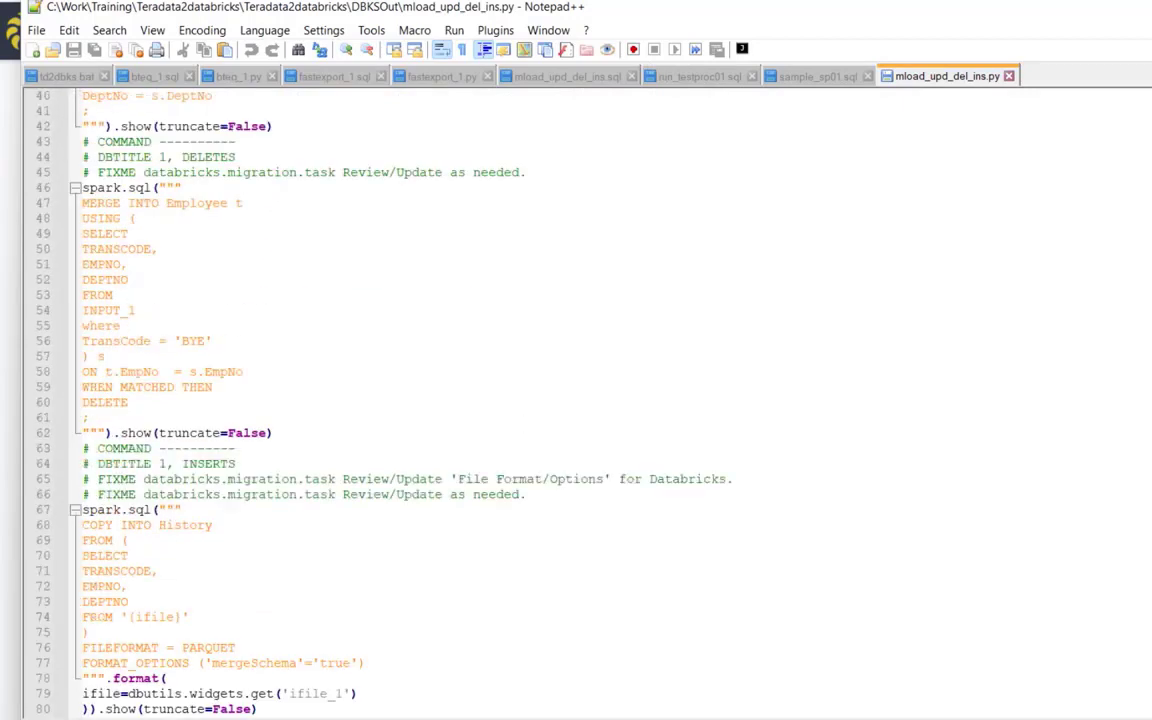
{"action": "left_click", "coordinate": [312, 340]}
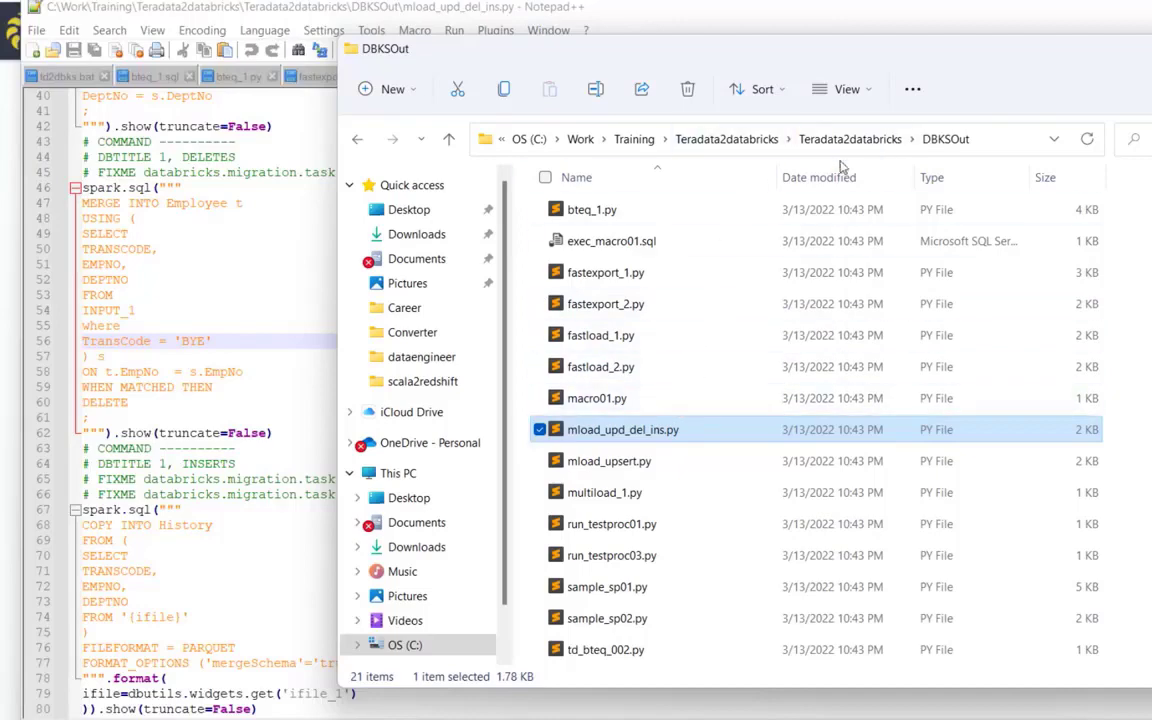
Navigate to the Teradata2databricks Configs folder and open teradata2databricks.json in Notepad++.
{"action": "left_click", "coordinate": [850, 140]}
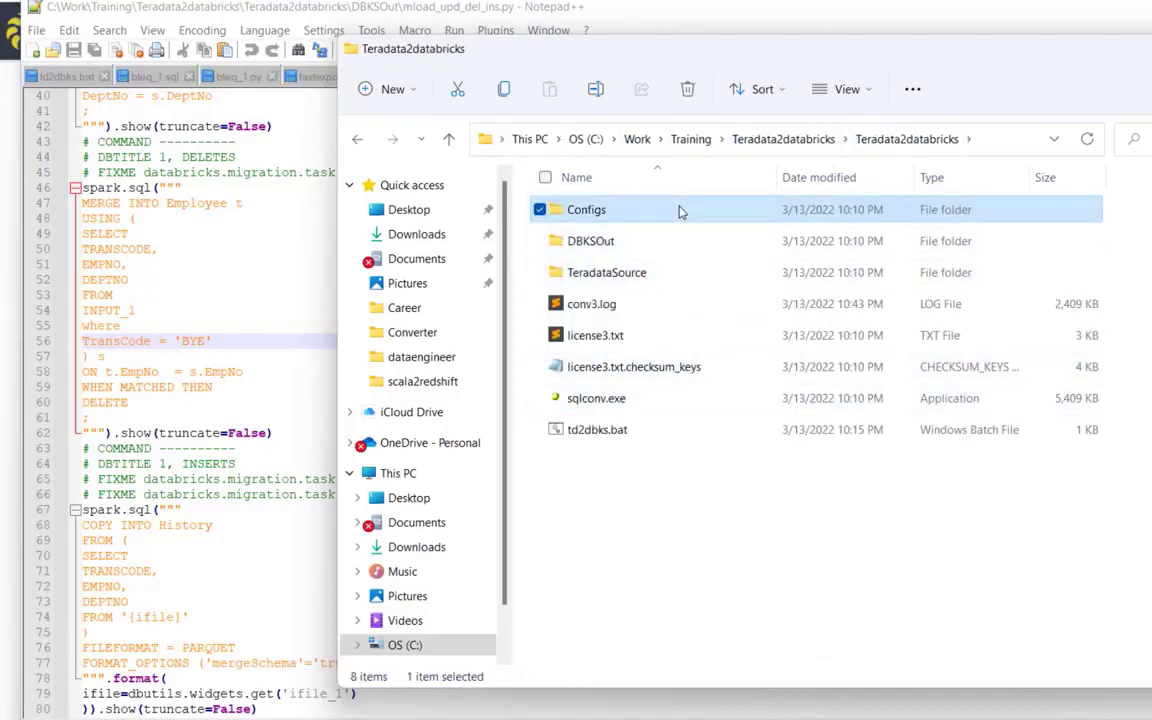
{"action": "double_click", "coordinate": [586, 210]}
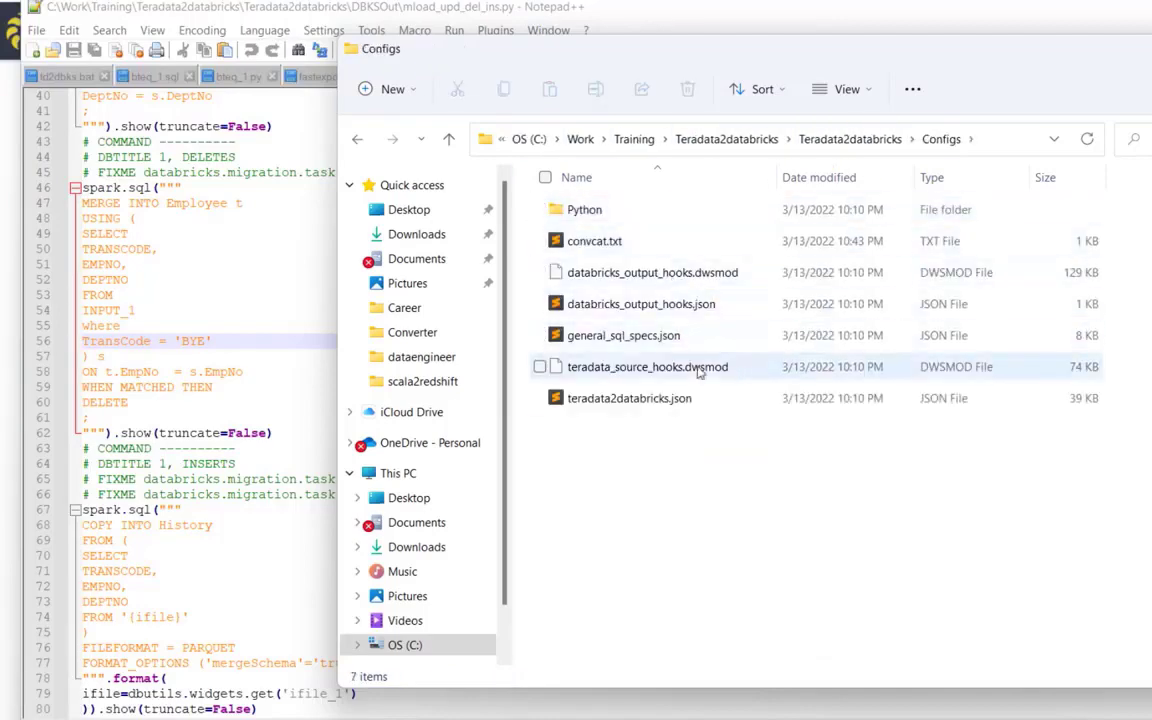
{"action": "right_click", "coordinate": [628, 398]}
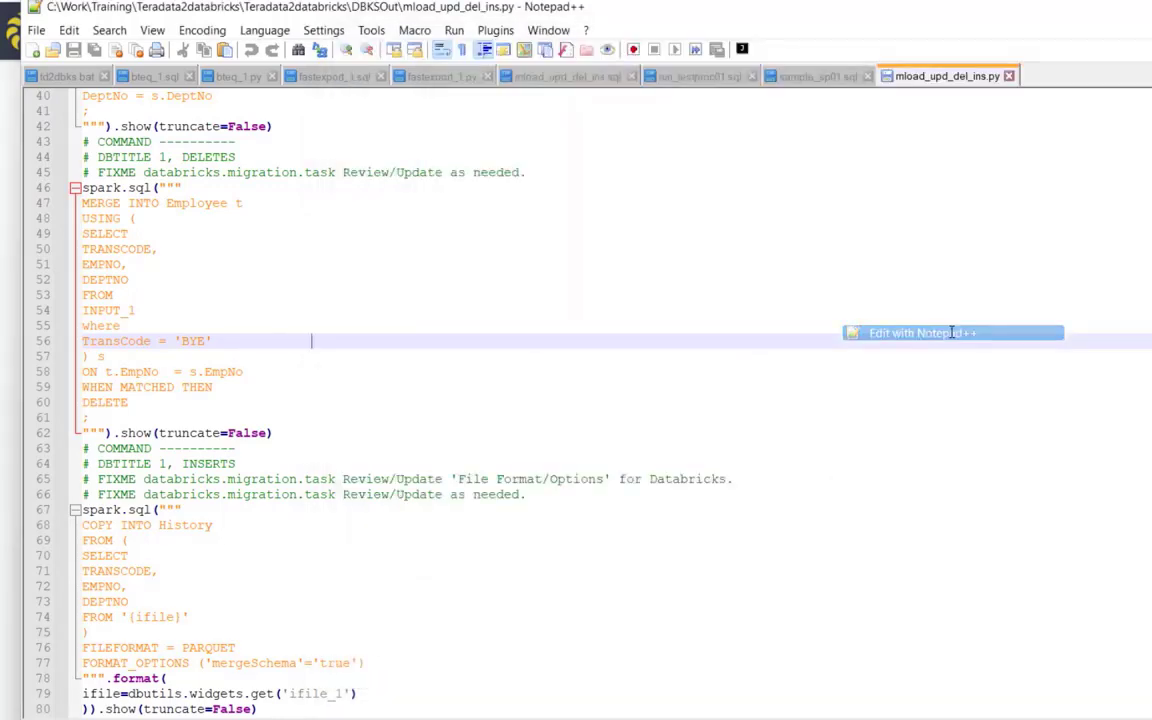
{"action": "left_click", "coordinate": [1084, 76]}
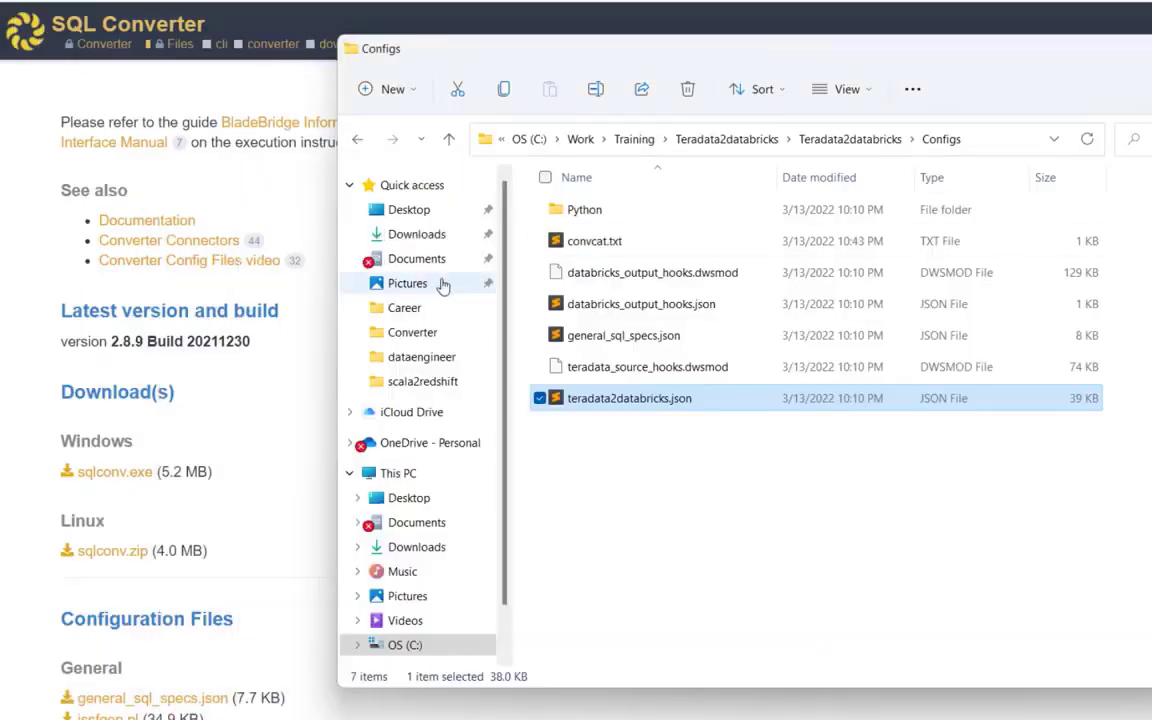
{"action": "double_click", "coordinate": [628, 398]}
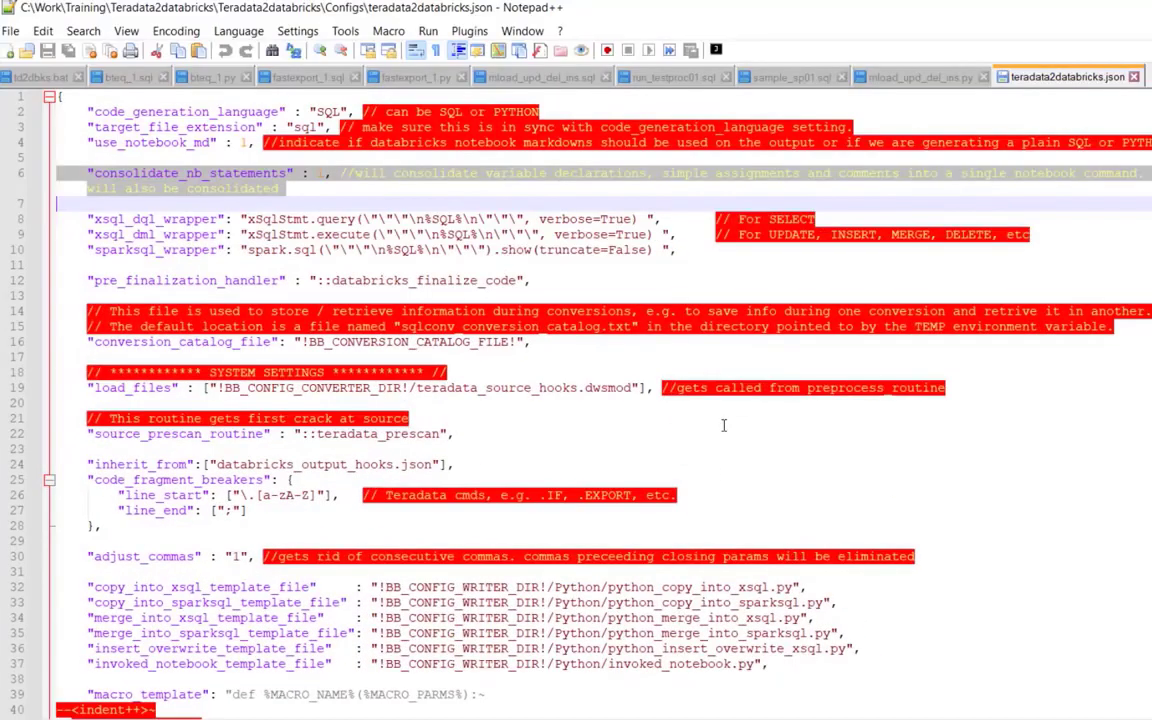
{"action": "left_click", "coordinate": [418, 76]}
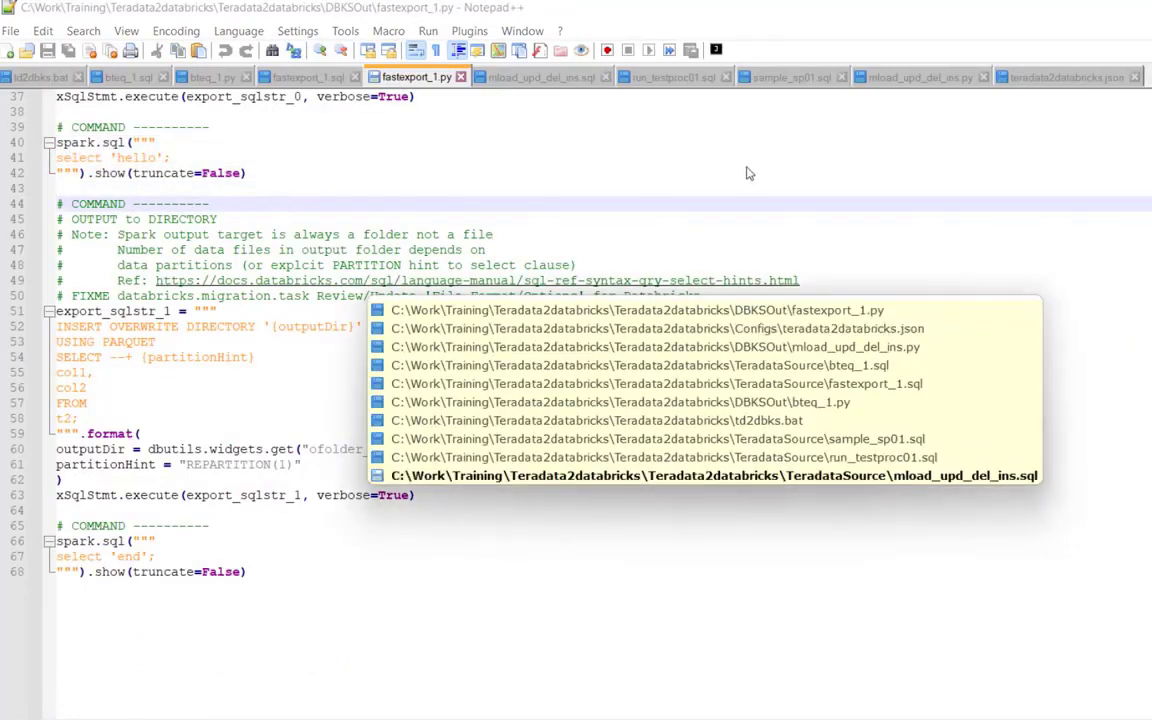
{"action": "left_click", "coordinate": [714, 476]}
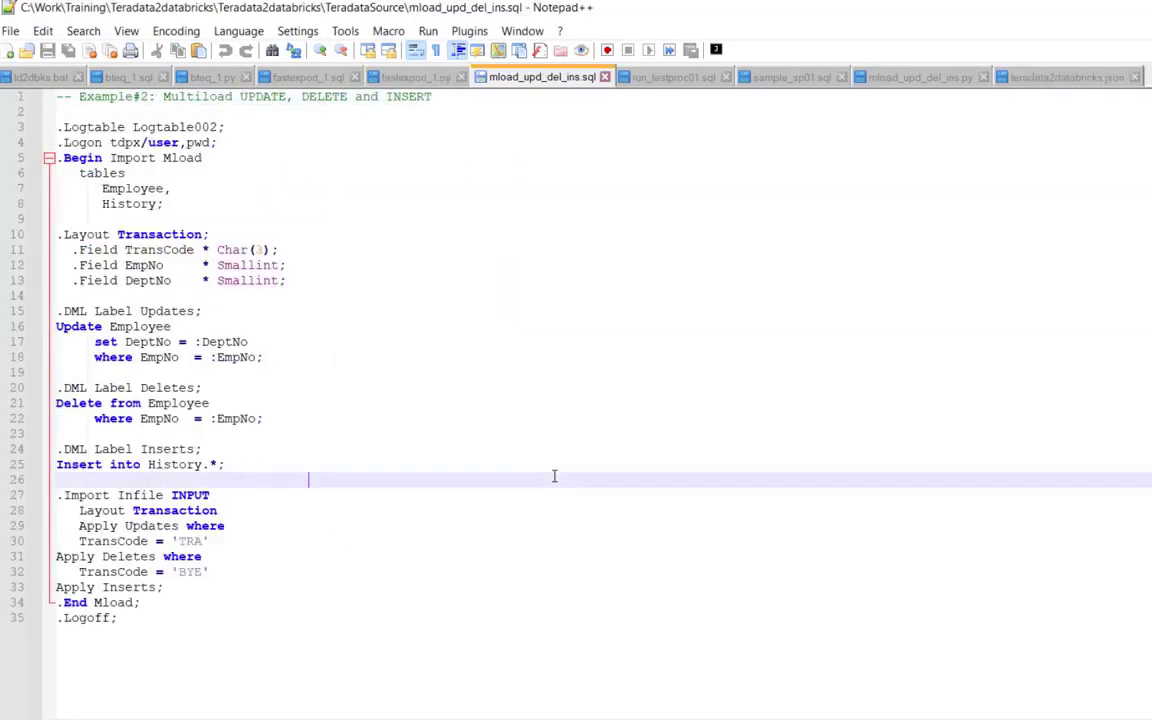
{"action": "mouse_move", "coordinate": [356, 304]}
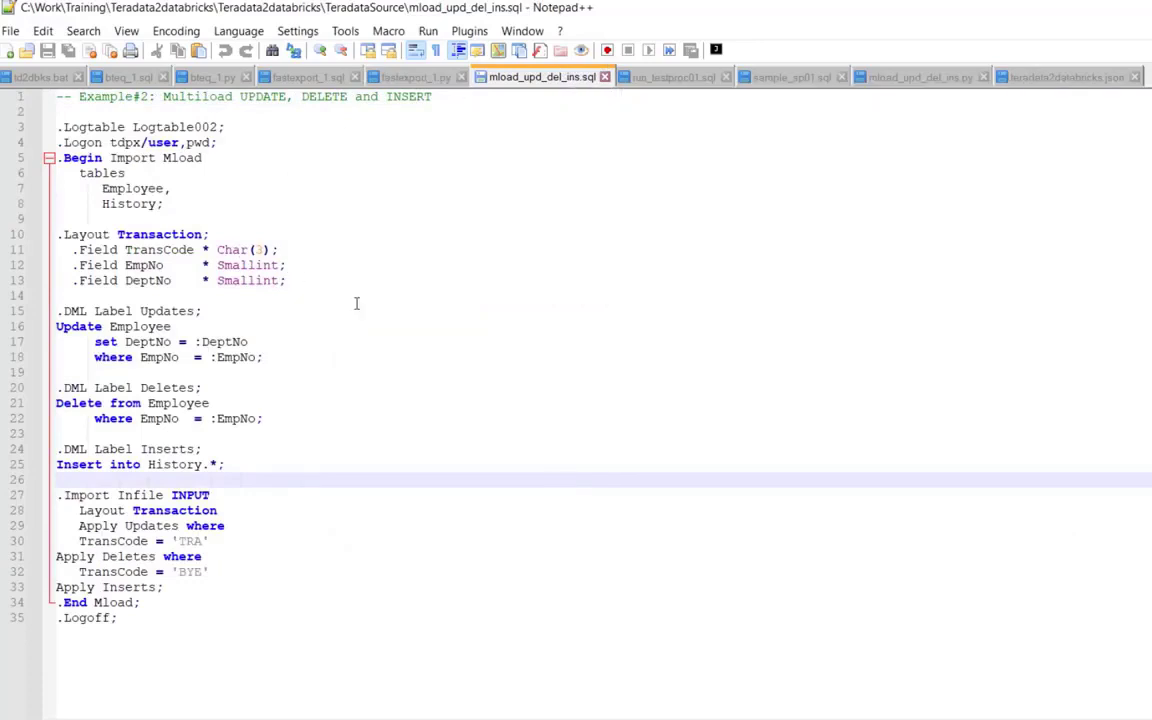
{"action": "mouse_move", "coordinate": [886, 116]}
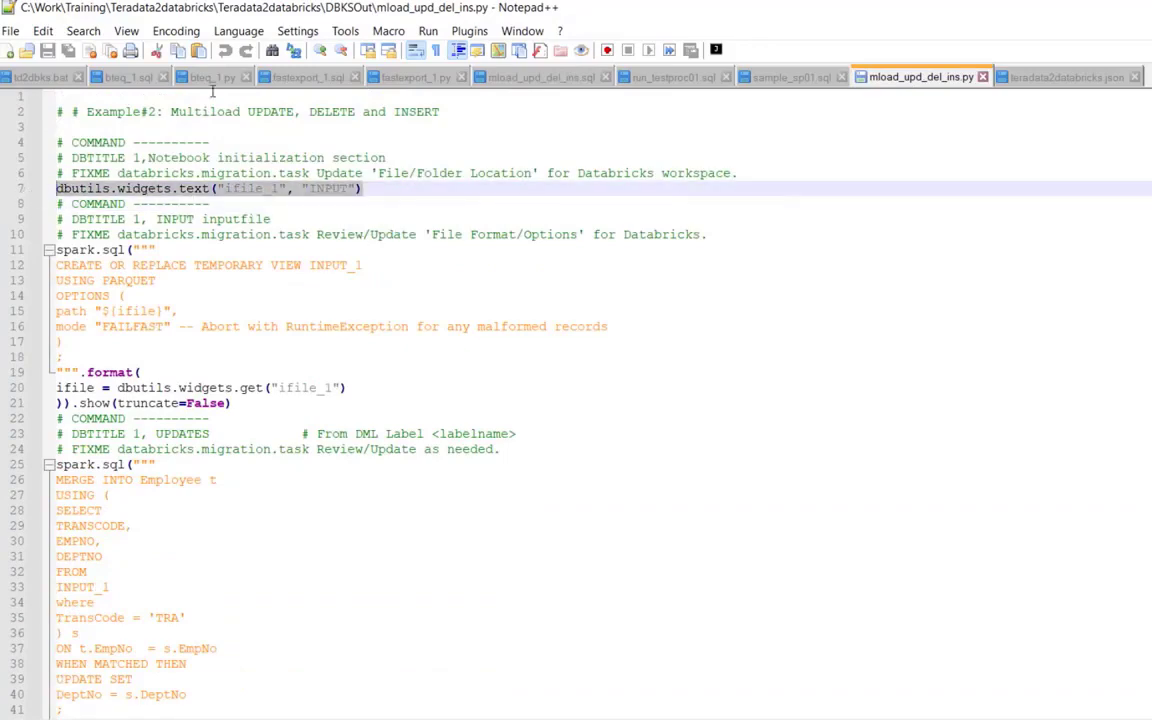
{"action": "left_click", "coordinate": [210, 76]}
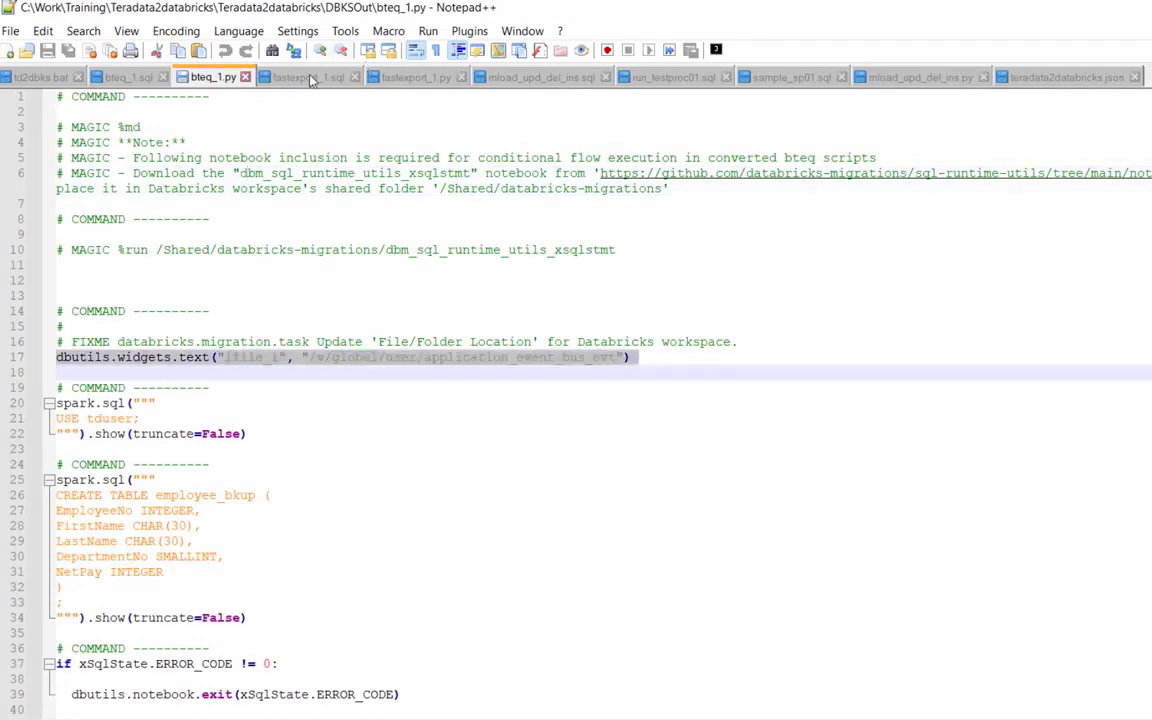
{"action": "left_click", "coordinate": [410, 76]}
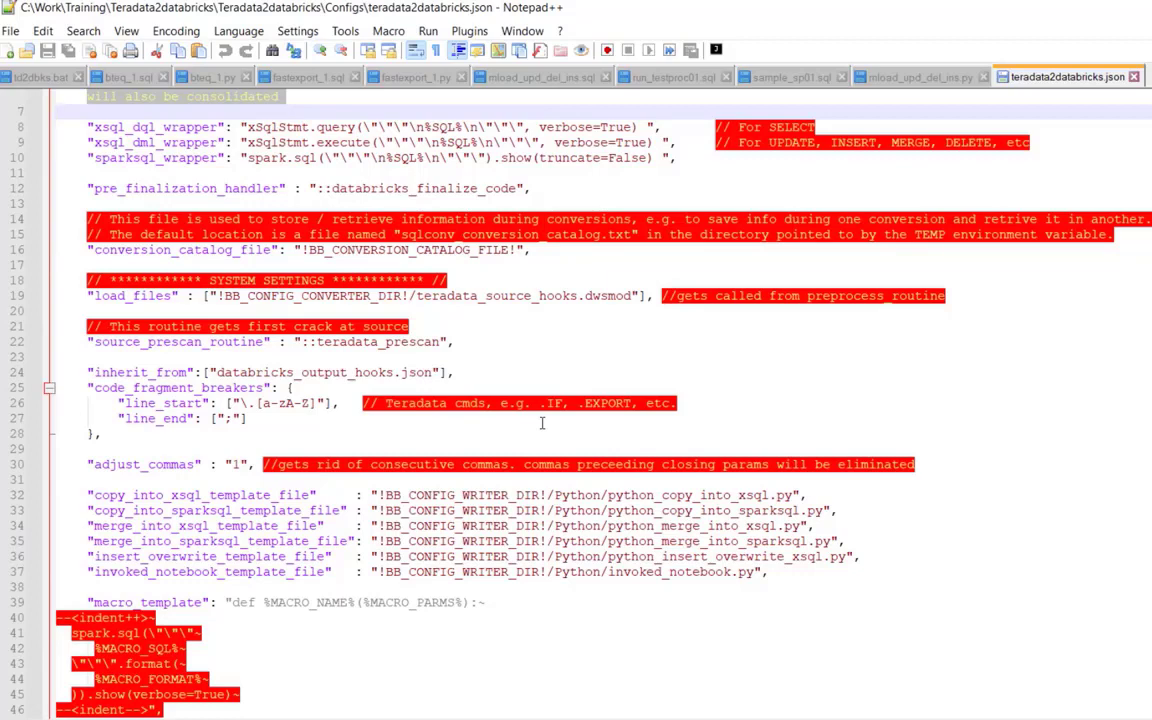
{"action": "scroll", "scroll_direction": "down", "scroll_amount": 3}
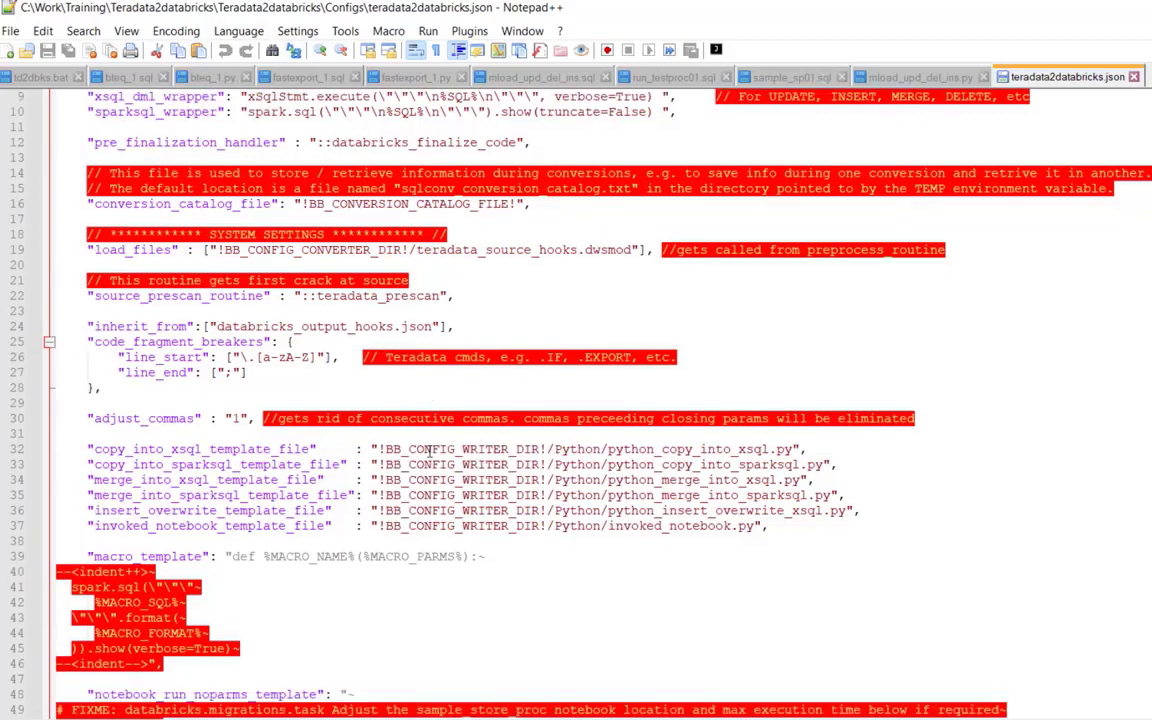
{"action": "scroll", "scroll_direction": "down", "scroll_amount": 3}
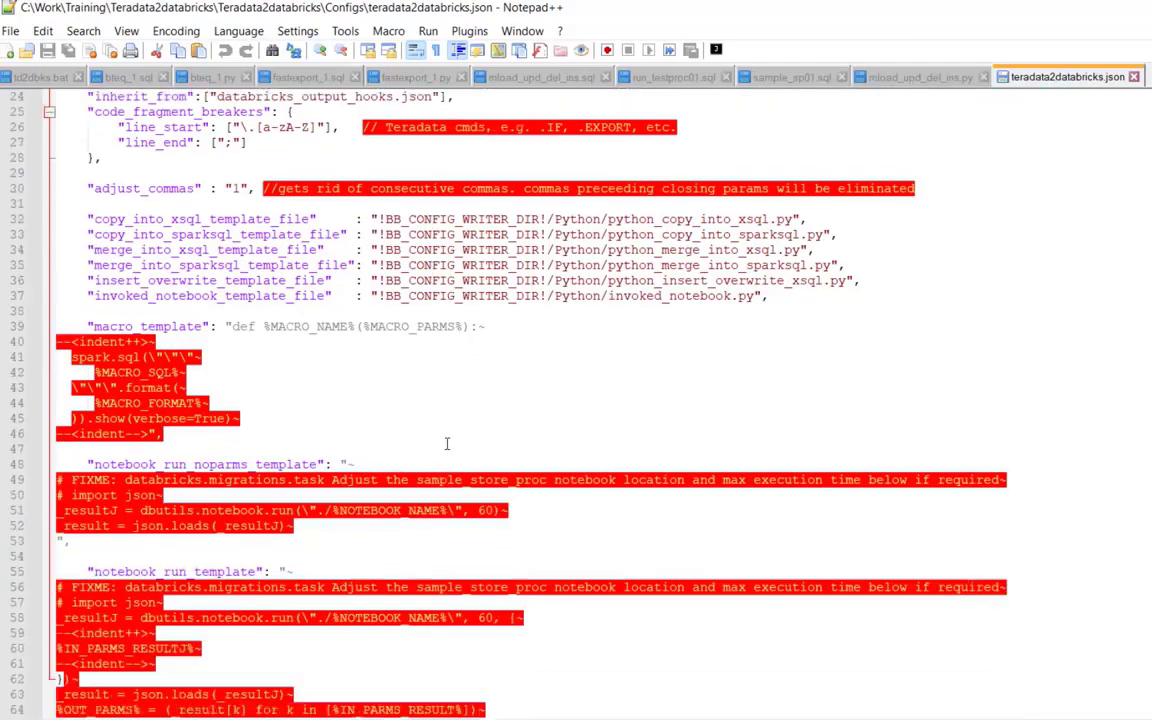
{"action": "scroll", "scroll_direction": "down", "scroll_amount": 3}
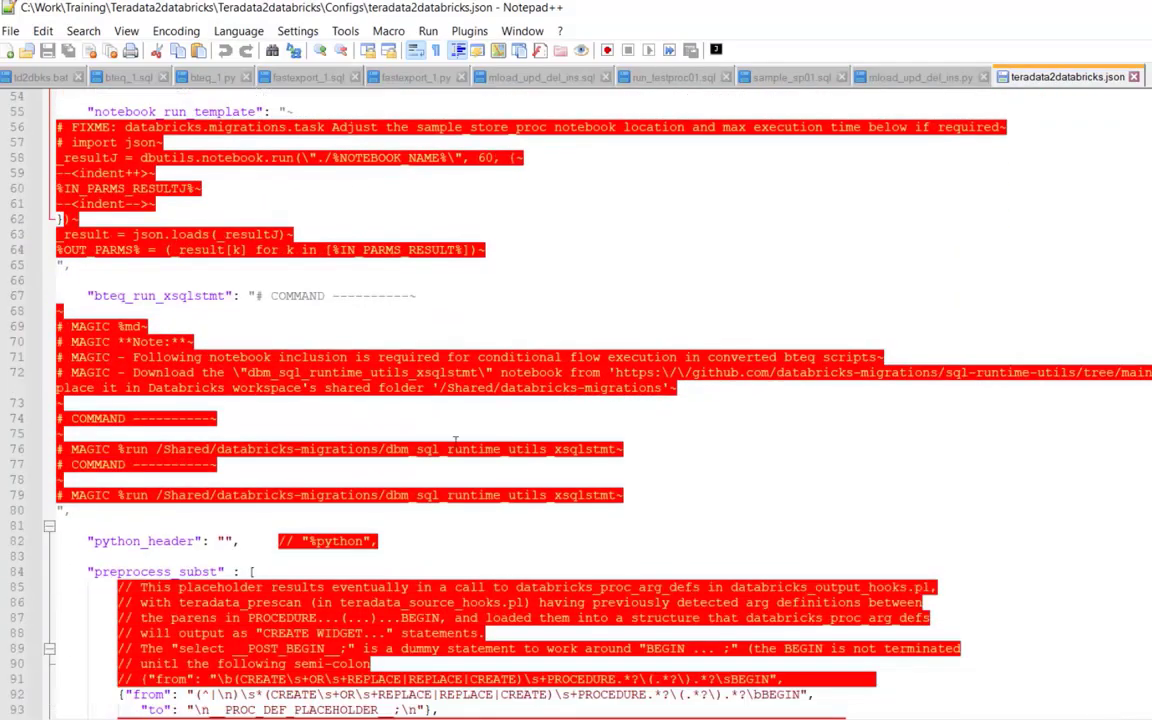
{"action": "scroll", "scroll_direction": "down", "scroll_amount": 3}
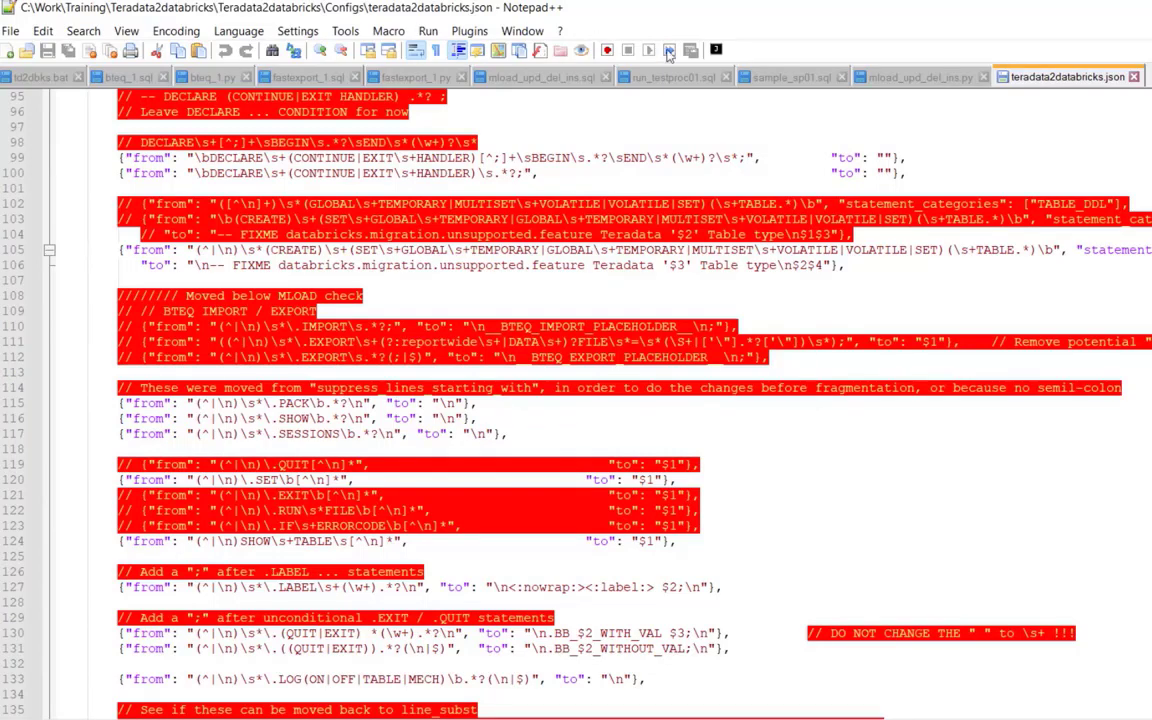
{"action": "scroll", "scroll_direction": "up", "scroll_amount": 3}
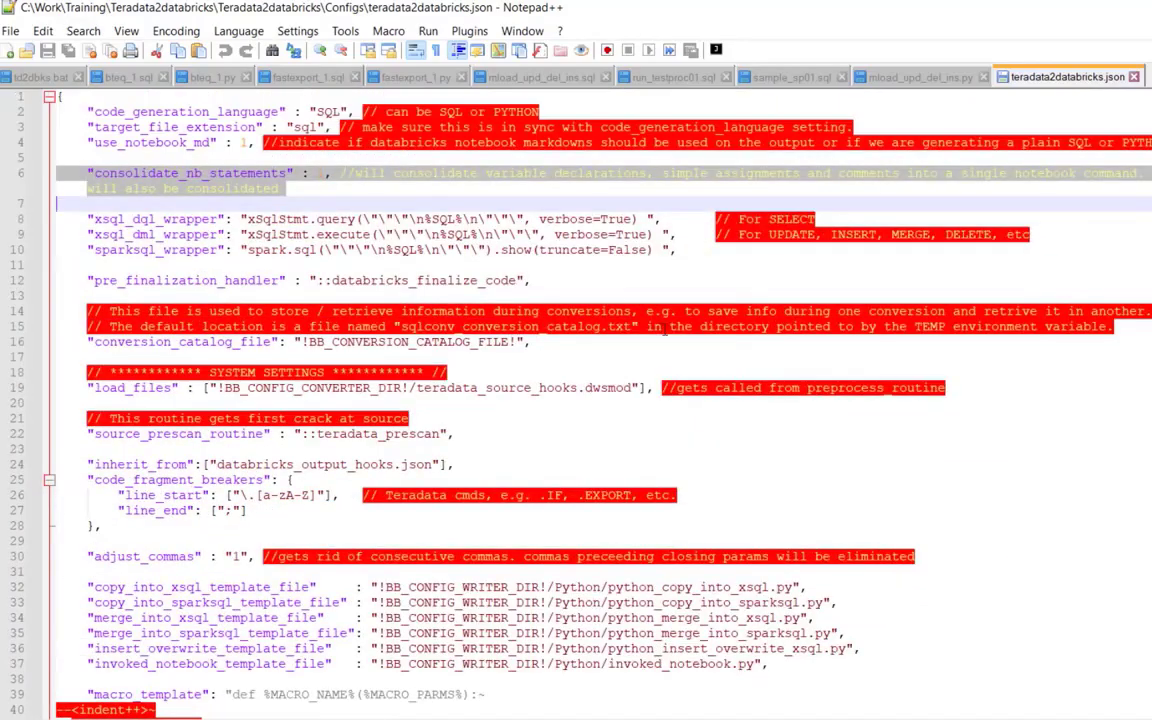